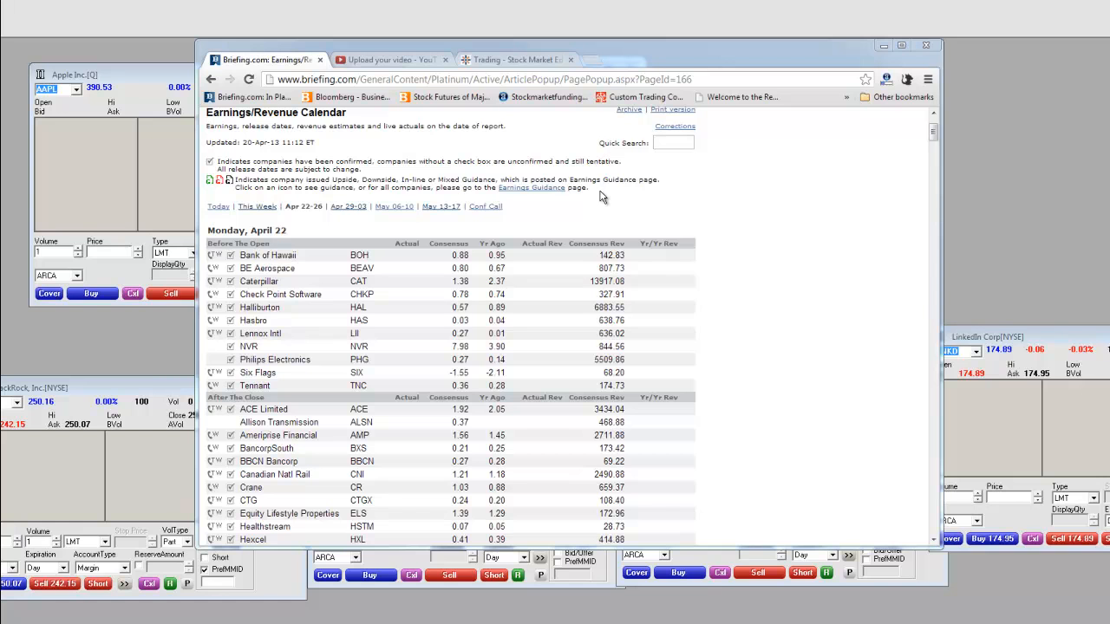
mouse_move(638, 196)
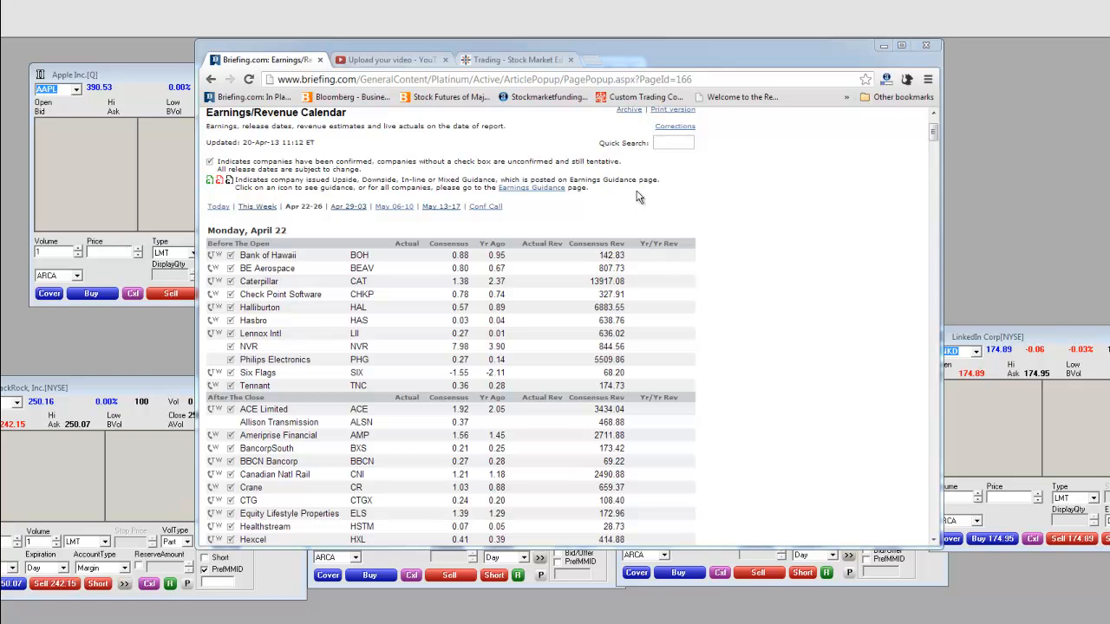
mouse_move(723, 201)
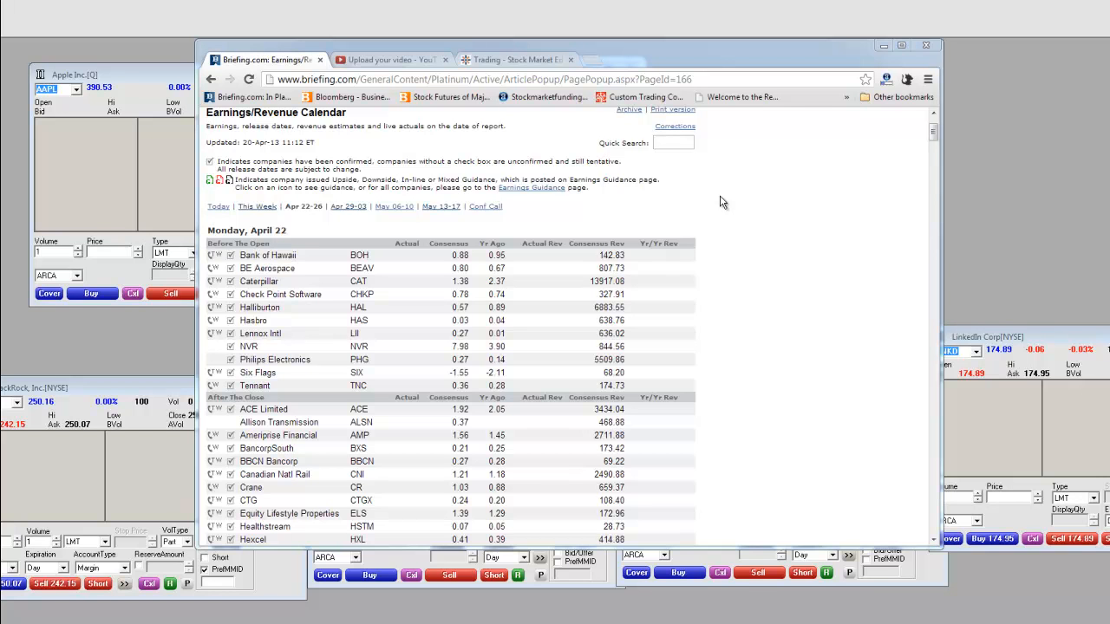
mouse_move(759, 260)
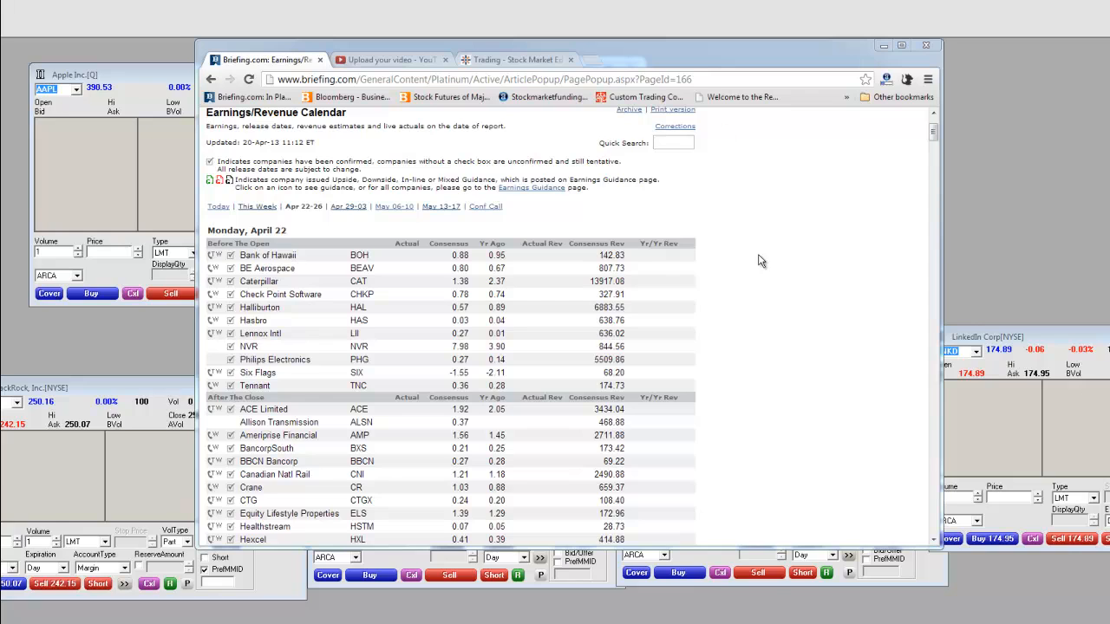
- From the StockMarketFunding Trading page, bring up the Open an Account page
click(513, 59)
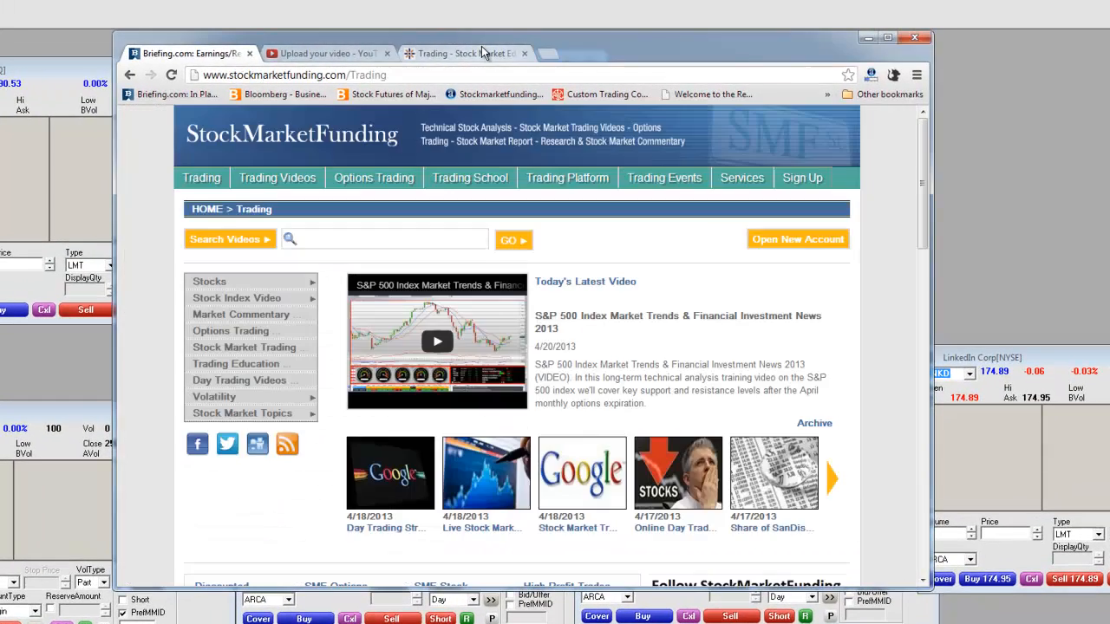
scroll(down, 3)
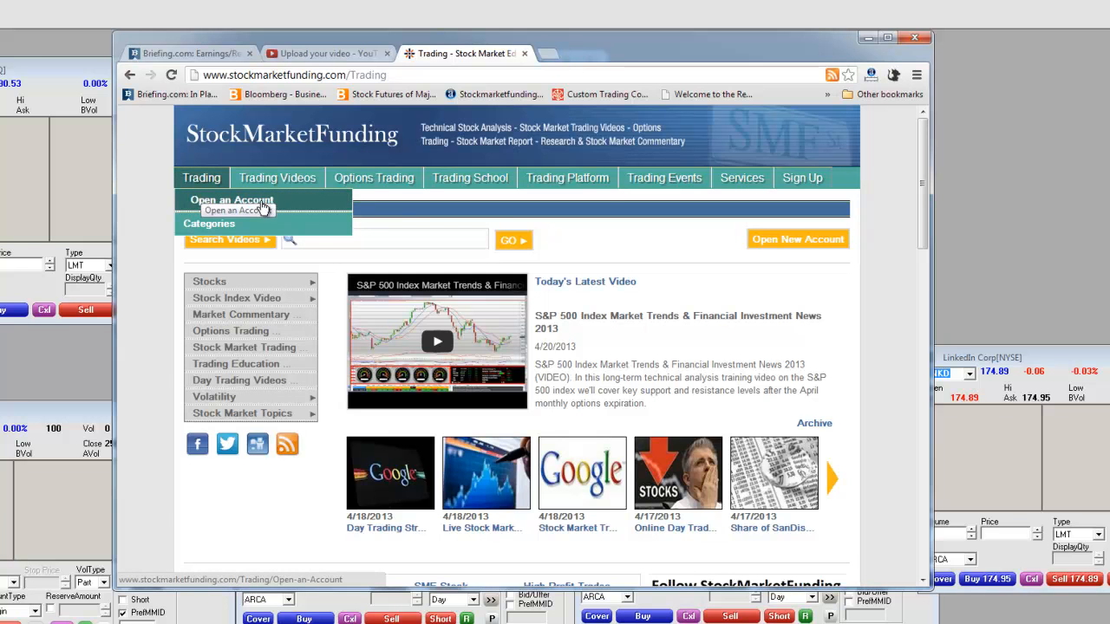
click(232, 201)
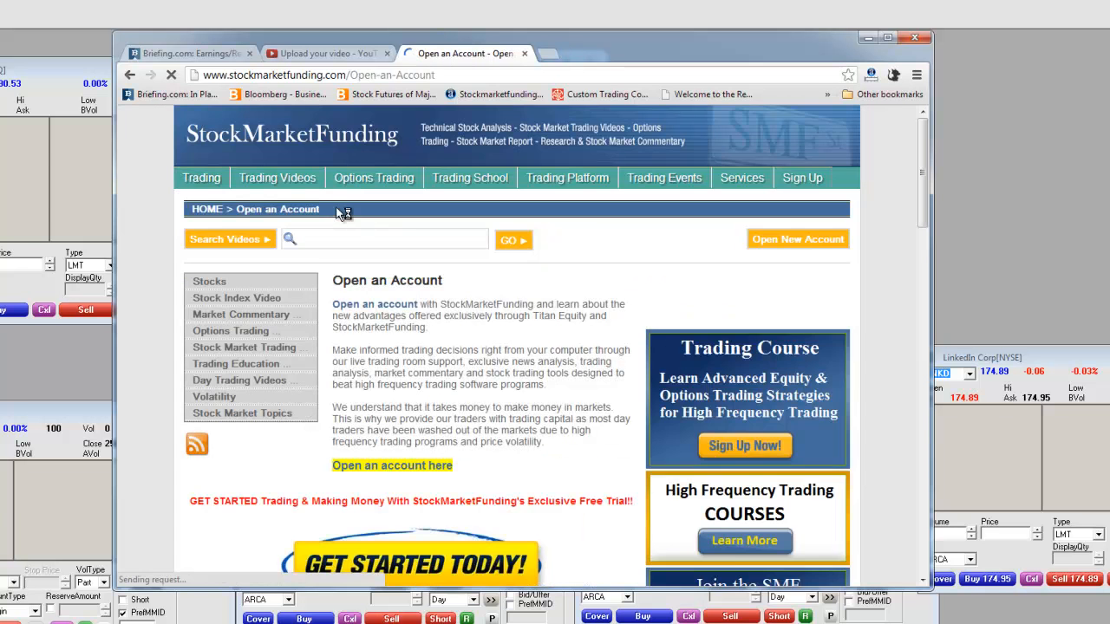
- Review the account benefits and pattern day trader rule sections of the Open an Account page
scroll(down, 3)
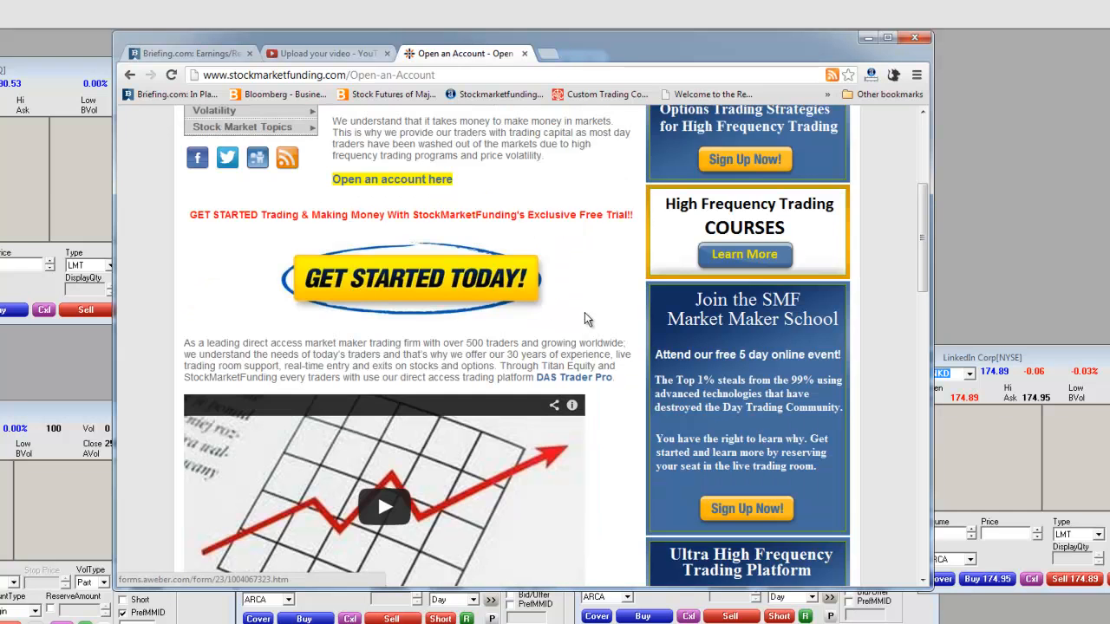
scroll(down, 3)
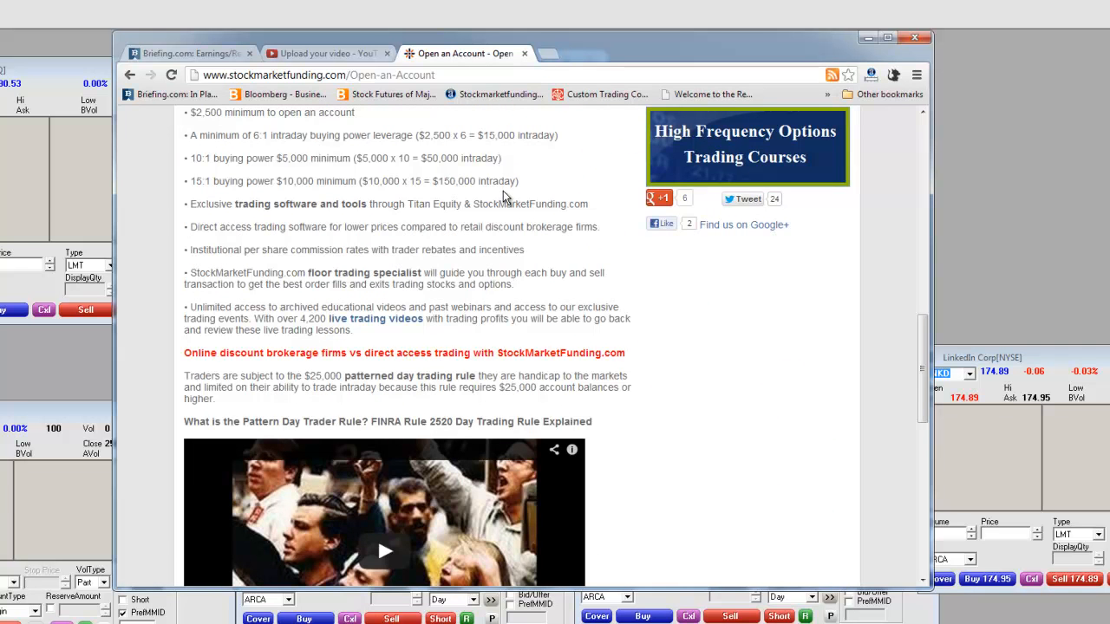
scroll(down, 3)
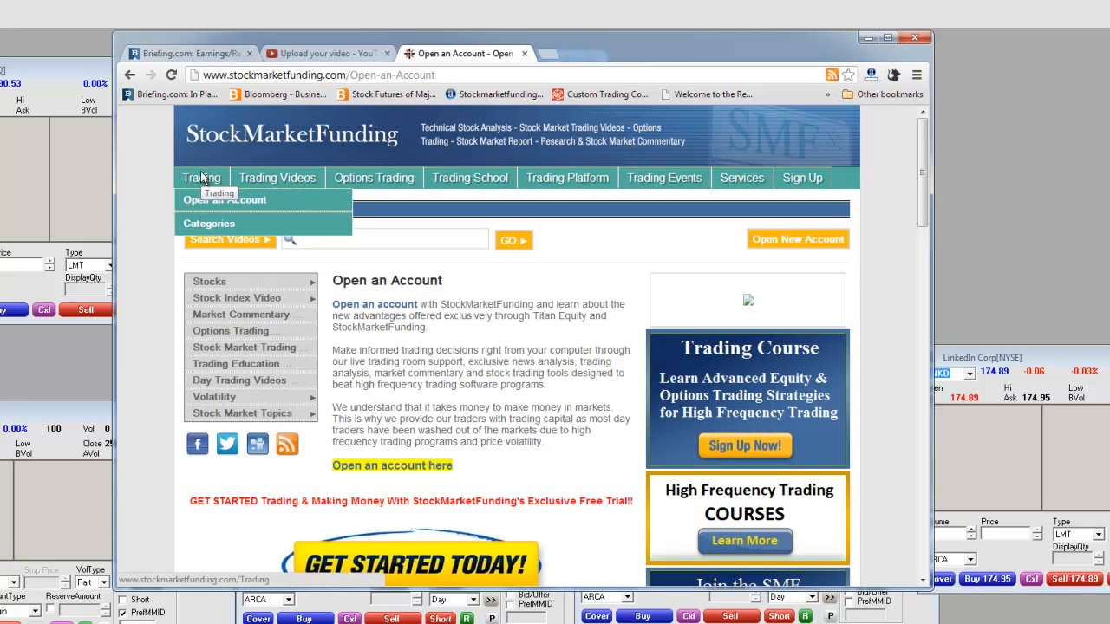
- Return to the main Trading page and browse its latest videos and trading education articles
click(201, 177)
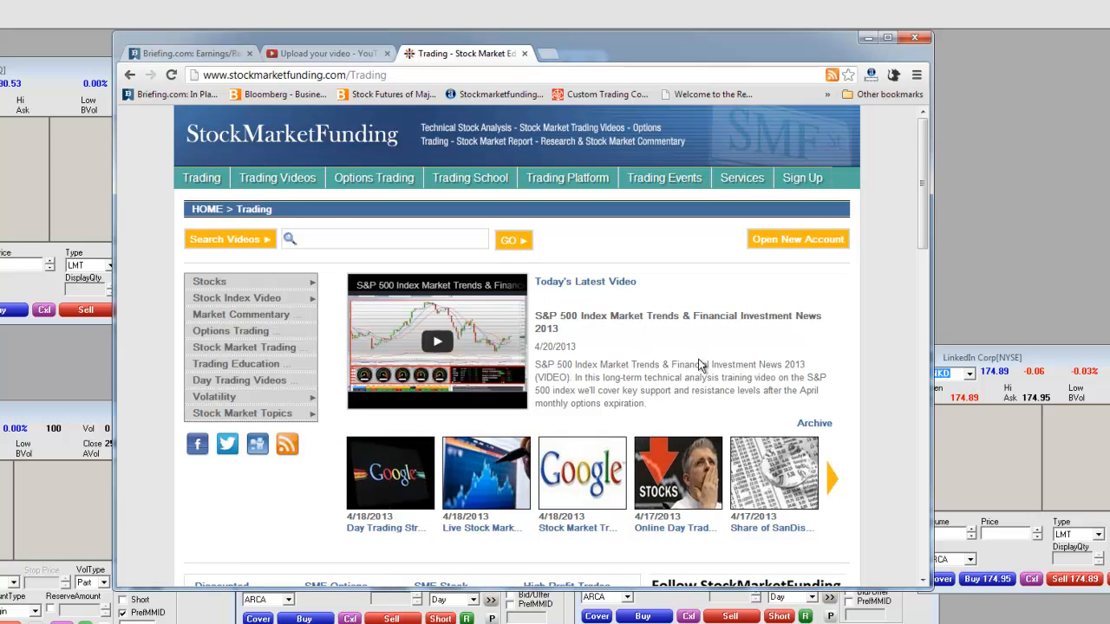
scroll(down, 3)
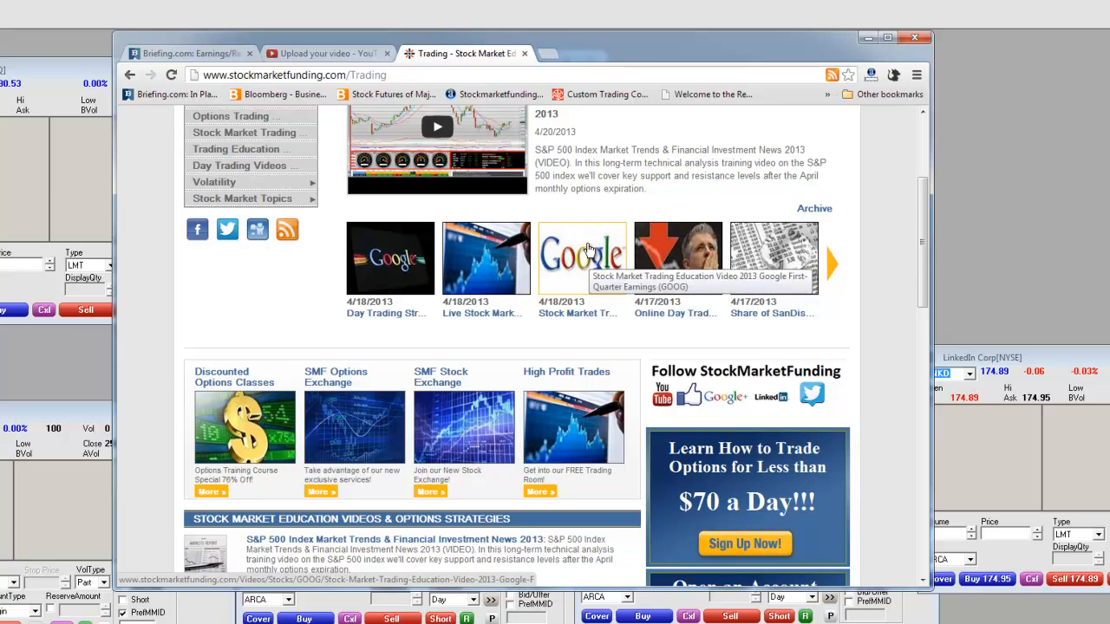
mouse_move(590, 251)
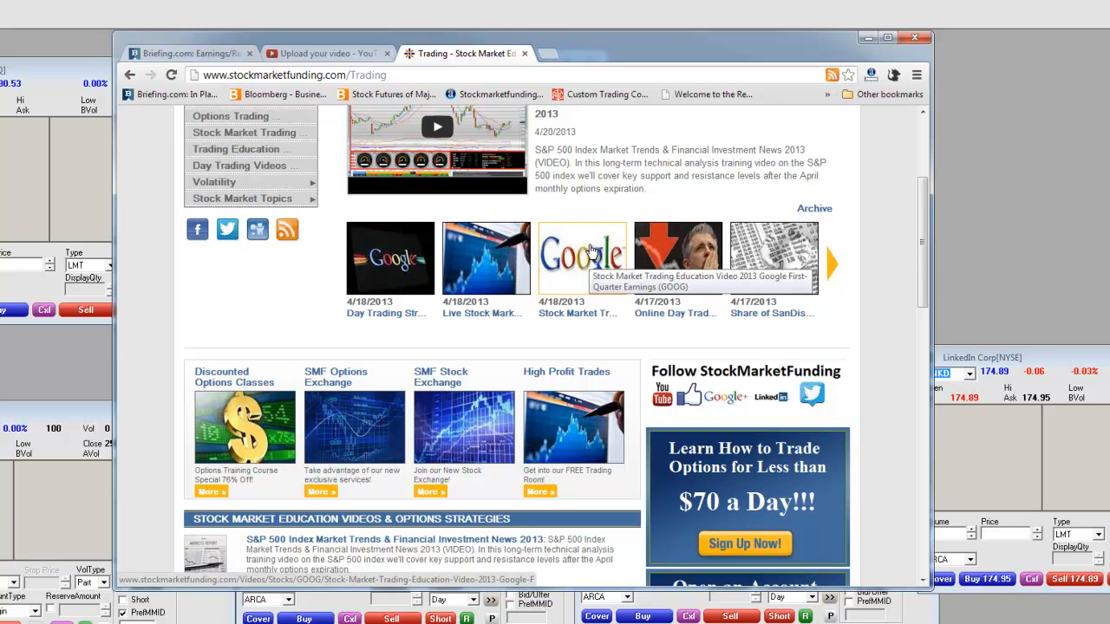
mouse_move(593, 253)
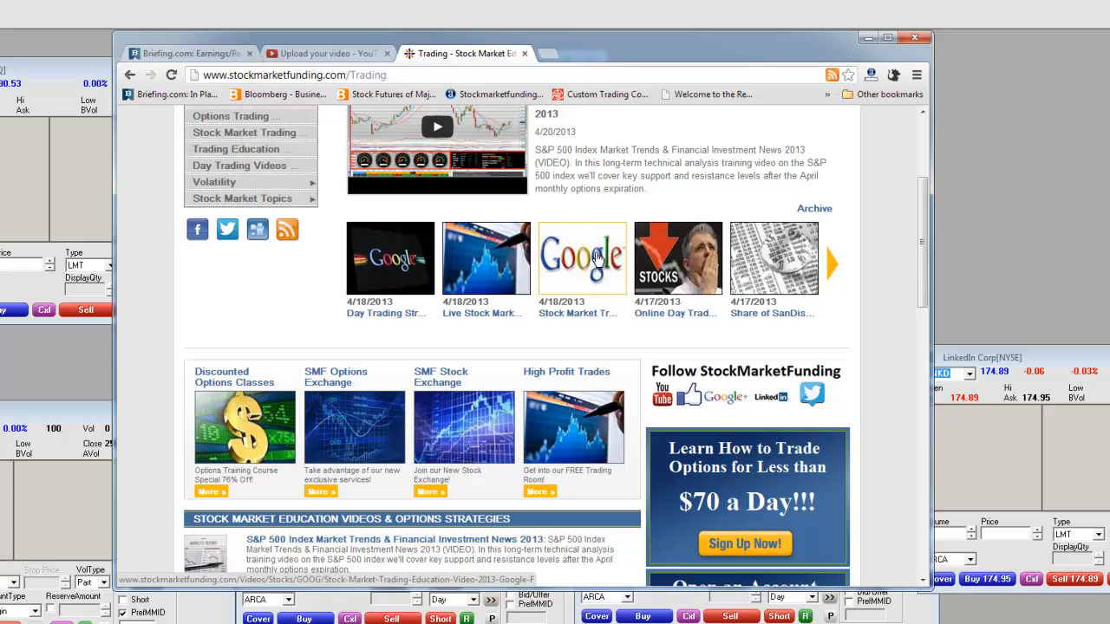
mouse_move(588, 274)
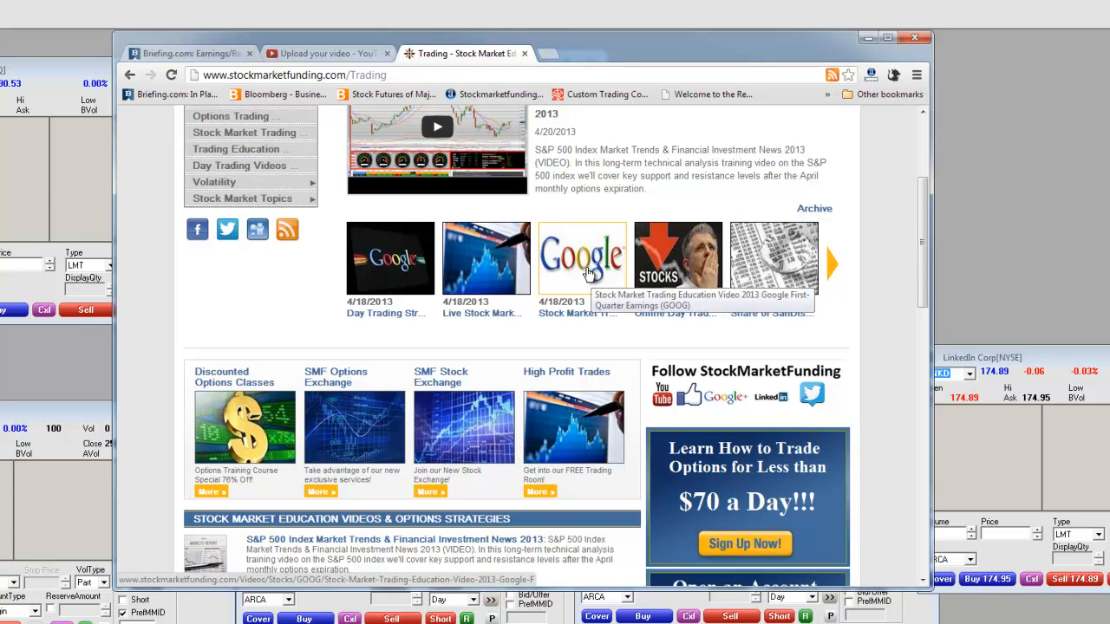
scroll(down, 3)
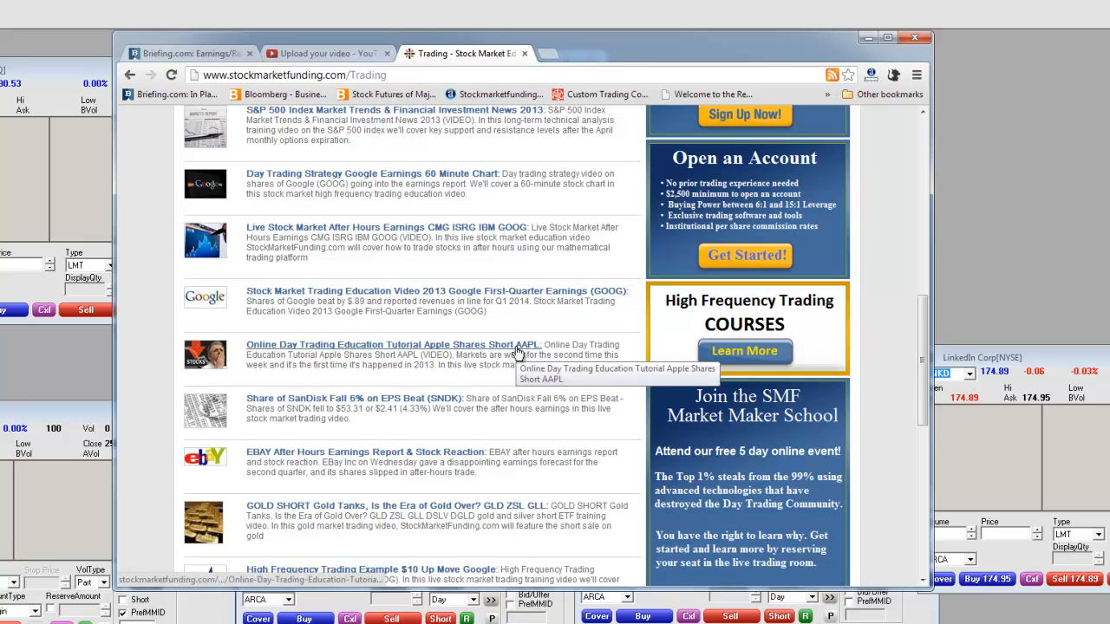
scroll(down, 3)
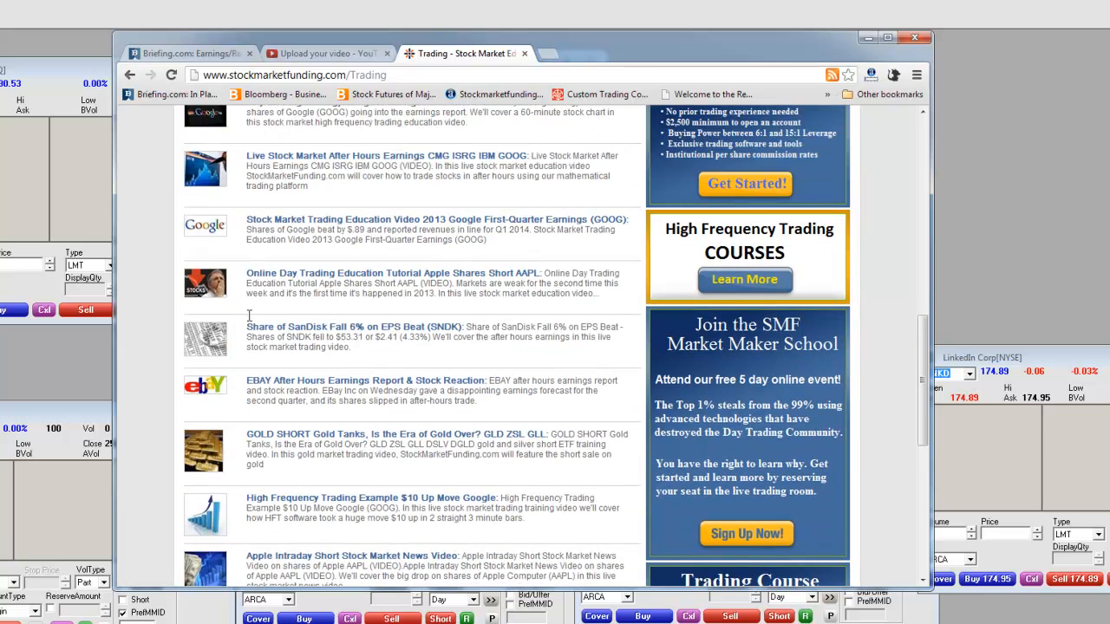
scroll(down, 3)
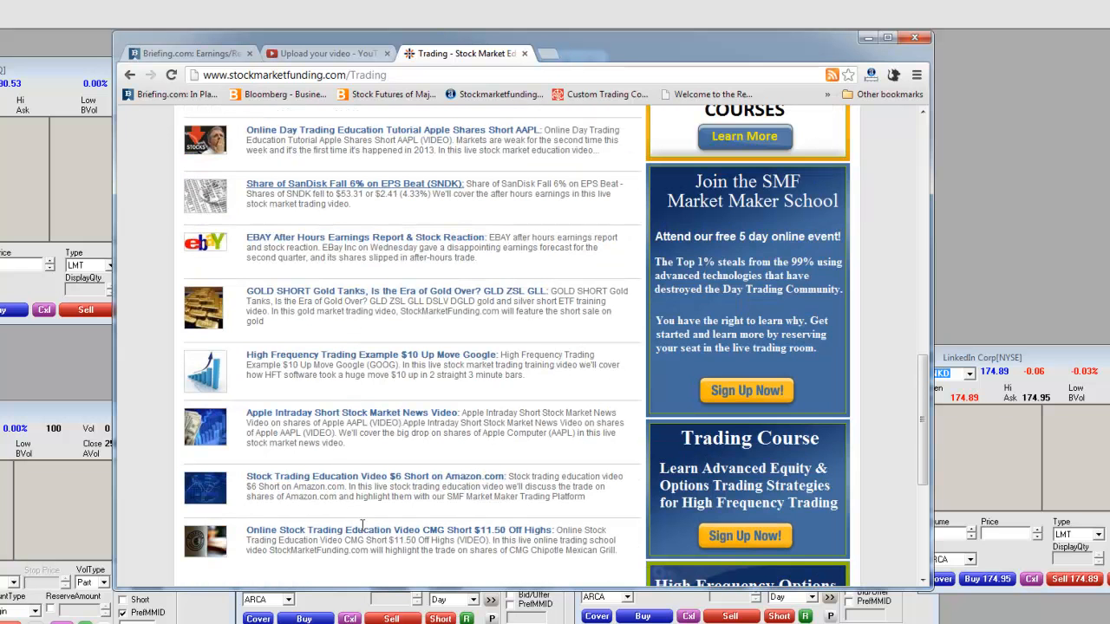
scroll(up, 3)
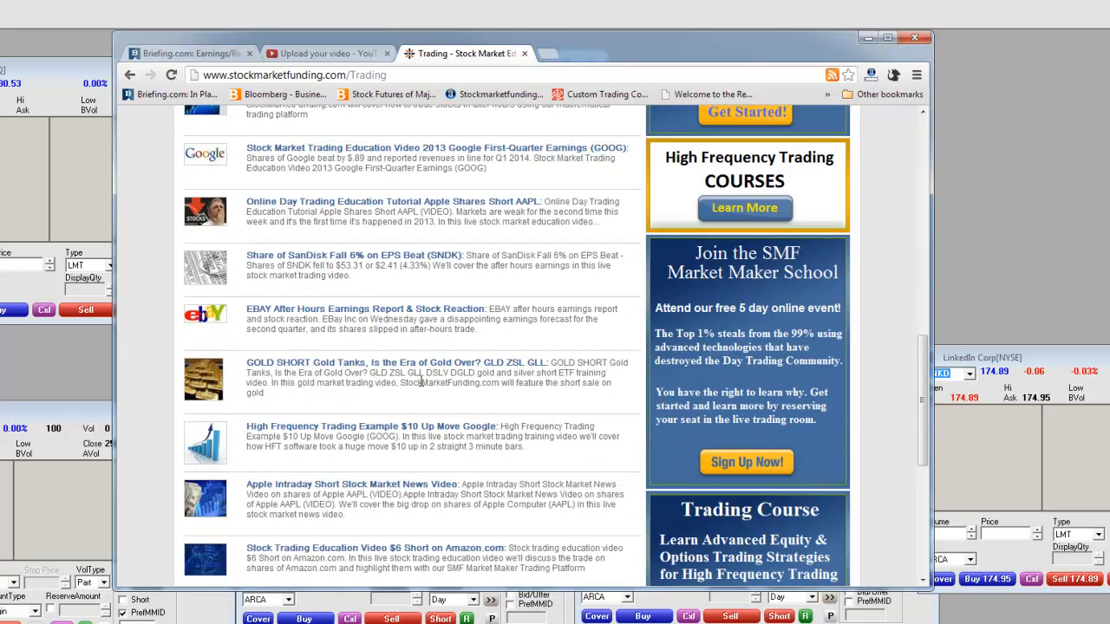
scroll(down, 3)
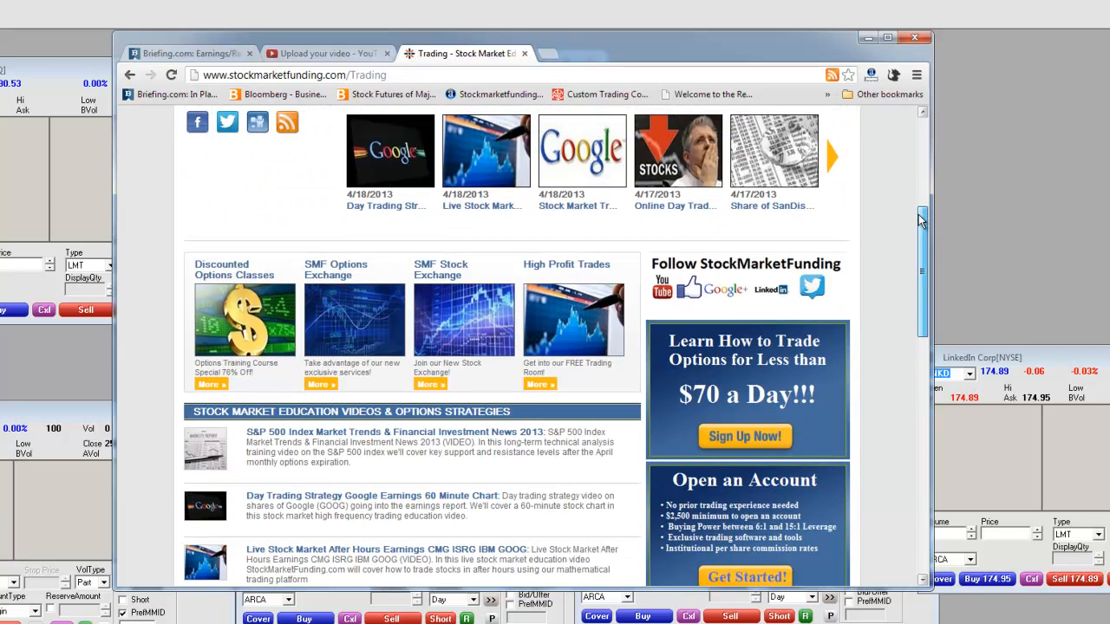
scroll(down, 3)
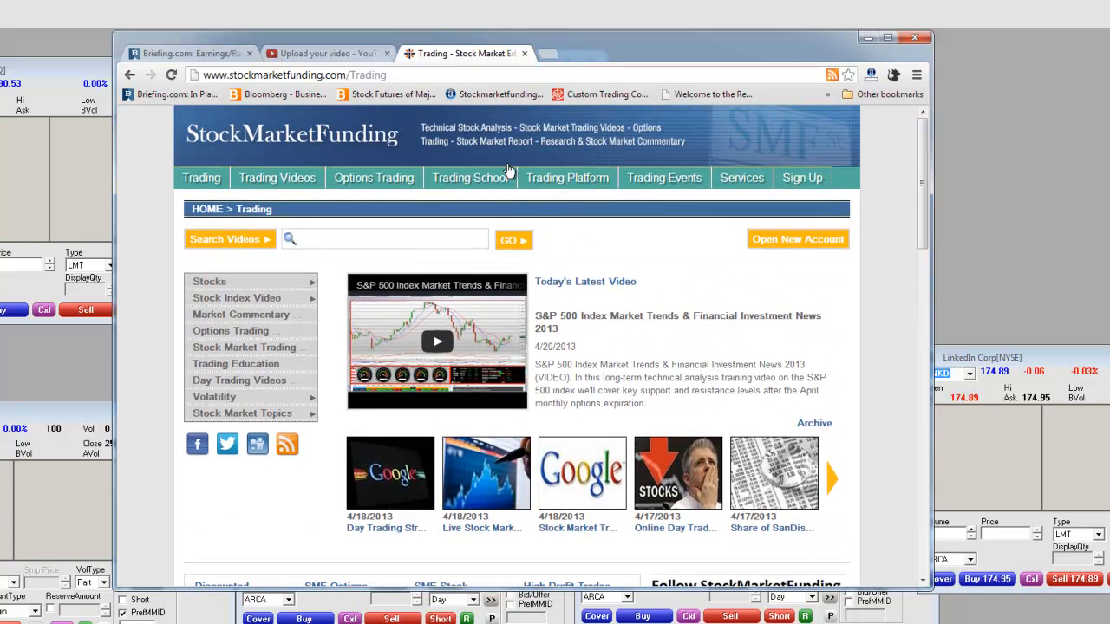
click(201, 177)
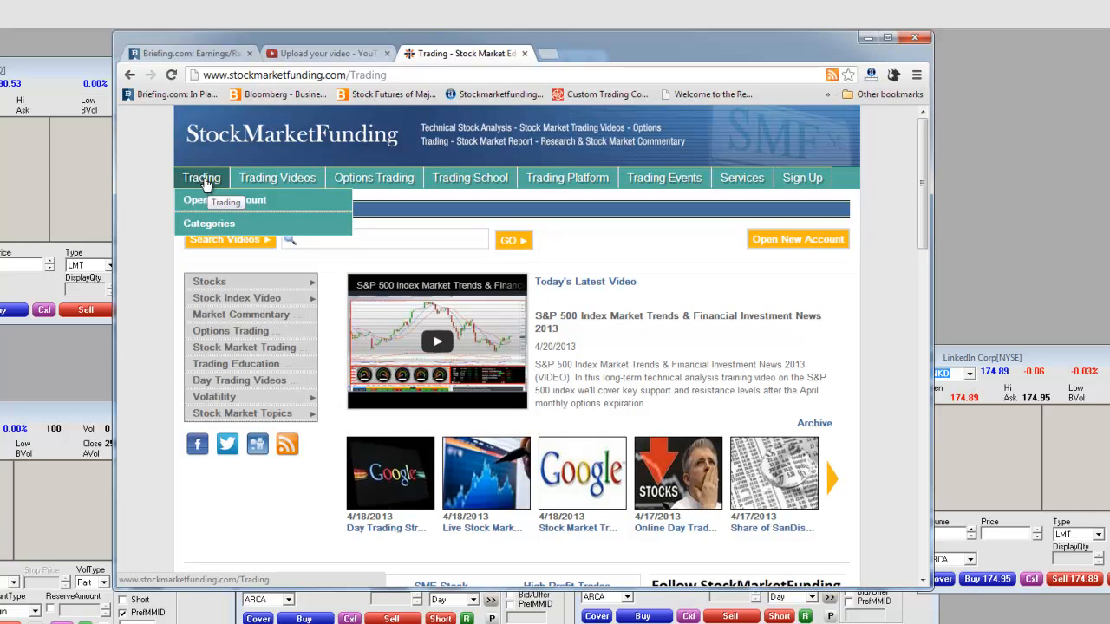
mouse_move(278, 177)
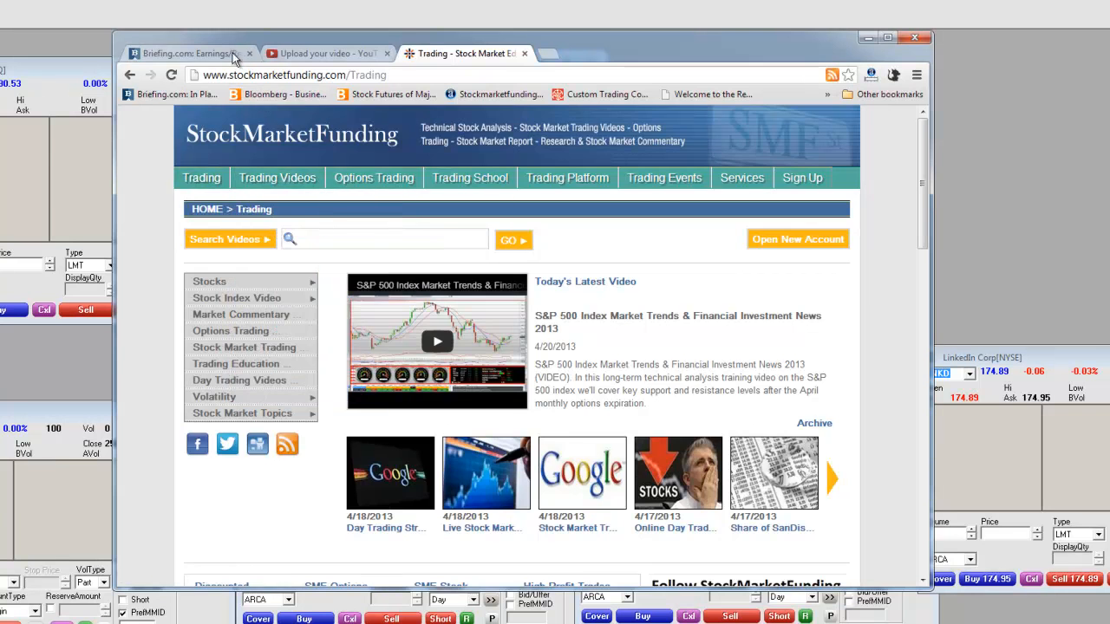
- Back on the Briefing.com calendar, scroll through Monday April 22's after-the-close list around Netflix's row
click(182, 52)
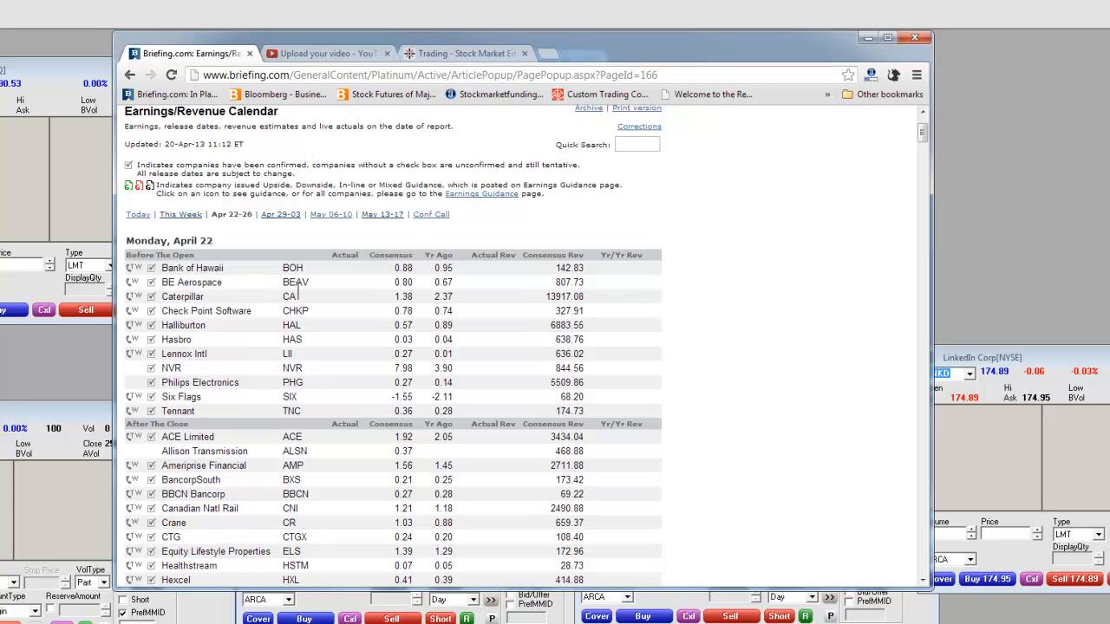
mouse_move(374, 312)
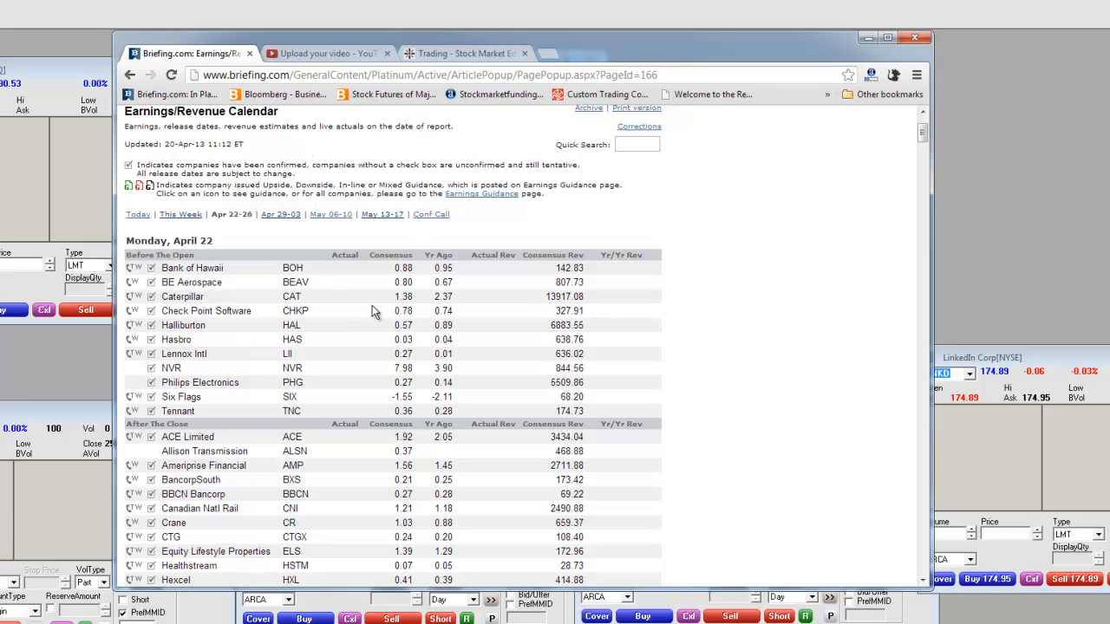
scroll(down, 3)
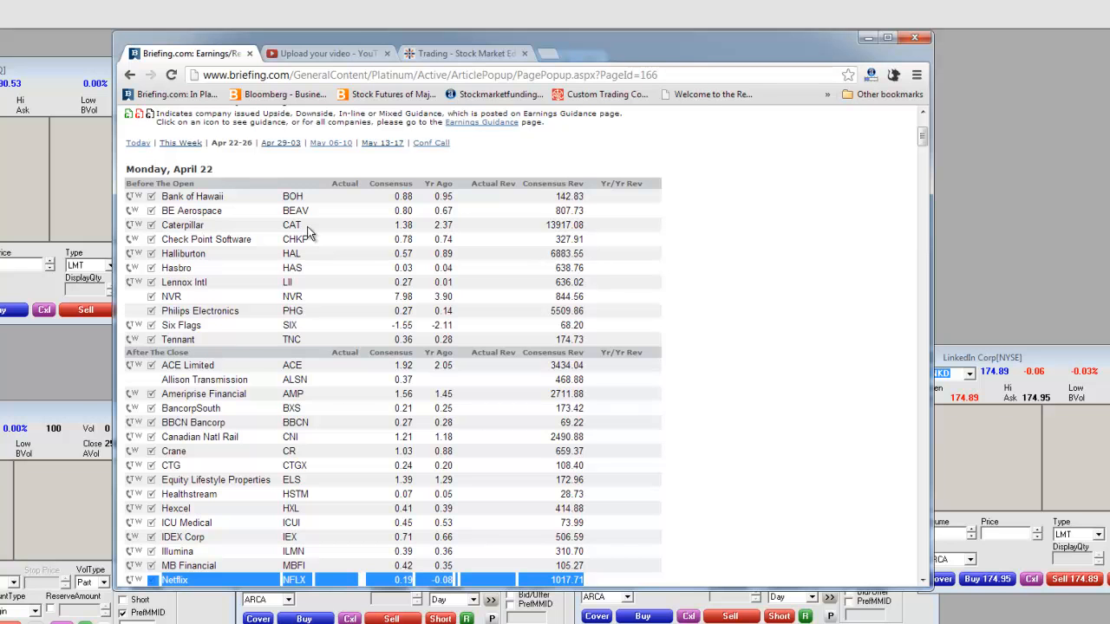
scroll(down, 3)
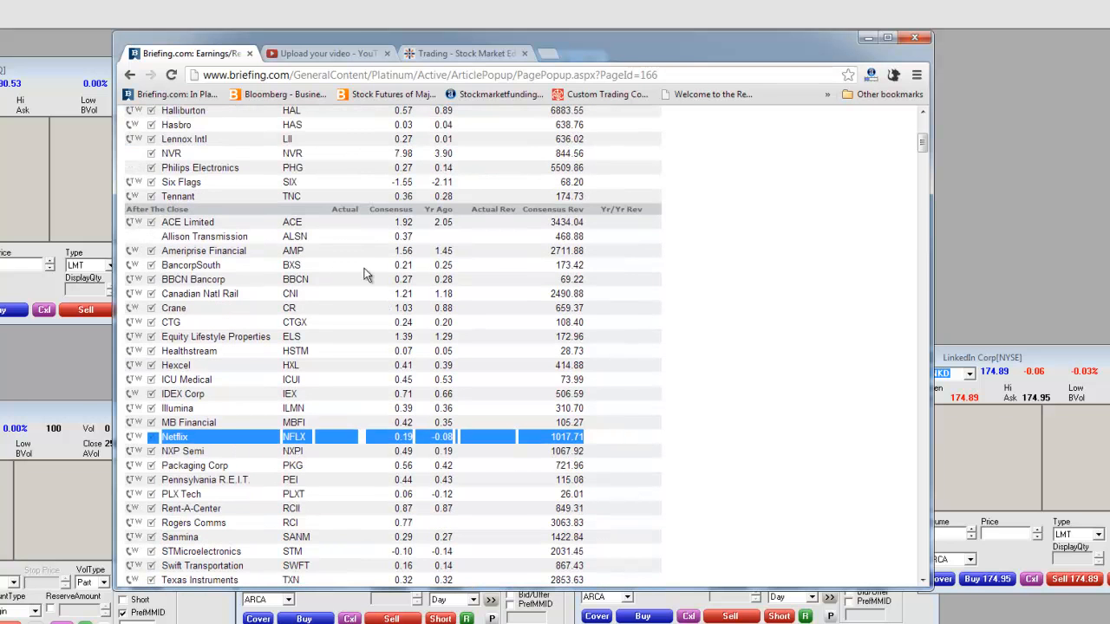
mouse_move(315, 312)
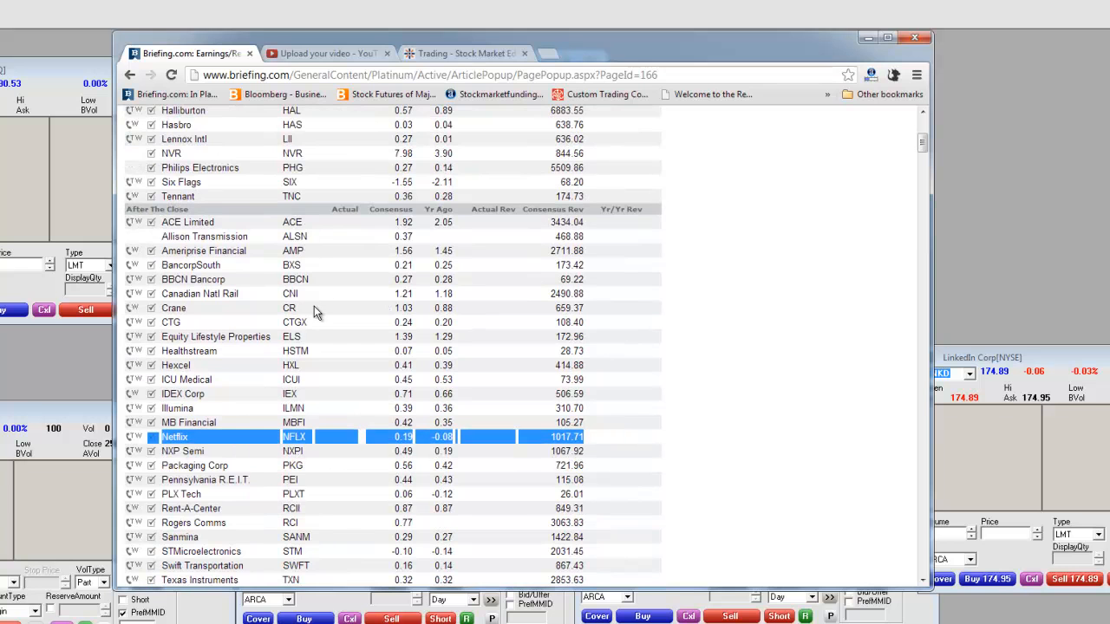
scroll(up, 3)
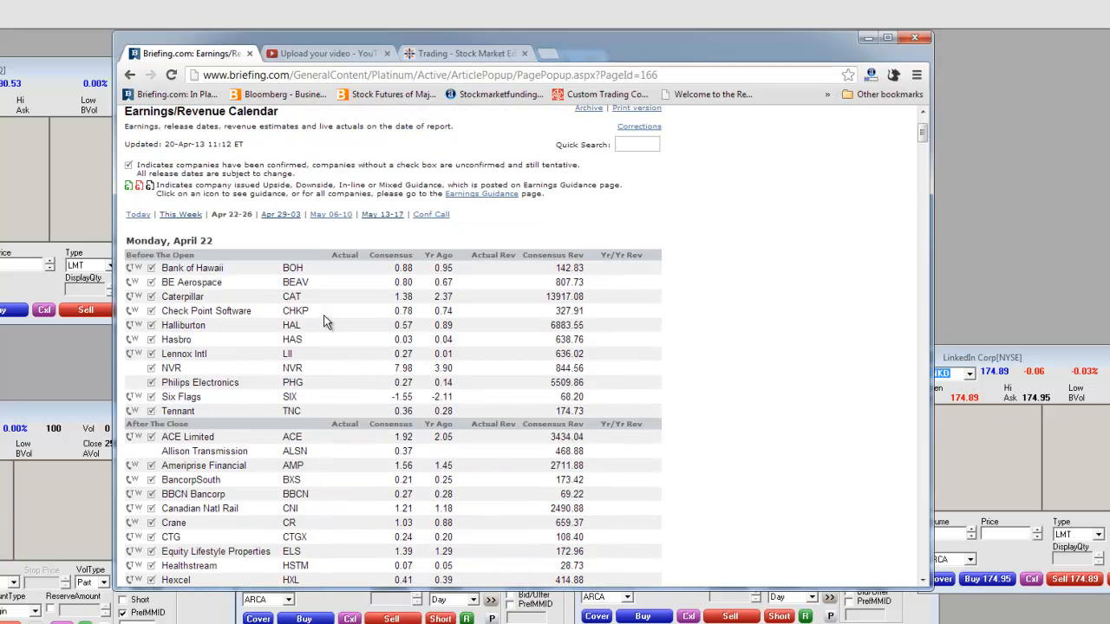
mouse_move(198, 255)
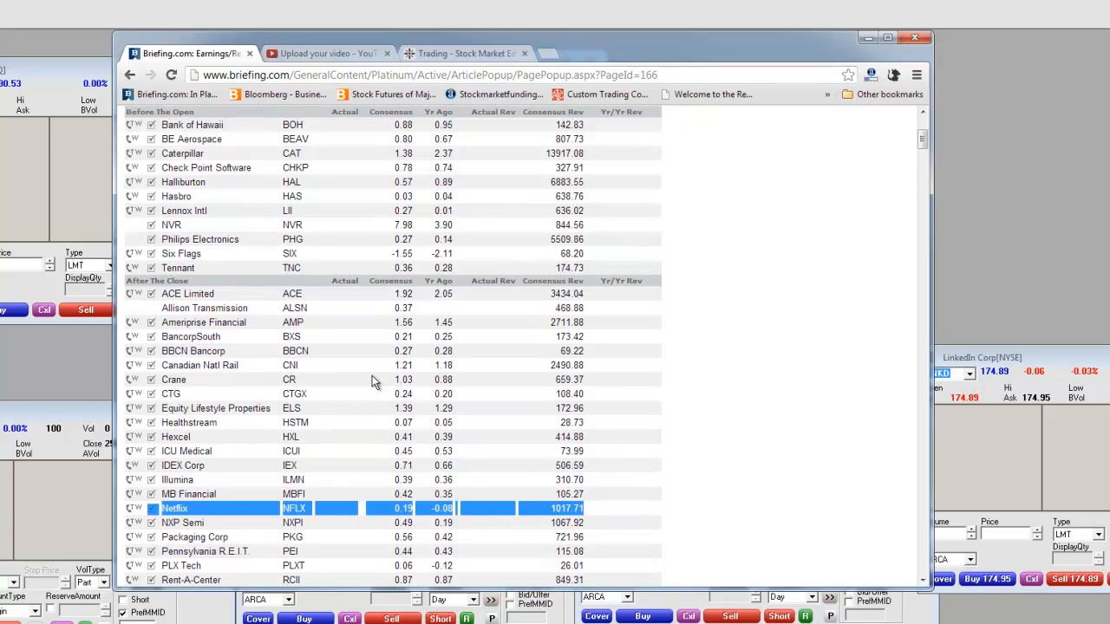
scroll(down, 3)
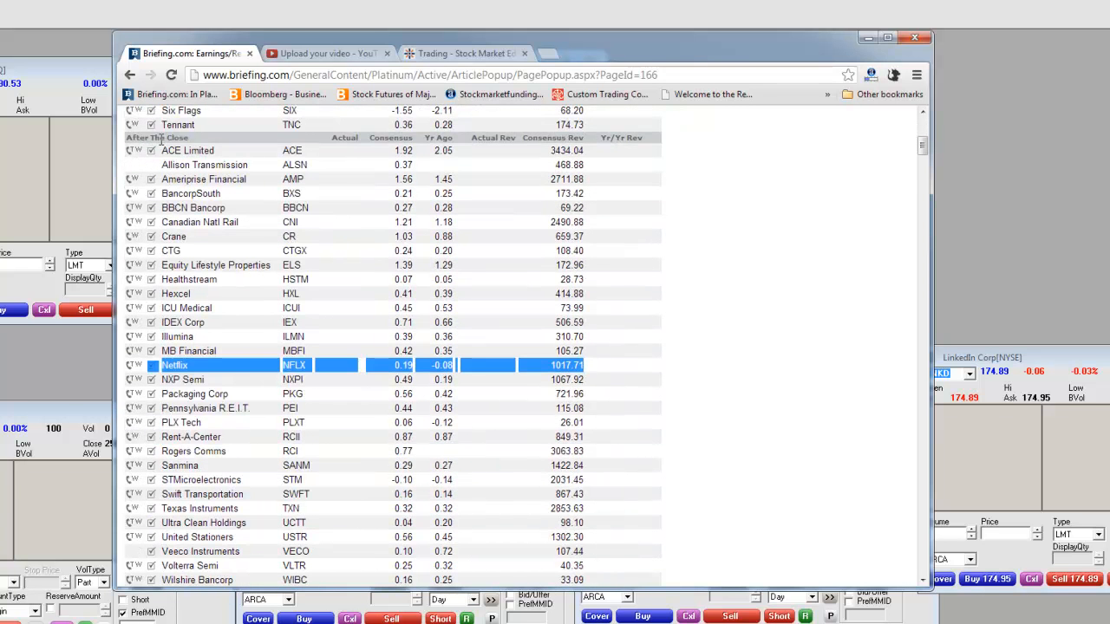
mouse_move(364, 278)
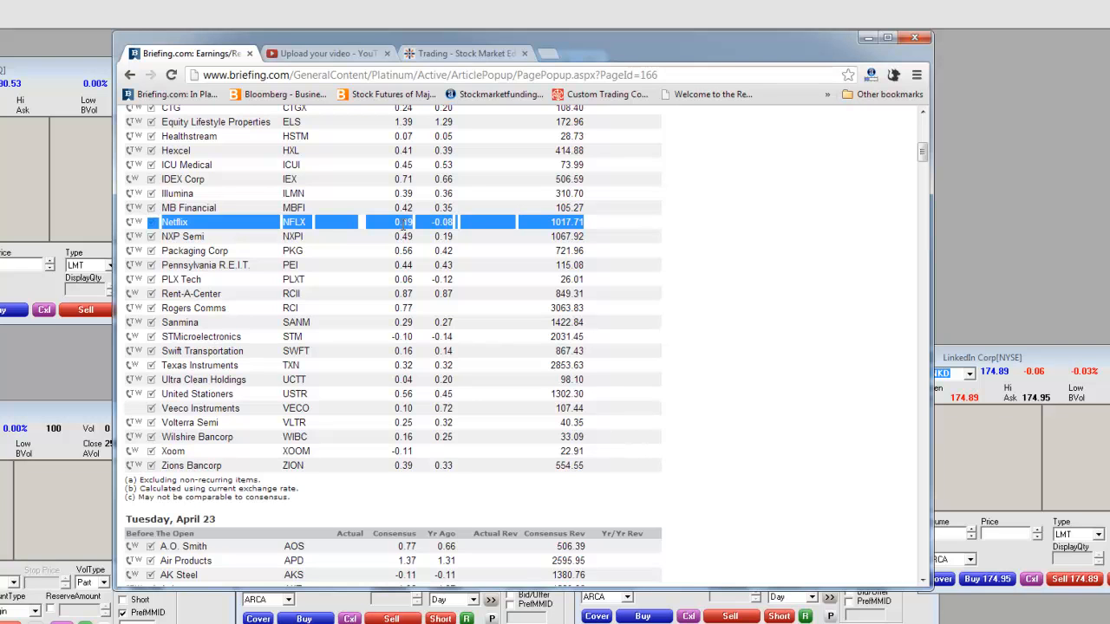
mouse_move(359, 222)
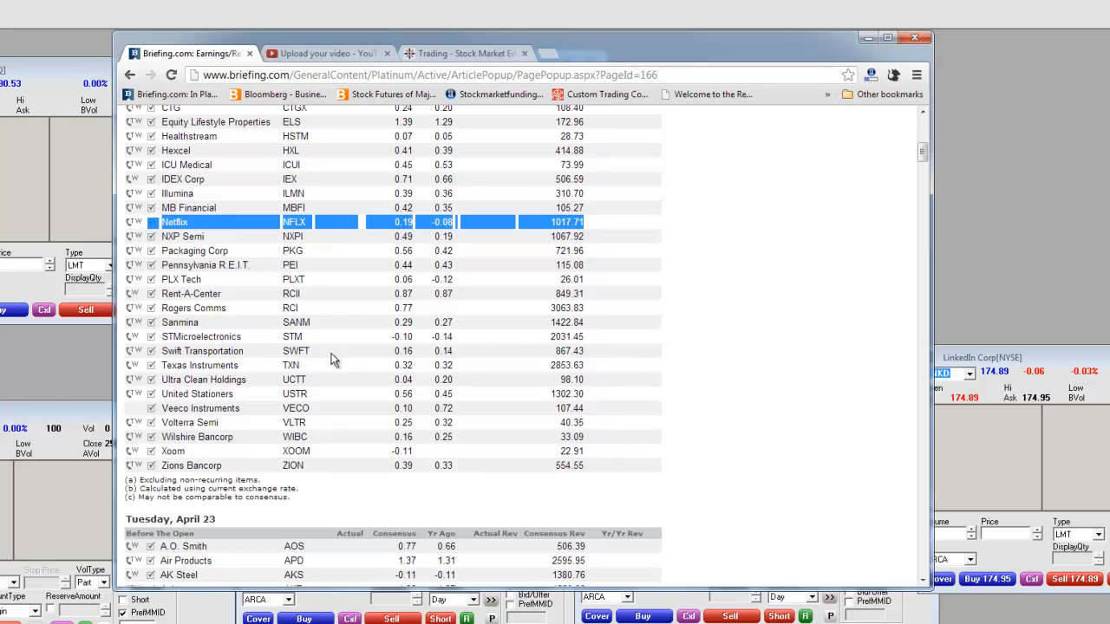
mouse_move(303, 371)
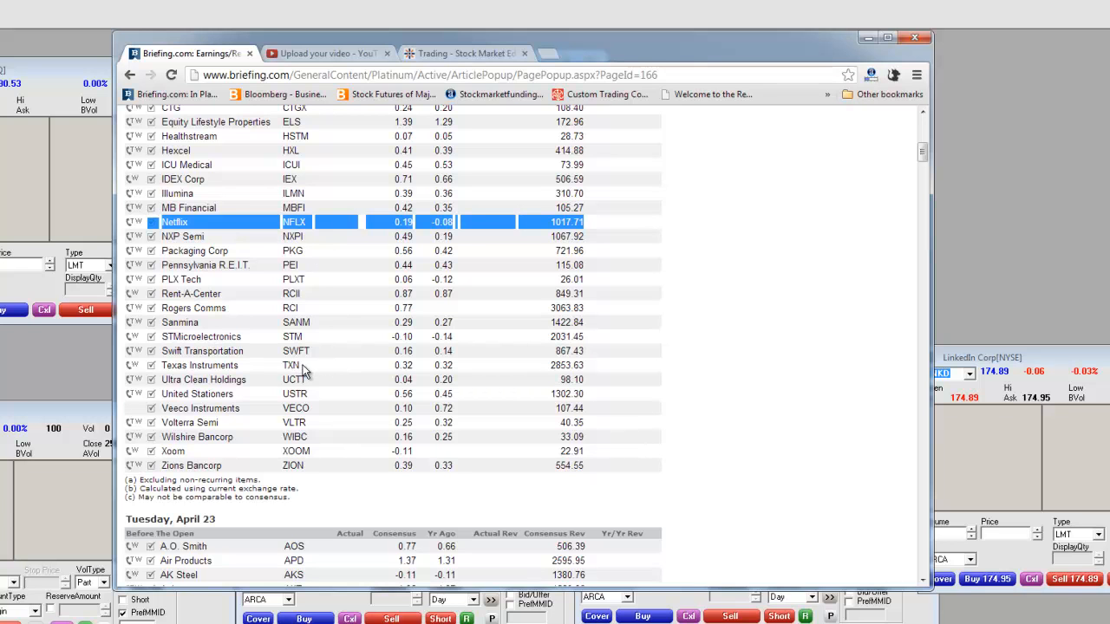
mouse_move(310, 375)
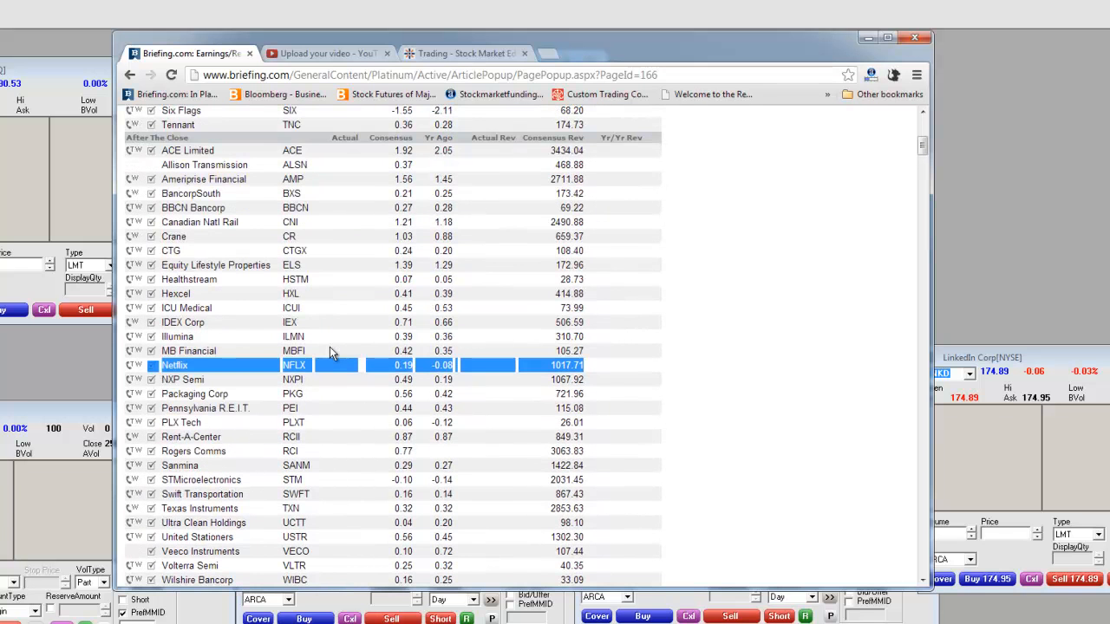
mouse_move(303, 265)
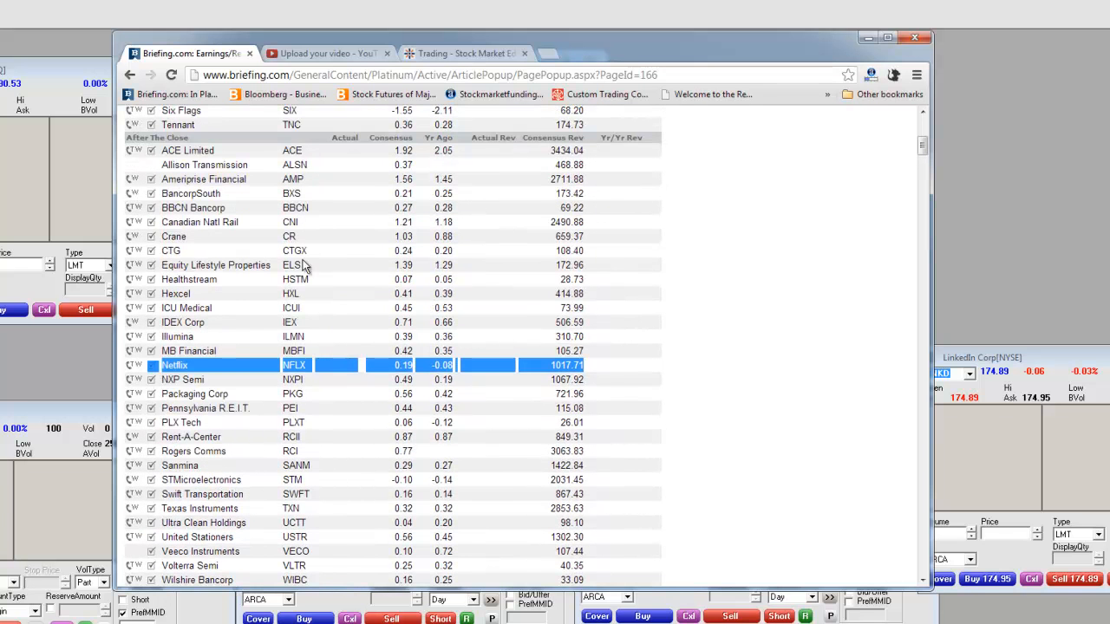
mouse_move(312, 359)
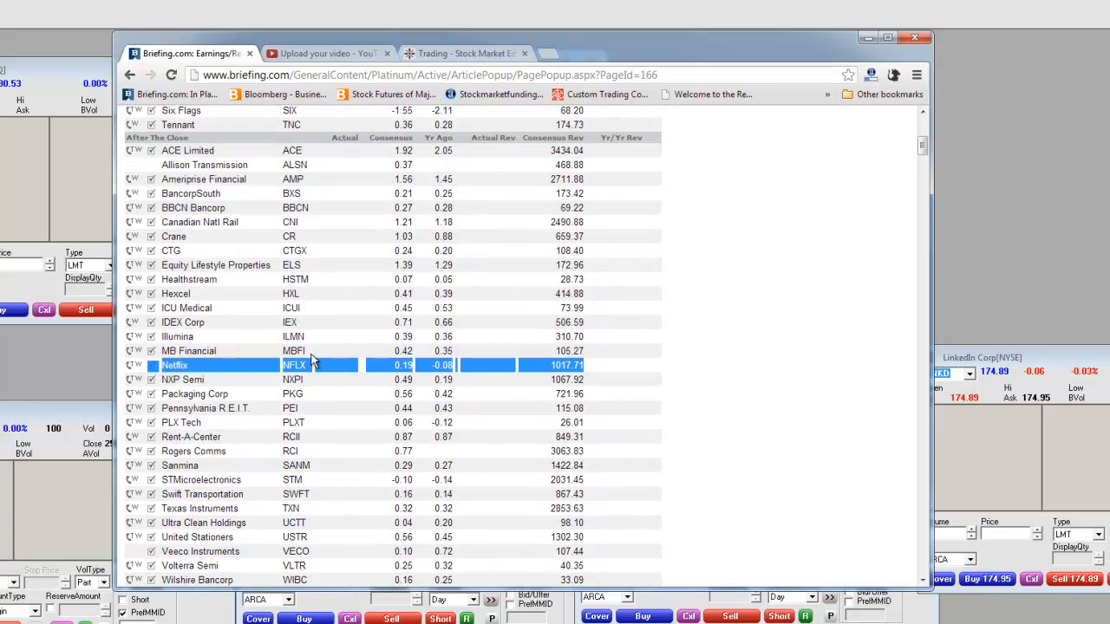
- Scroll past the rest of Monday's after-the-close list to the Tuesday, April 23 heading
scroll(down, 3)
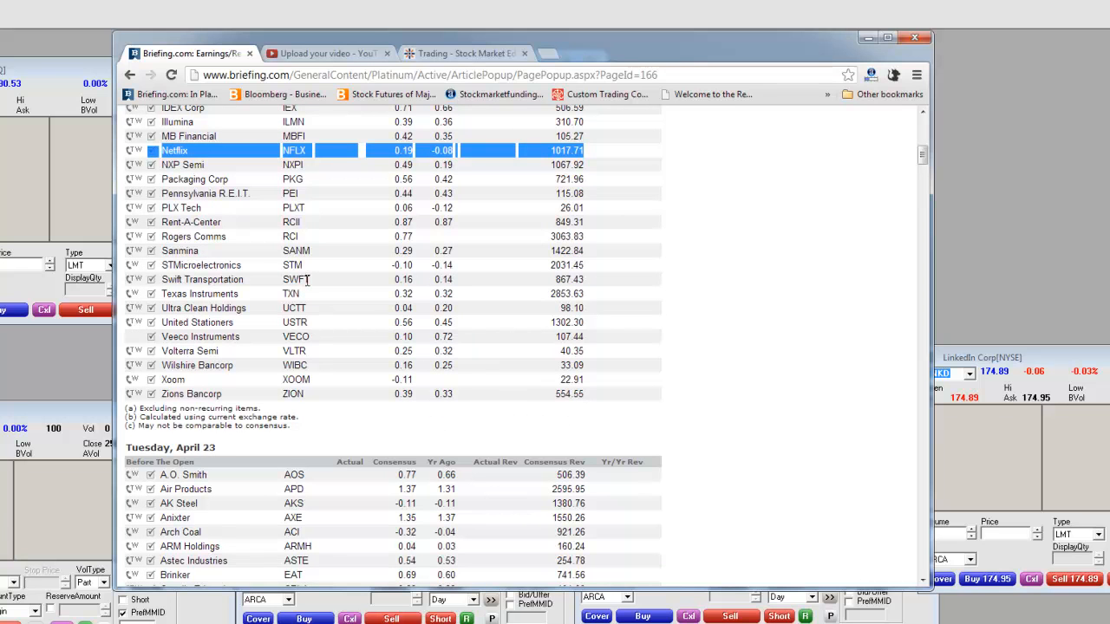
mouse_move(281, 291)
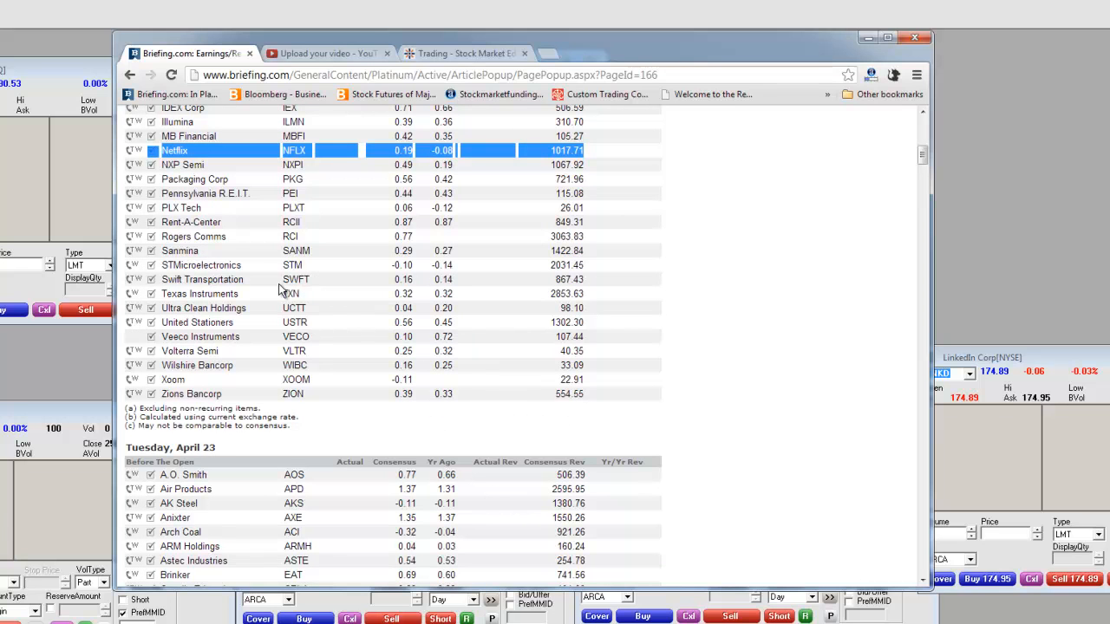
mouse_move(305, 293)
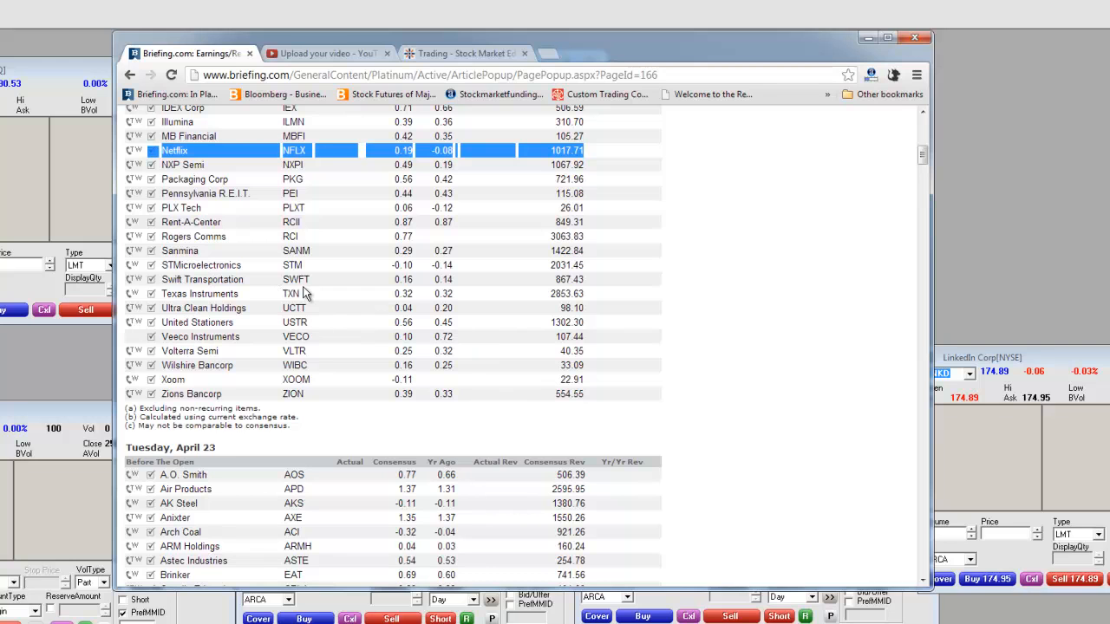
mouse_move(326, 288)
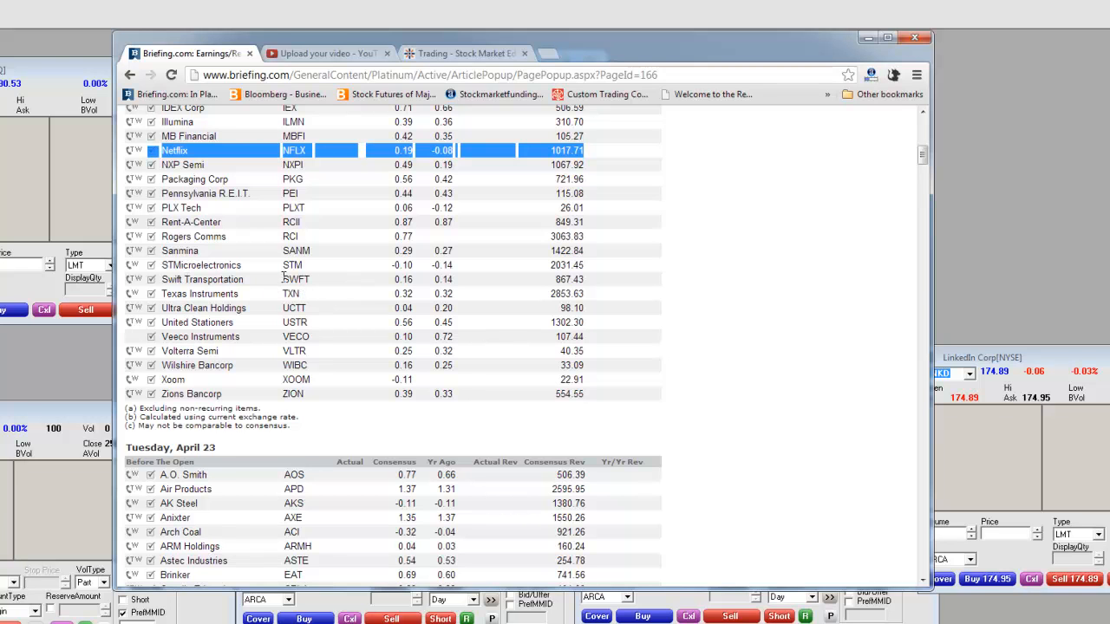
- Scroll through Tuesday, April 23's Before the Open table to where the After the Close section begins
scroll(down, 3)
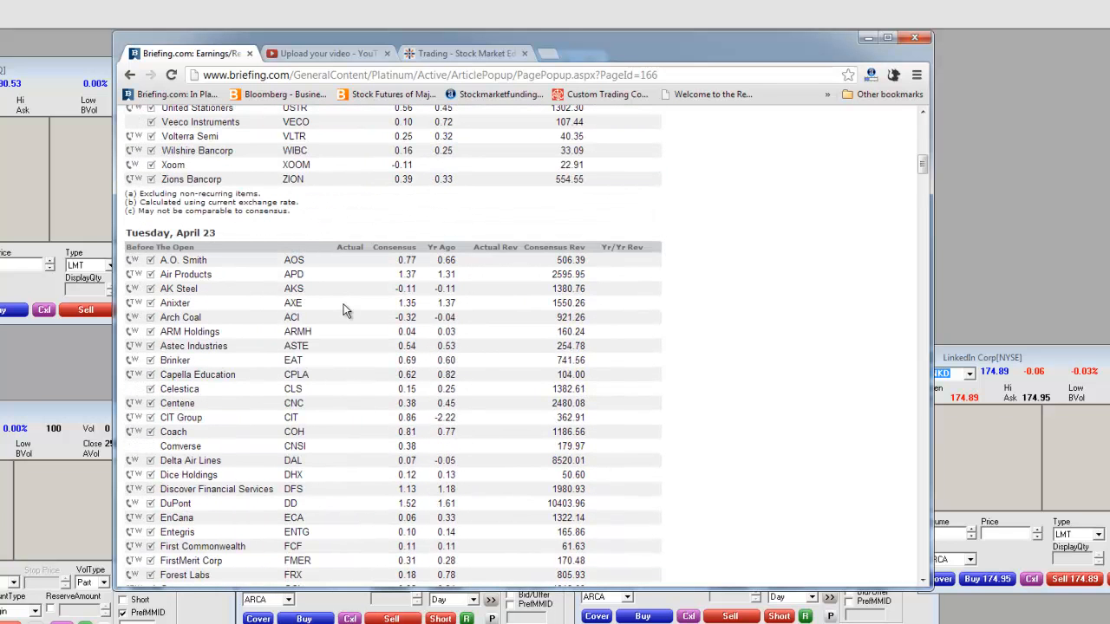
scroll(down, 3)
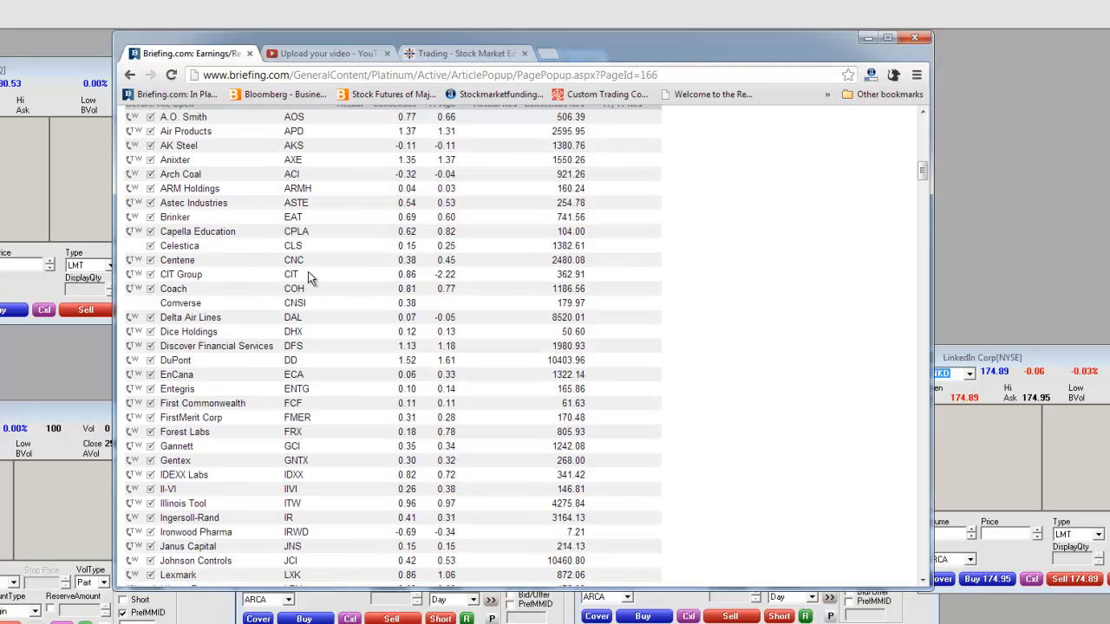
mouse_move(316, 293)
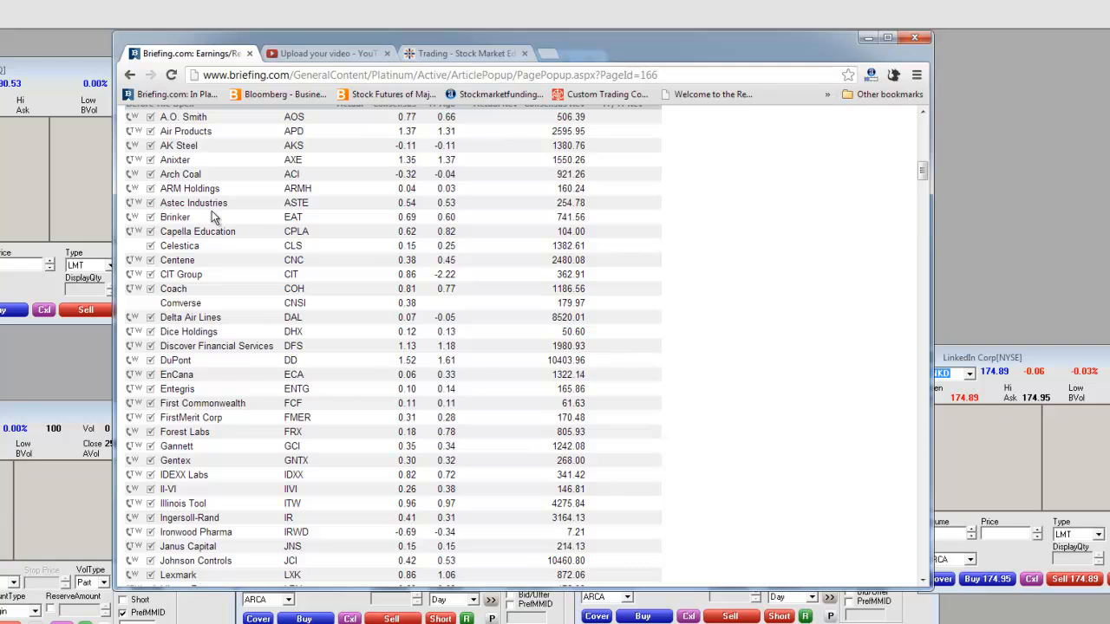
mouse_move(368, 253)
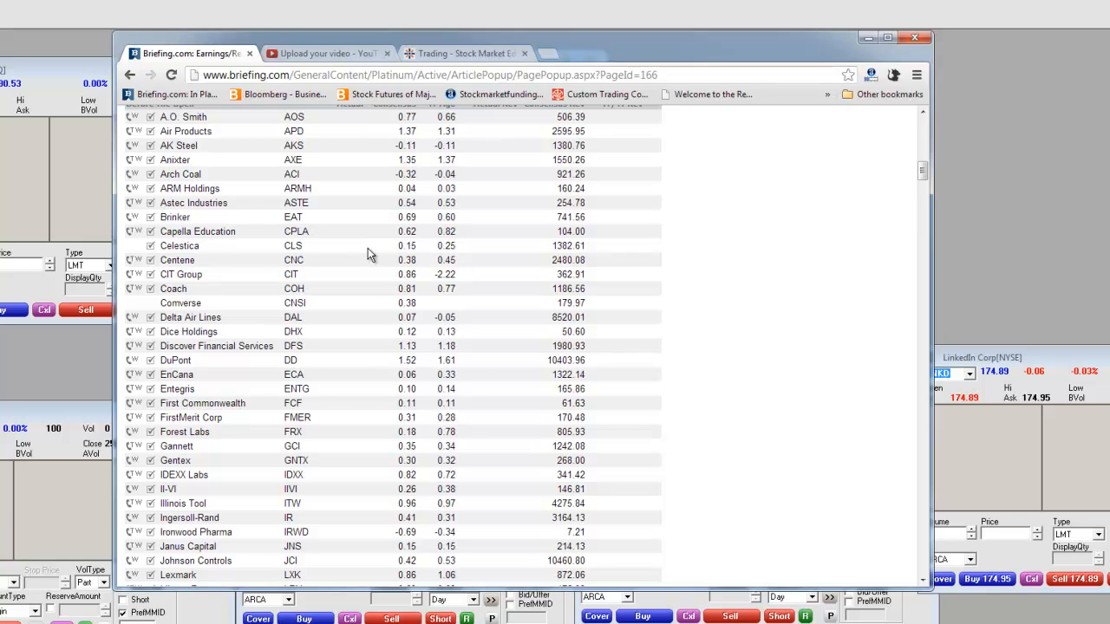
mouse_move(336, 167)
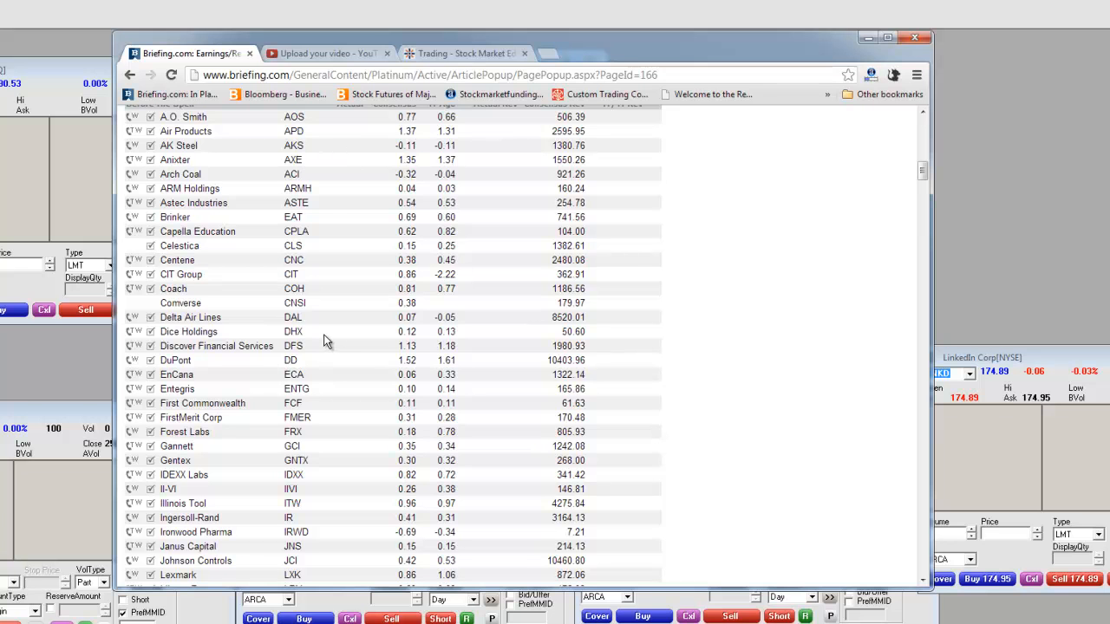
scroll(down, 3)
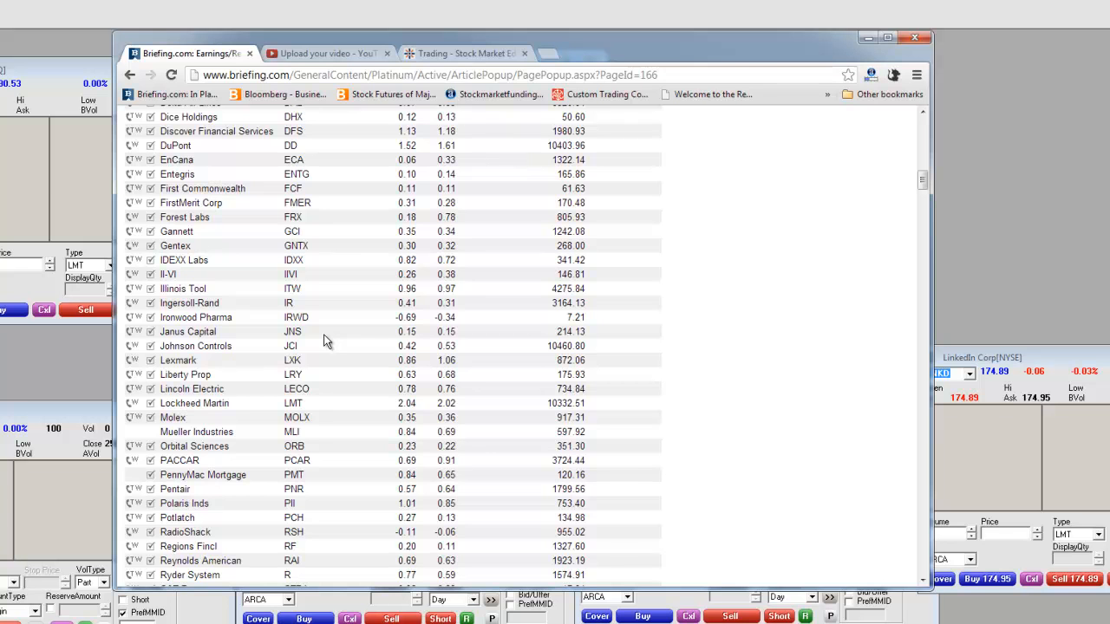
scroll(down, 3)
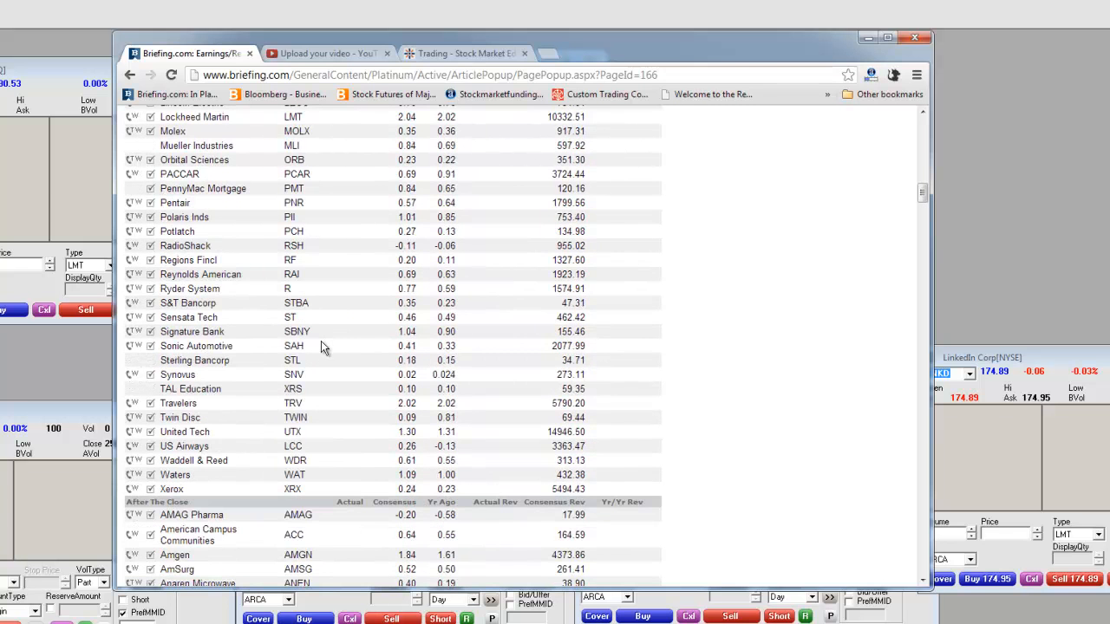
mouse_move(184, 447)
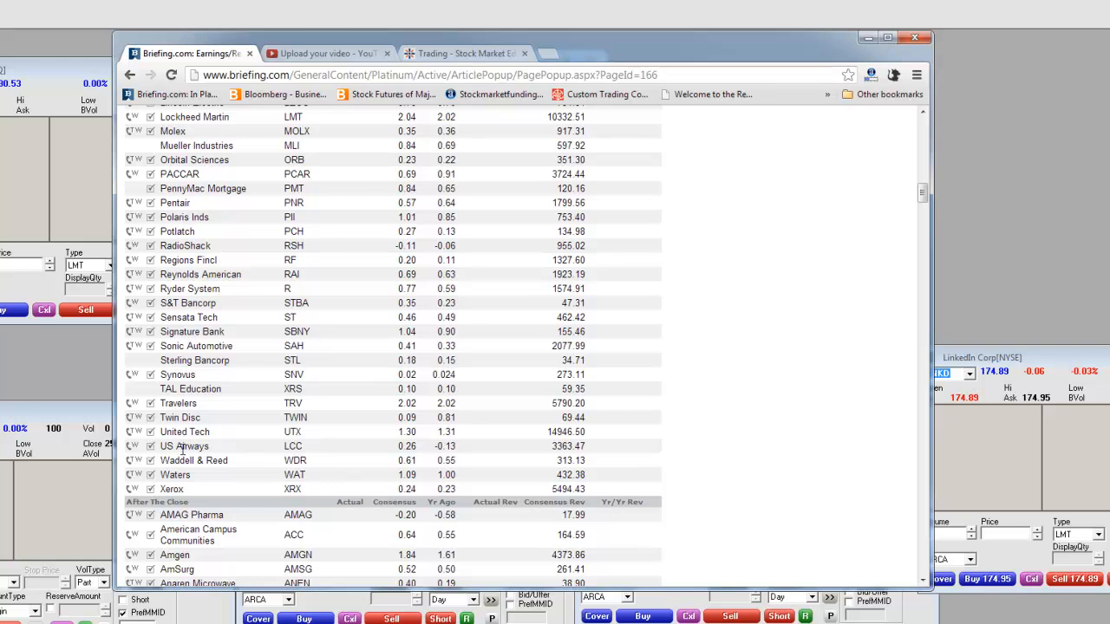
mouse_move(166, 505)
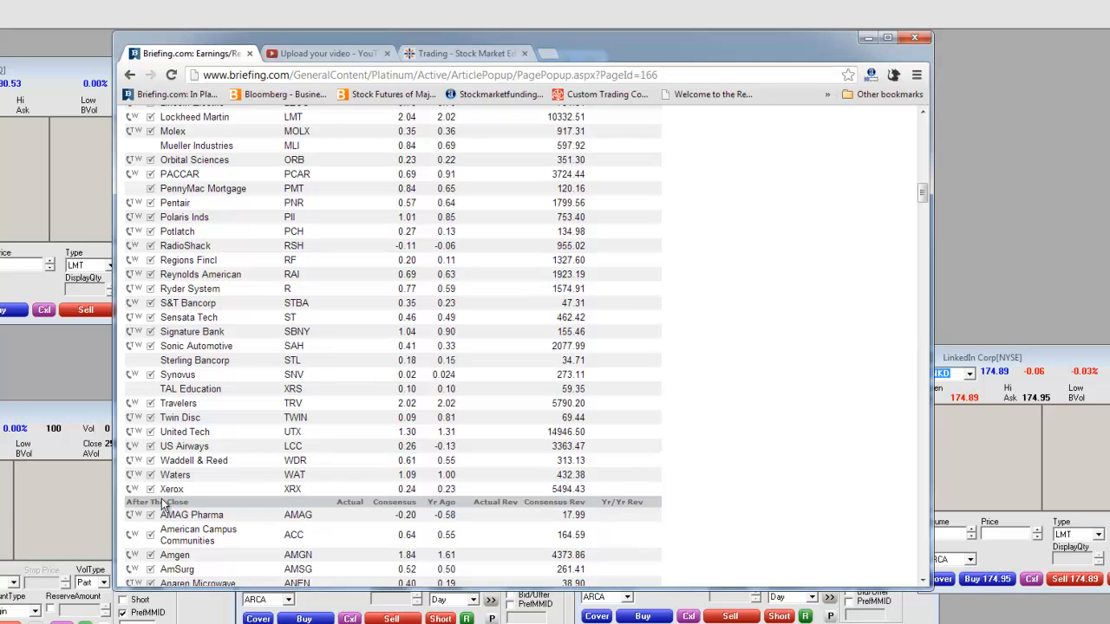
mouse_move(320, 310)
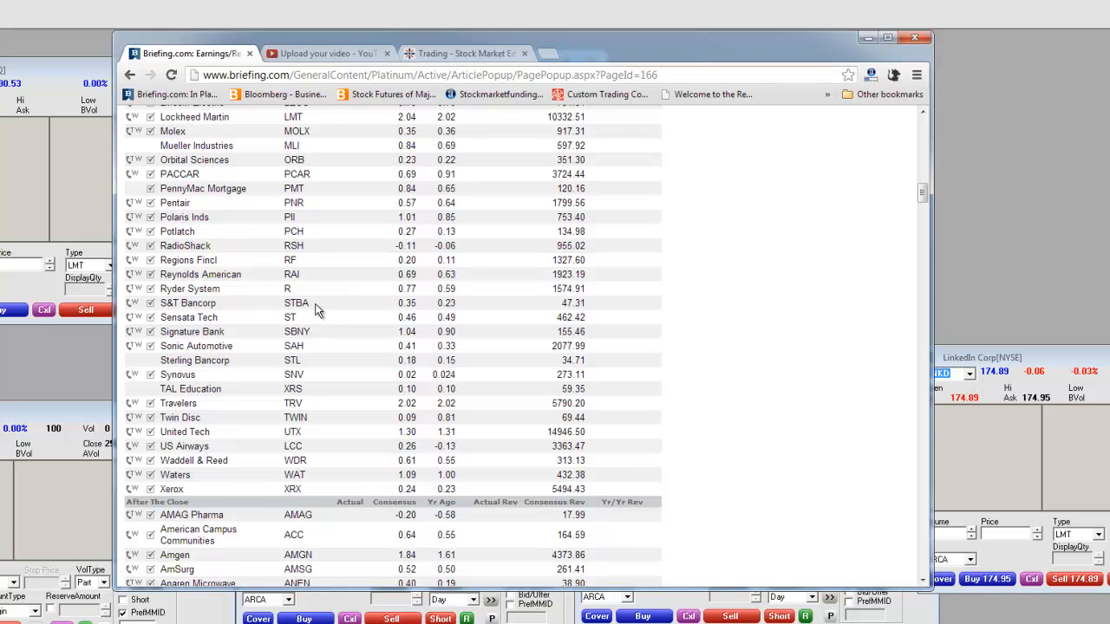
mouse_move(267, 246)
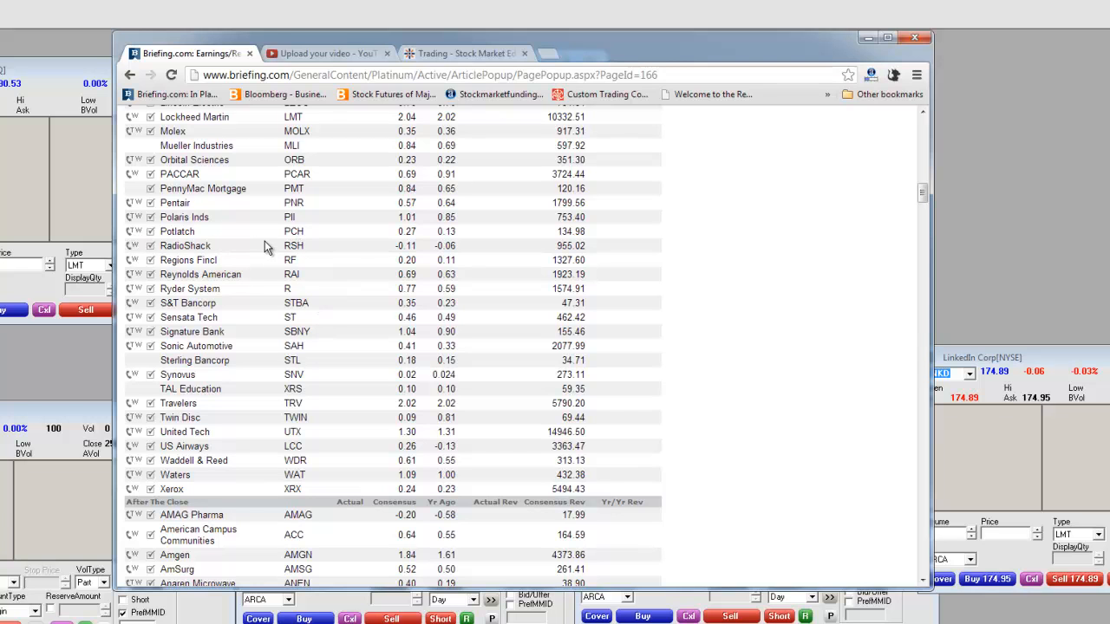
mouse_move(152, 259)
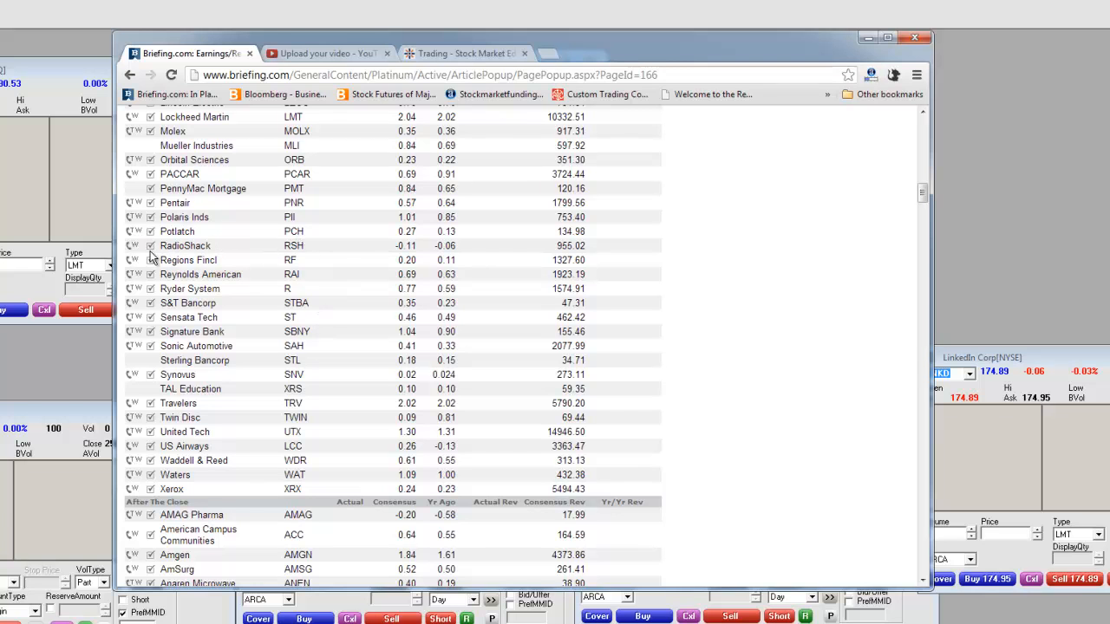
mouse_move(310, 258)
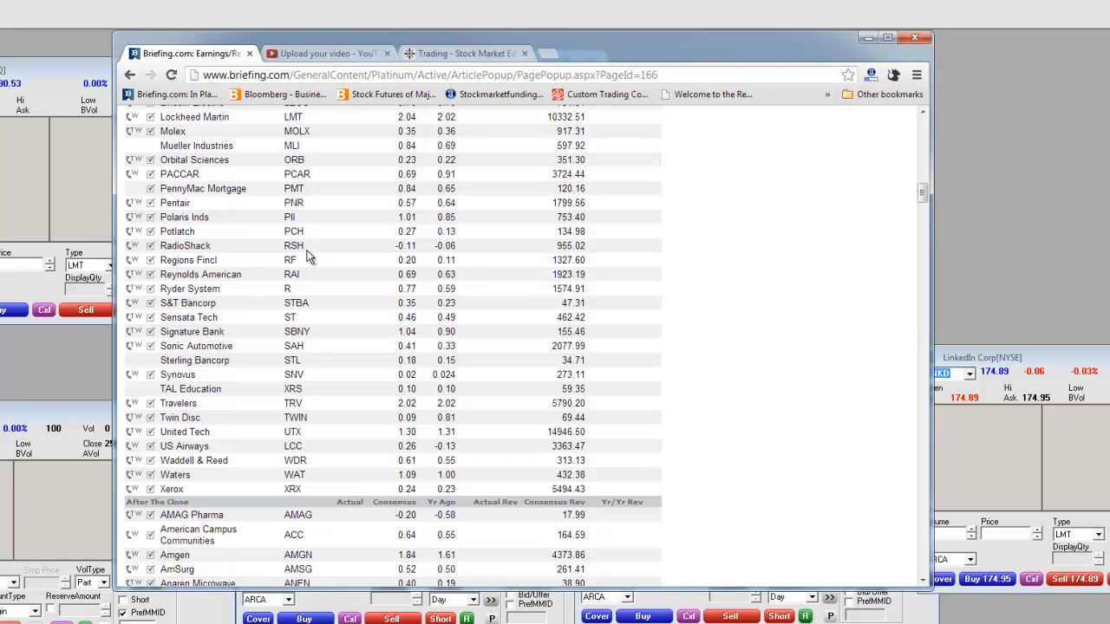
- Bring Tuesday's After the Close table into view, past Apple, AT&T and Juniper Networks
scroll(down, 3)
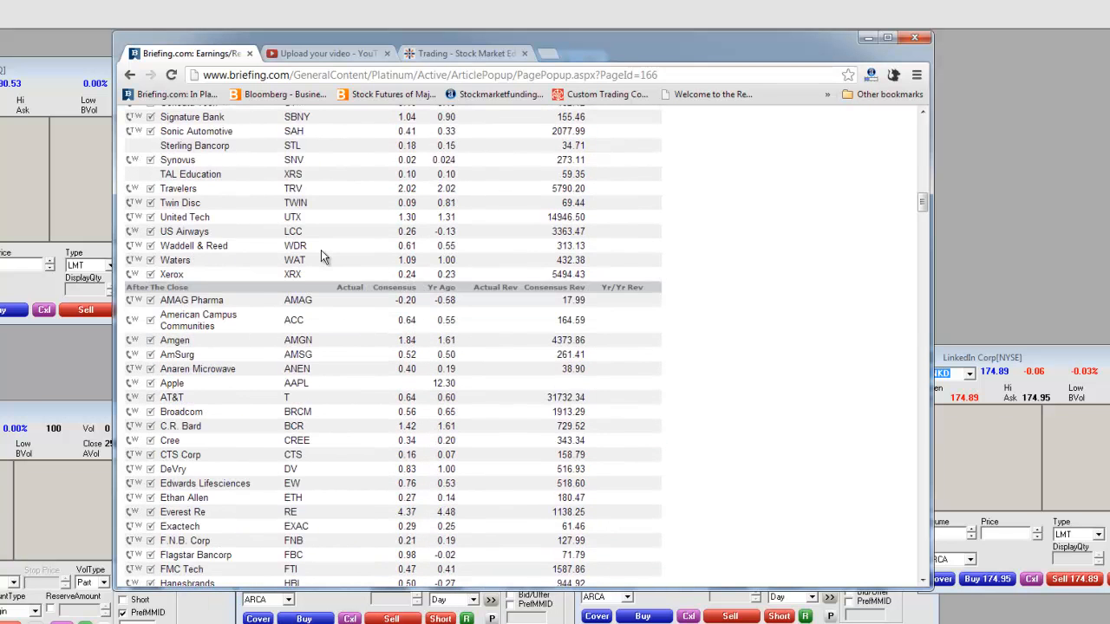
scroll(down, 3)
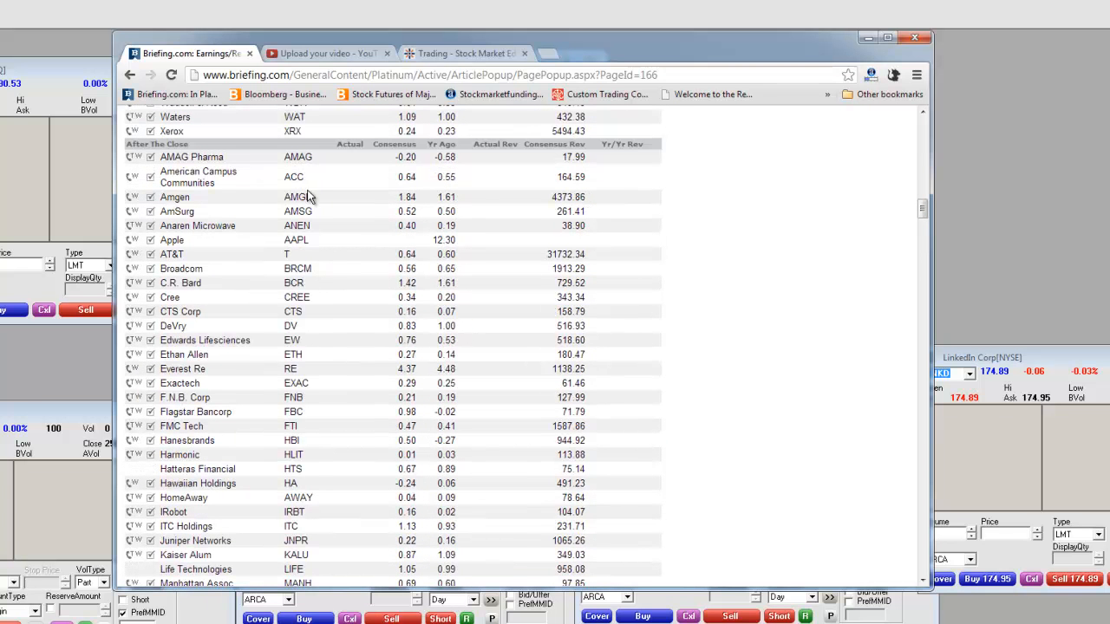
mouse_move(316, 201)
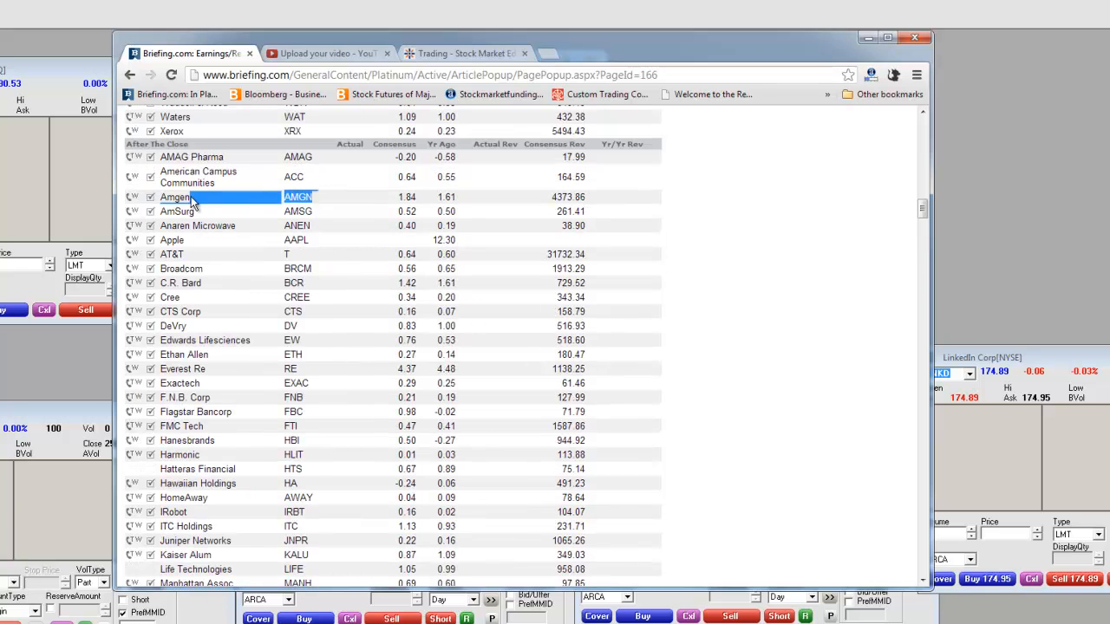
mouse_move(315, 206)
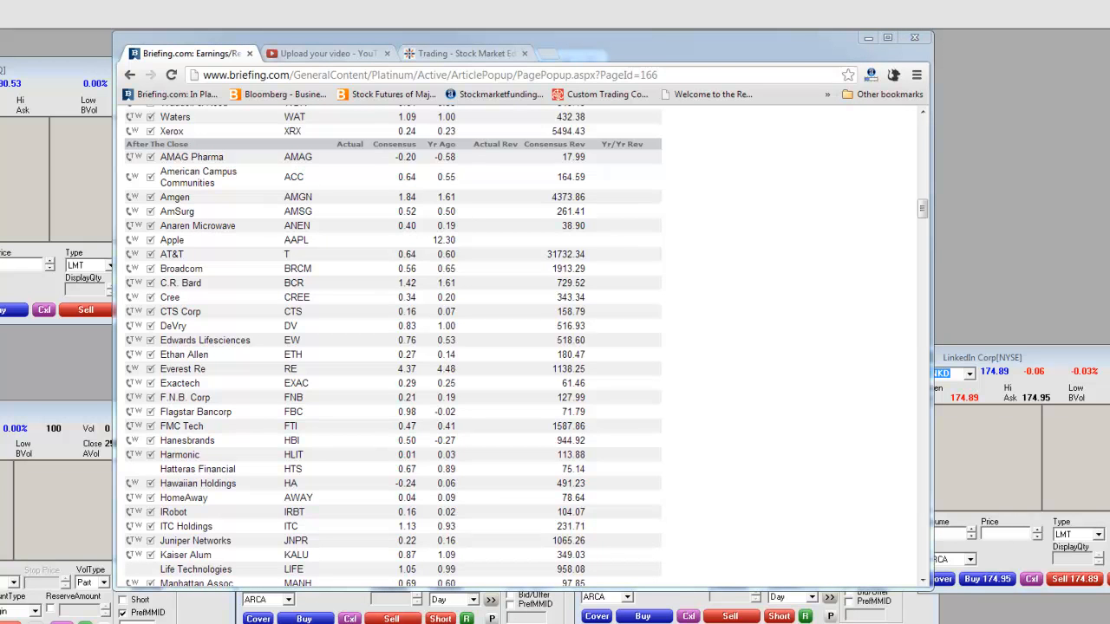
mouse_move(336, 304)
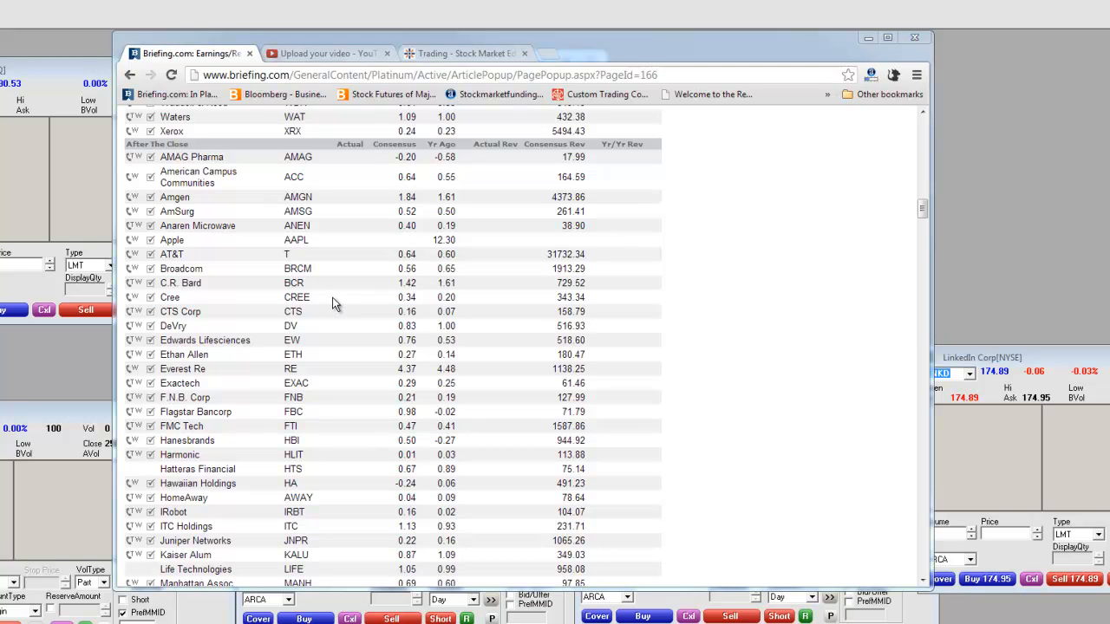
mouse_move(310, 242)
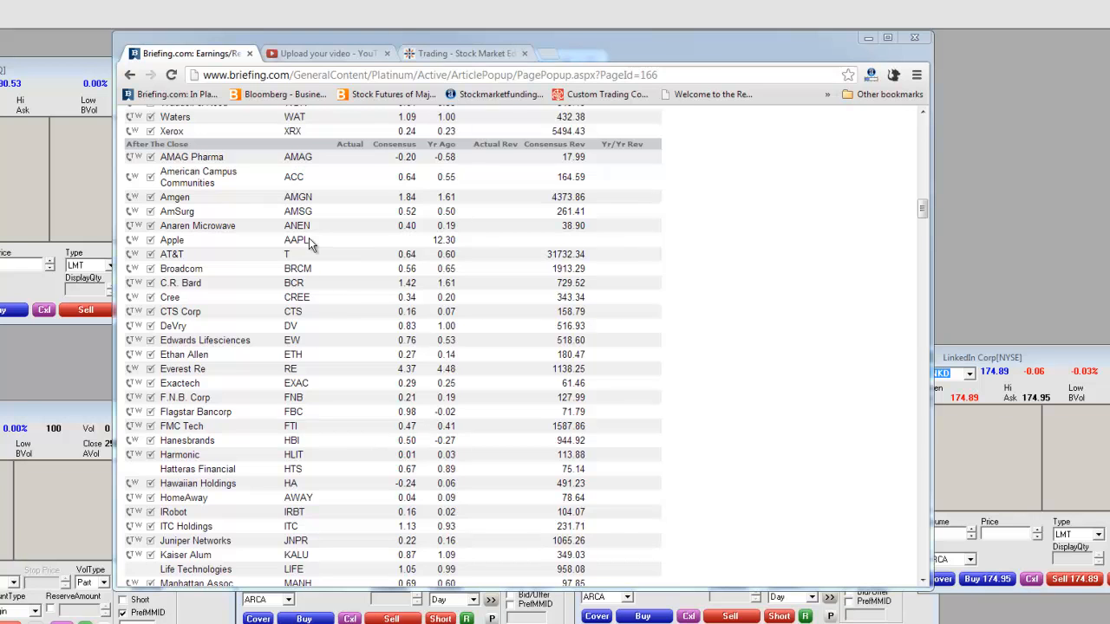
mouse_move(189, 250)
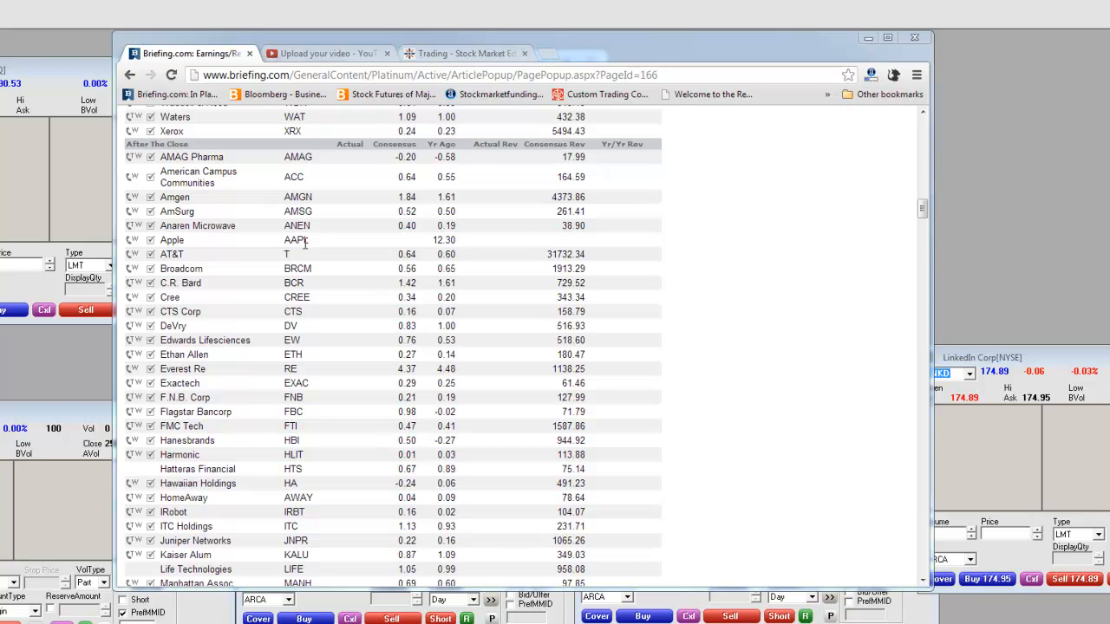
mouse_move(234, 252)
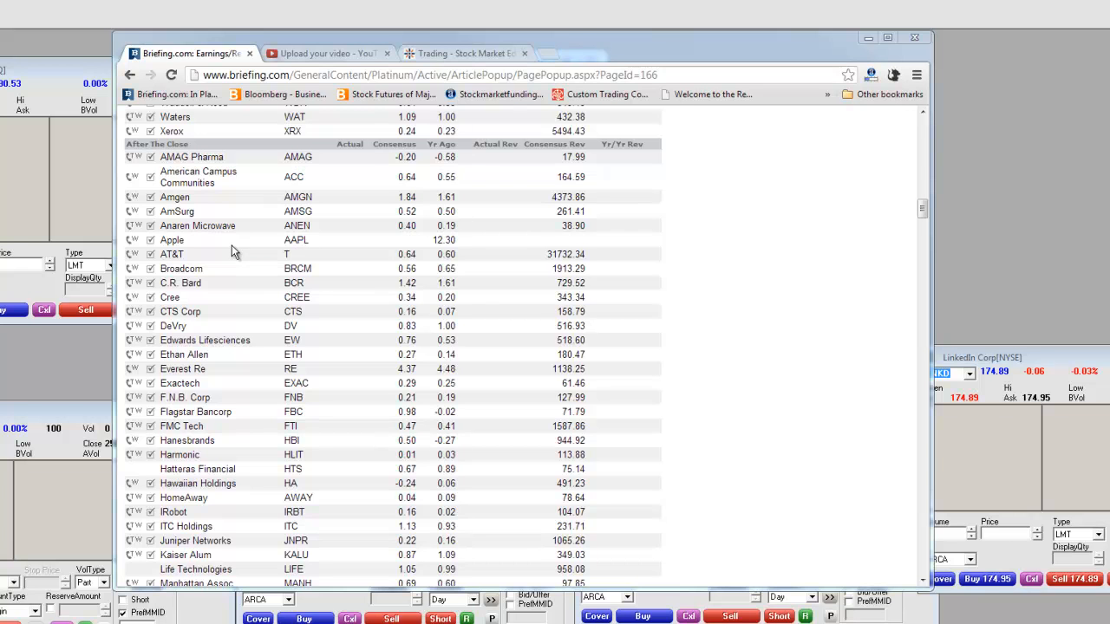
mouse_move(320, 269)
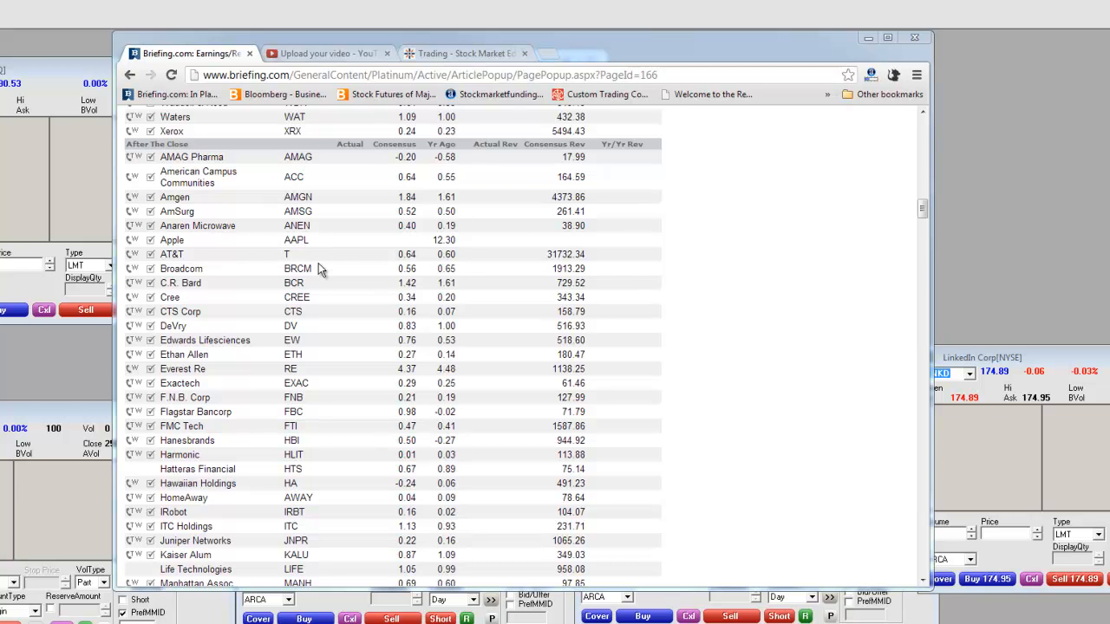
mouse_move(322, 298)
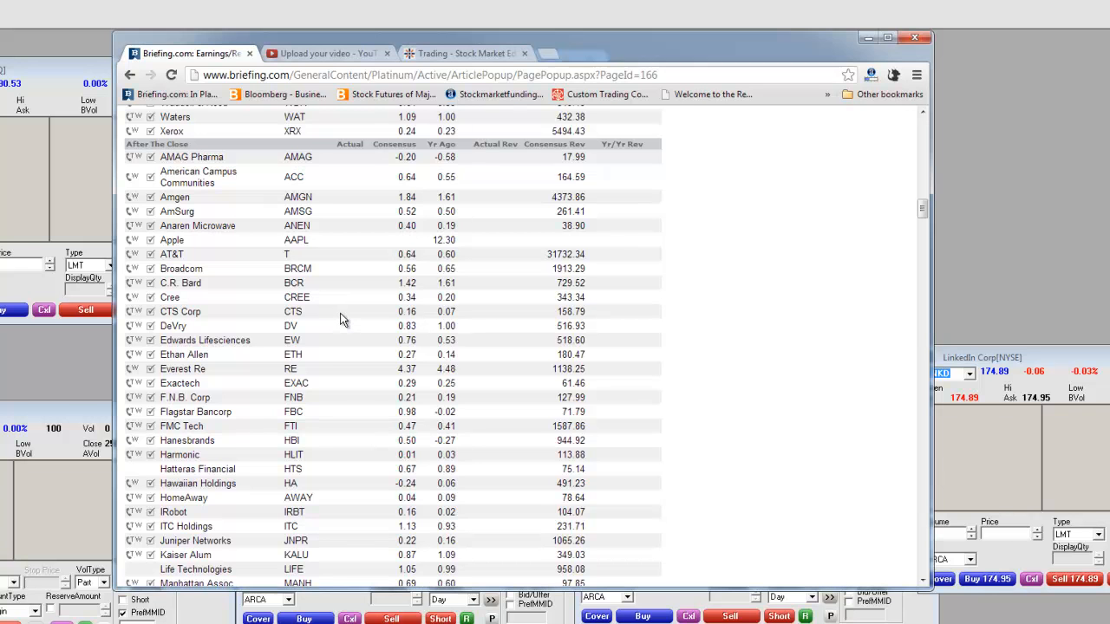
- Scroll Tuesday's after-the-close list to its end at Zix Corp and the footnotes
scroll(down, 3)
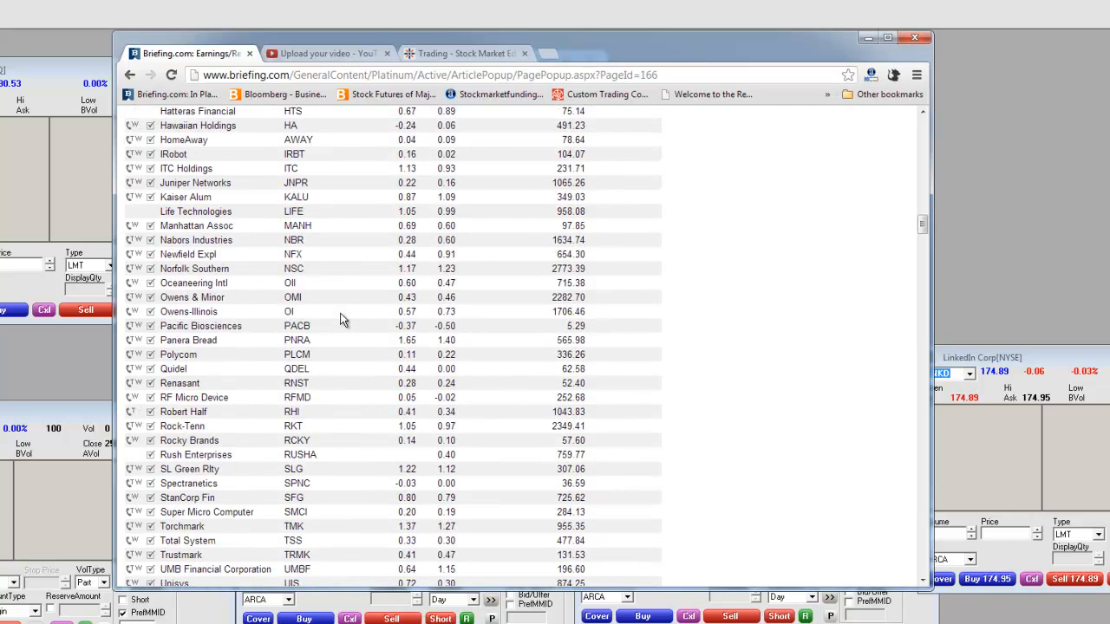
mouse_move(184, 212)
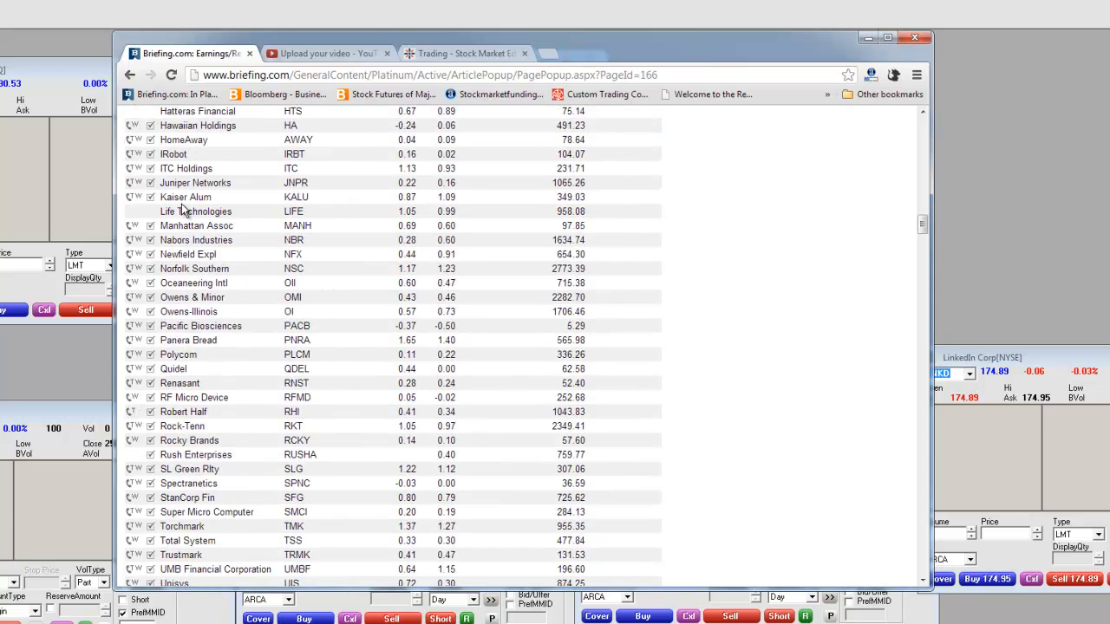
mouse_move(305, 215)
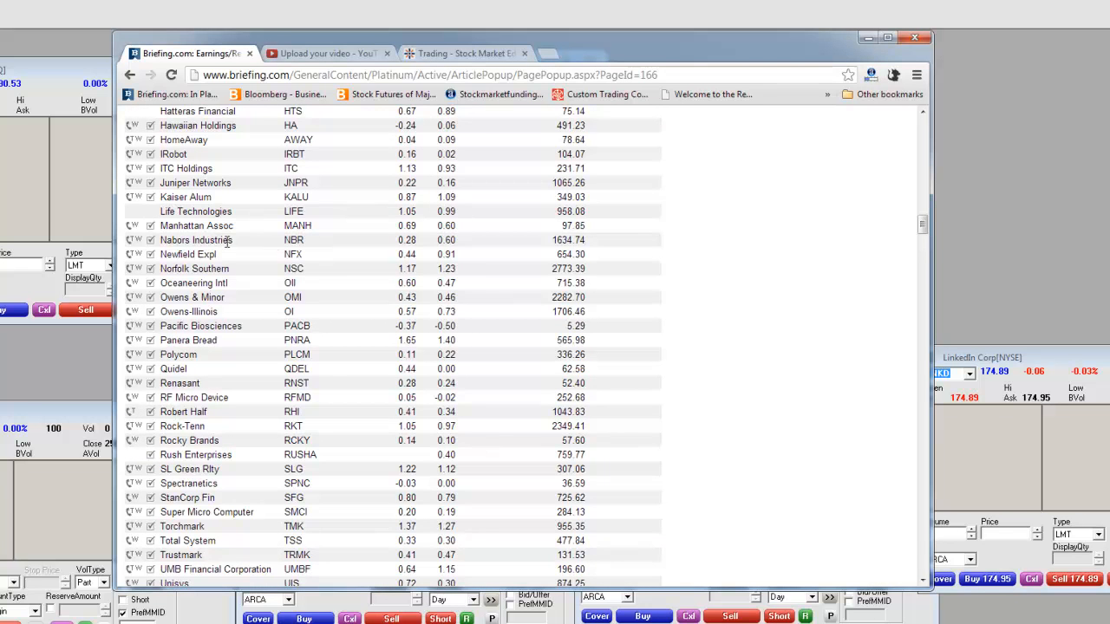
mouse_move(288, 287)
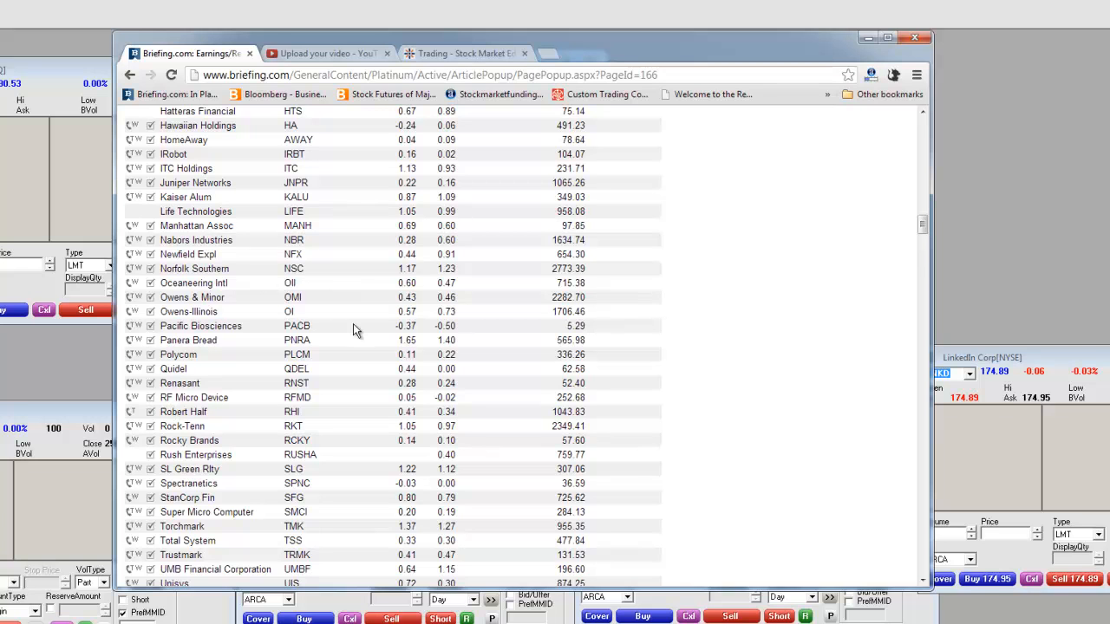
mouse_move(230, 336)
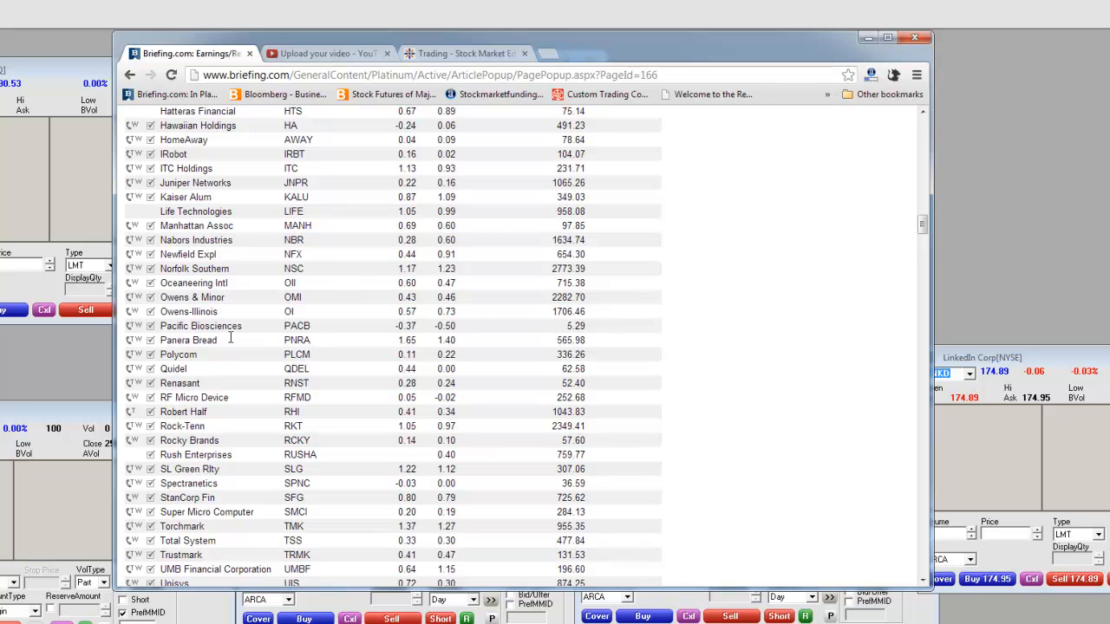
mouse_move(372, 342)
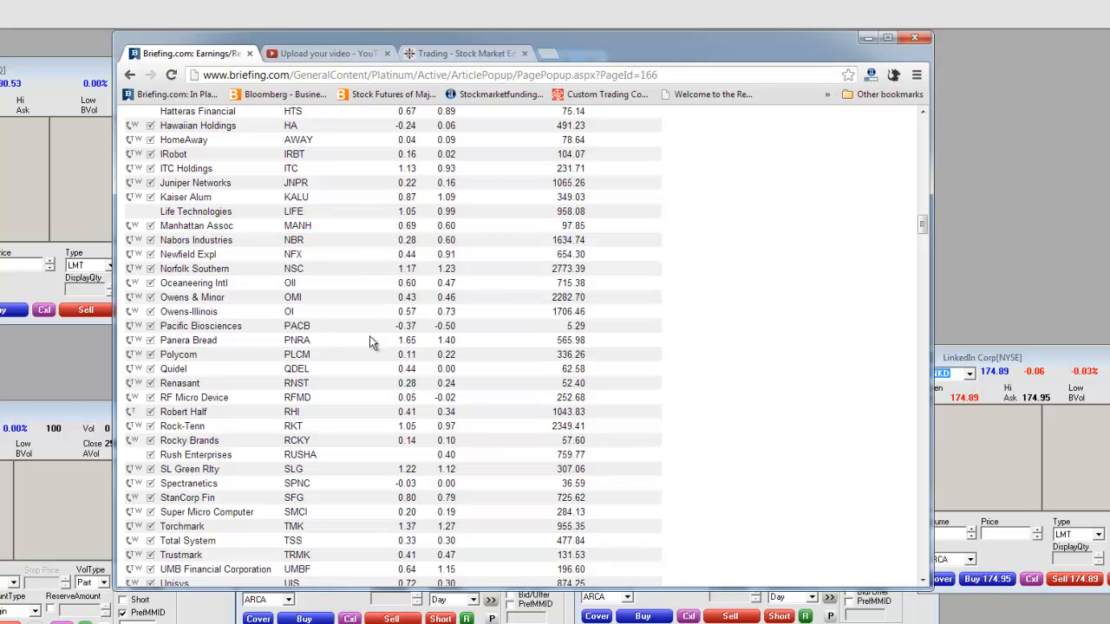
mouse_move(187, 343)
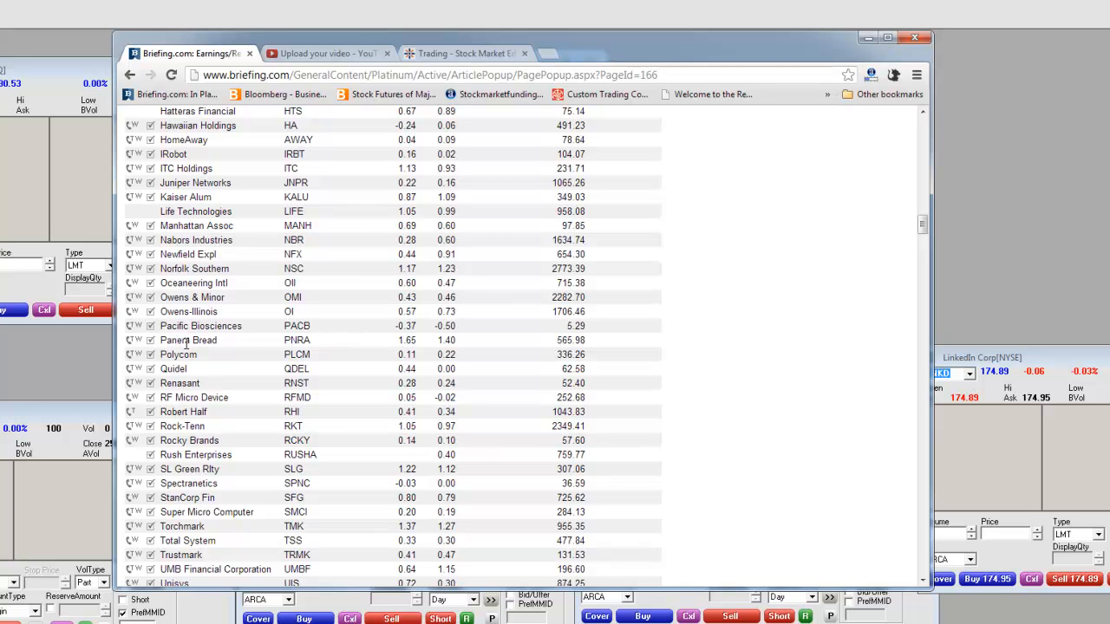
mouse_move(184, 347)
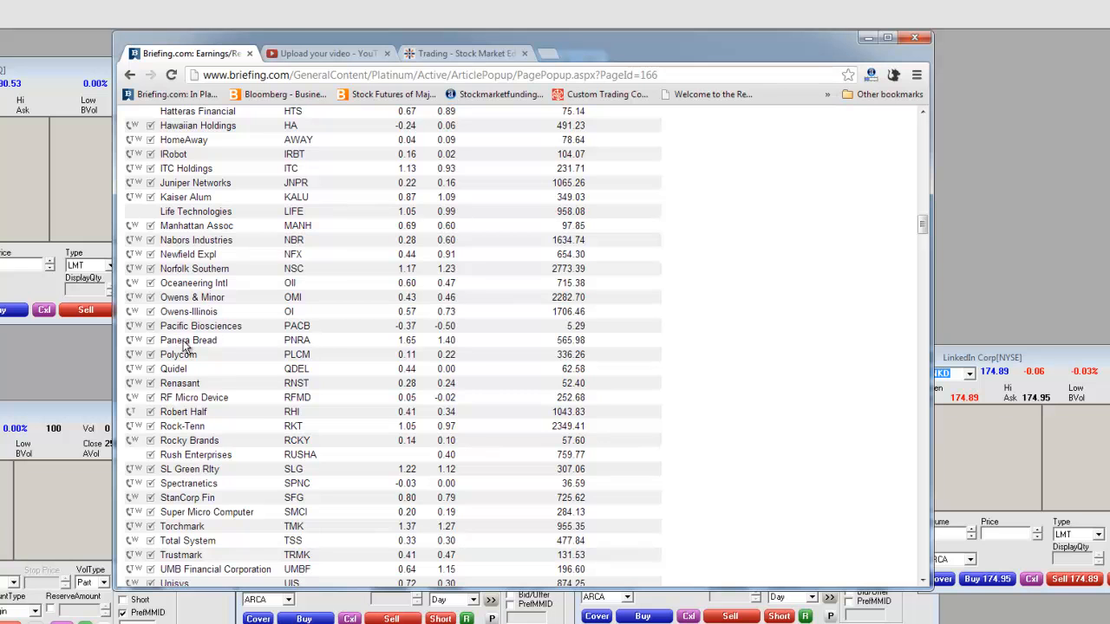
scroll(down, 3)
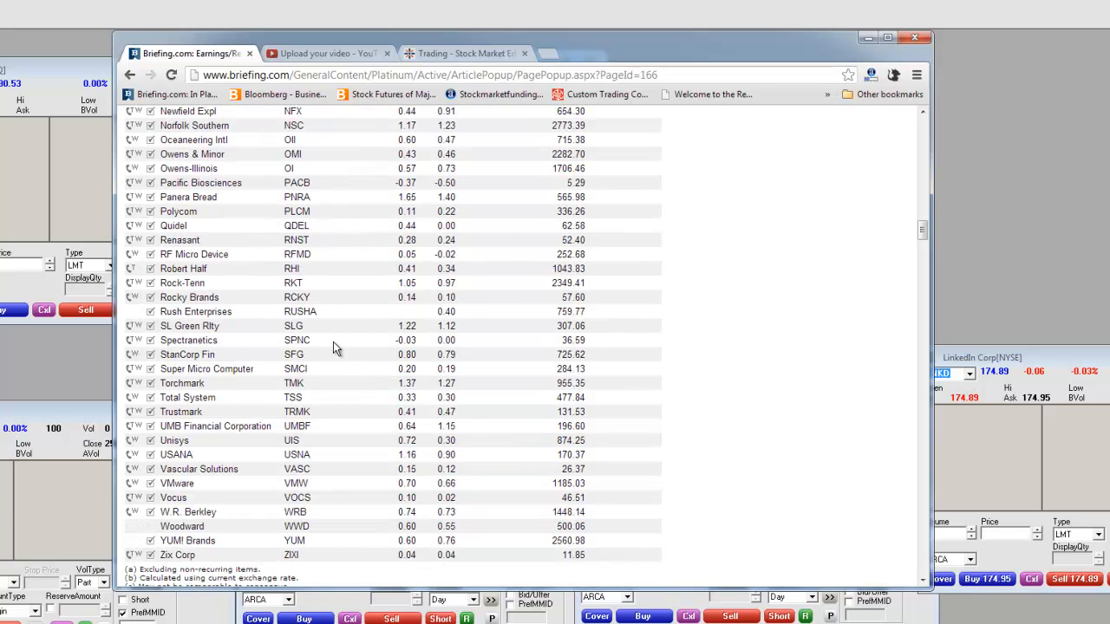
- Scroll into Wednesday, April 24's Before the Open table, past General Dynamics and Hess to Motorola Solutions
scroll(down, 3)
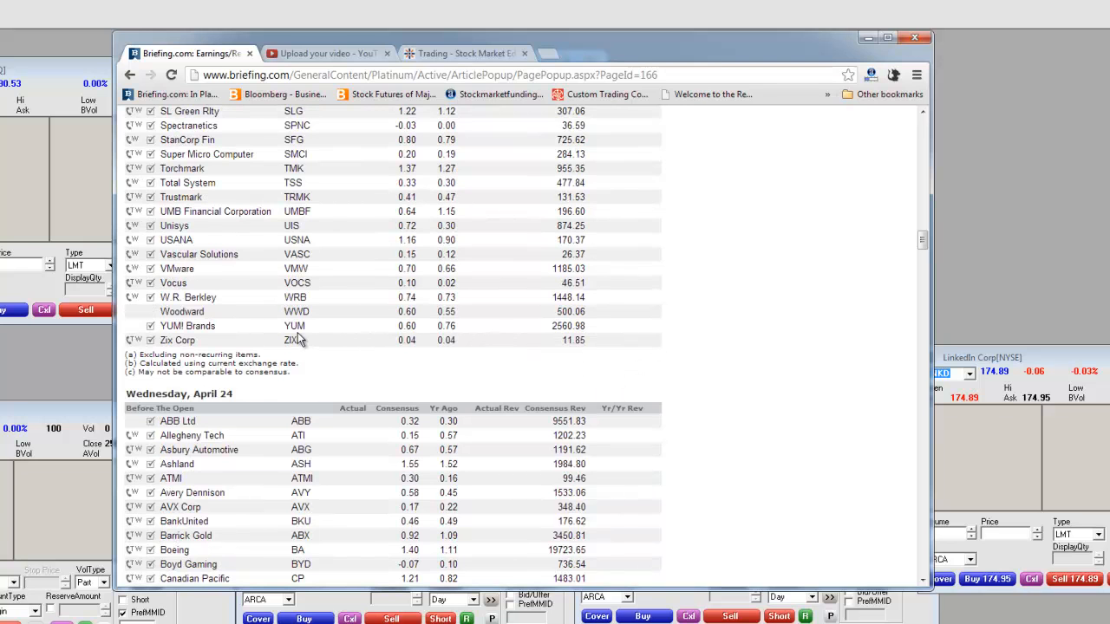
mouse_move(301, 333)
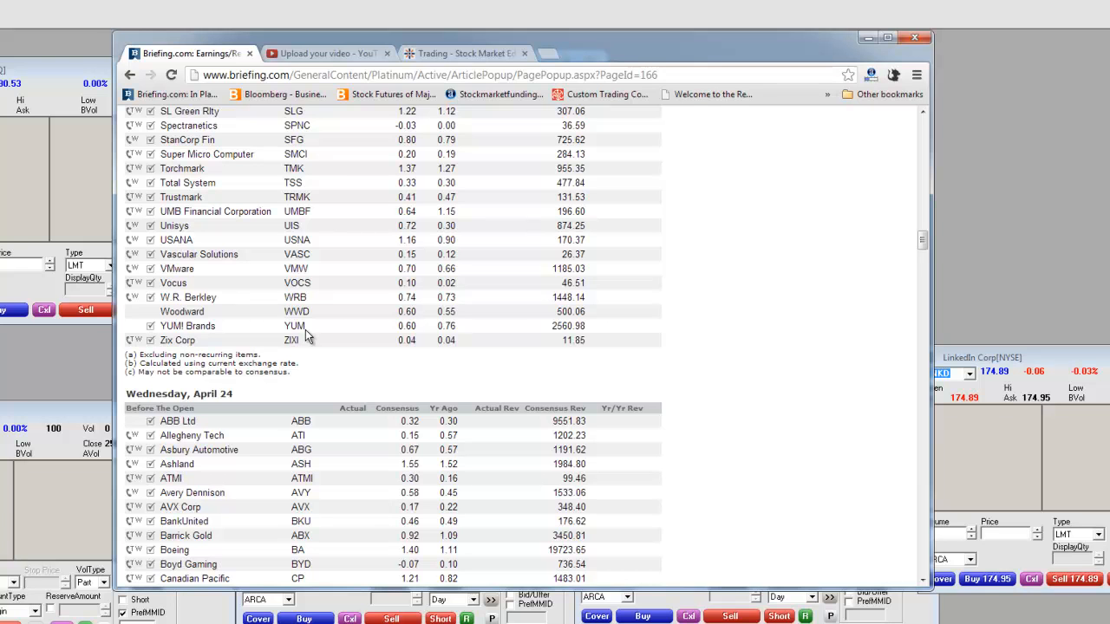
mouse_move(312, 183)
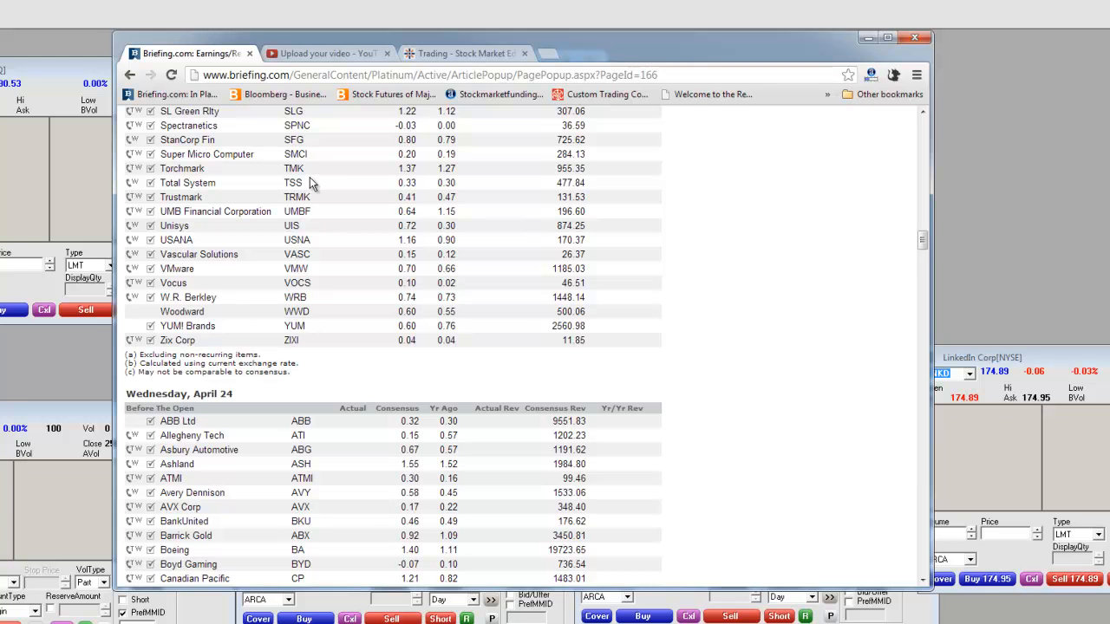
mouse_move(291, 362)
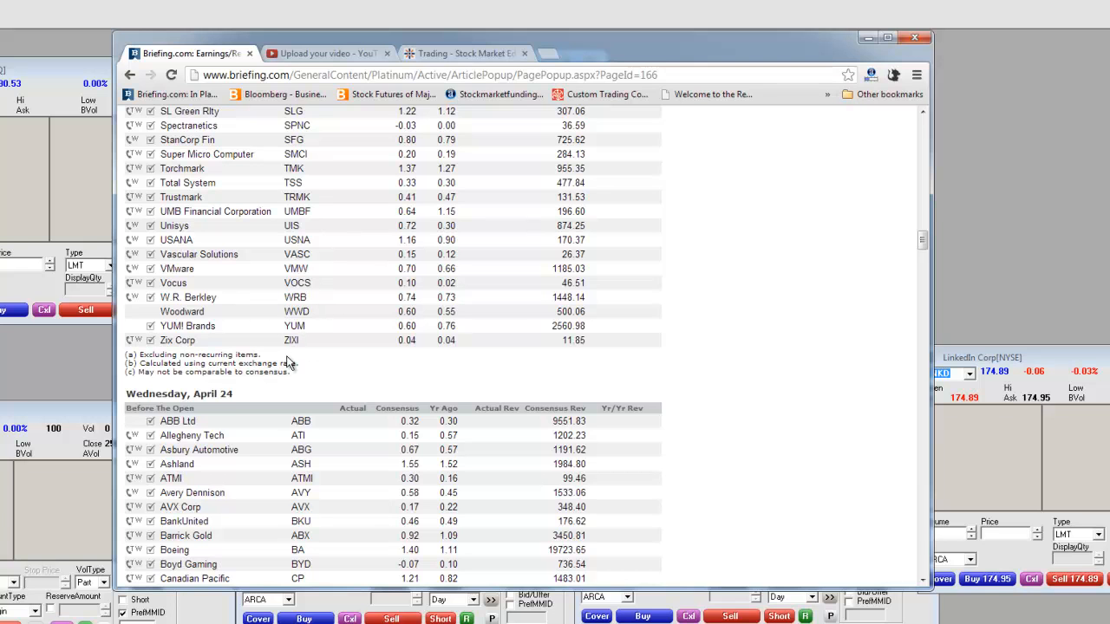
mouse_move(476, 277)
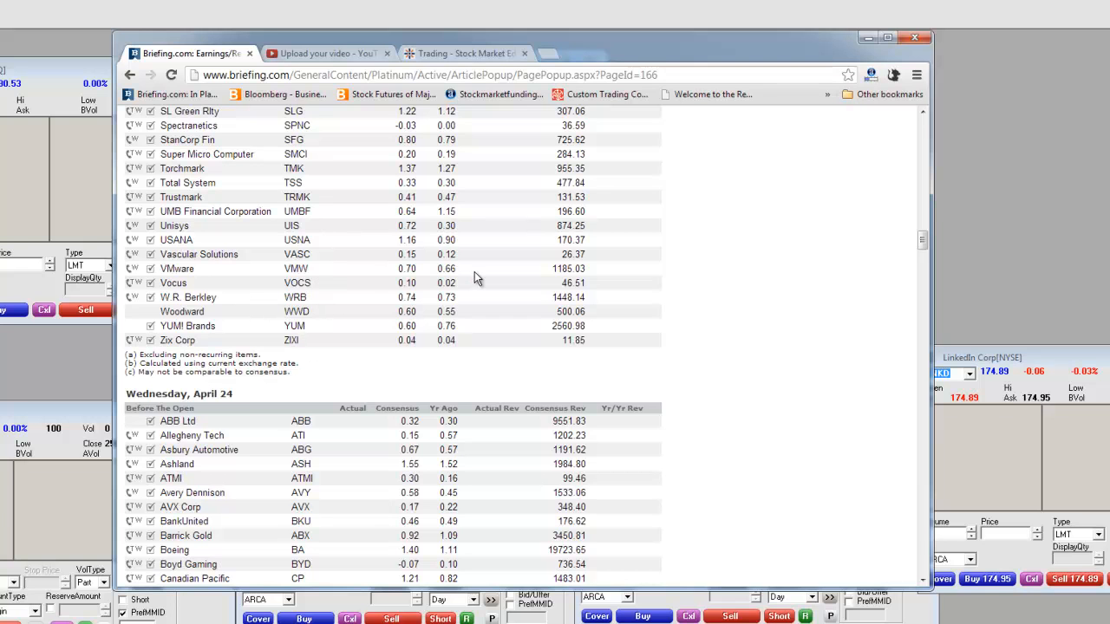
mouse_move(346, 278)
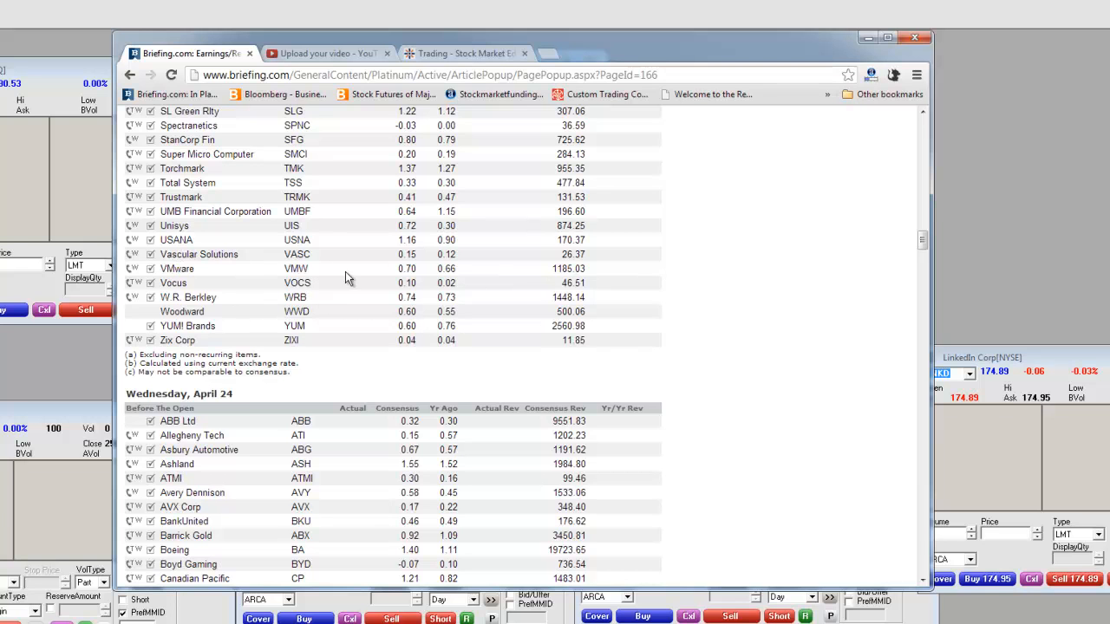
mouse_move(217, 267)
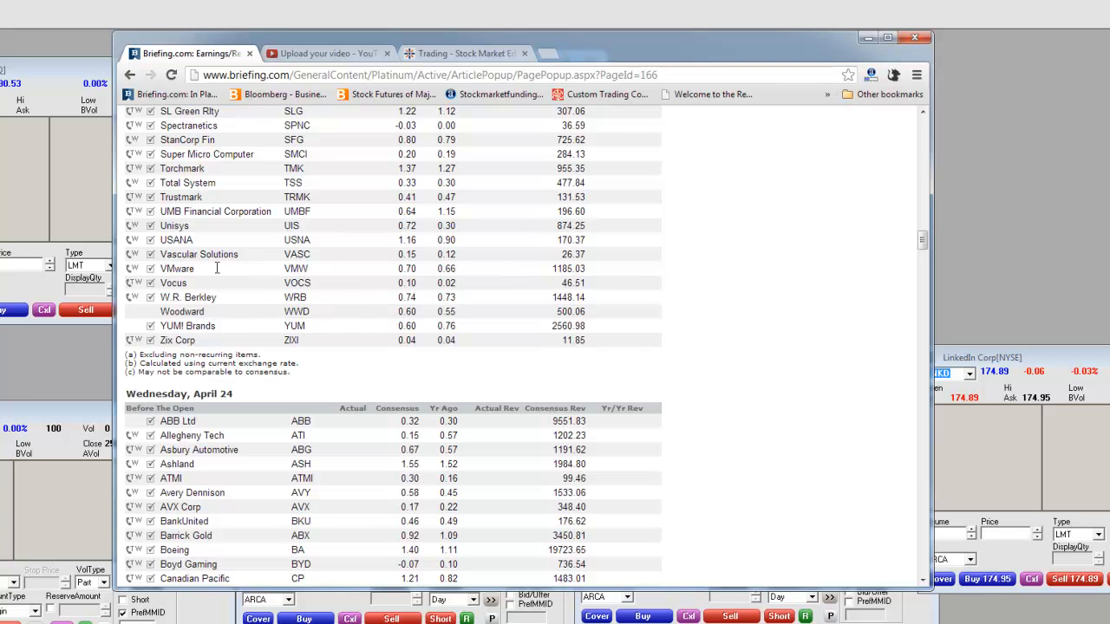
scroll(down, 3)
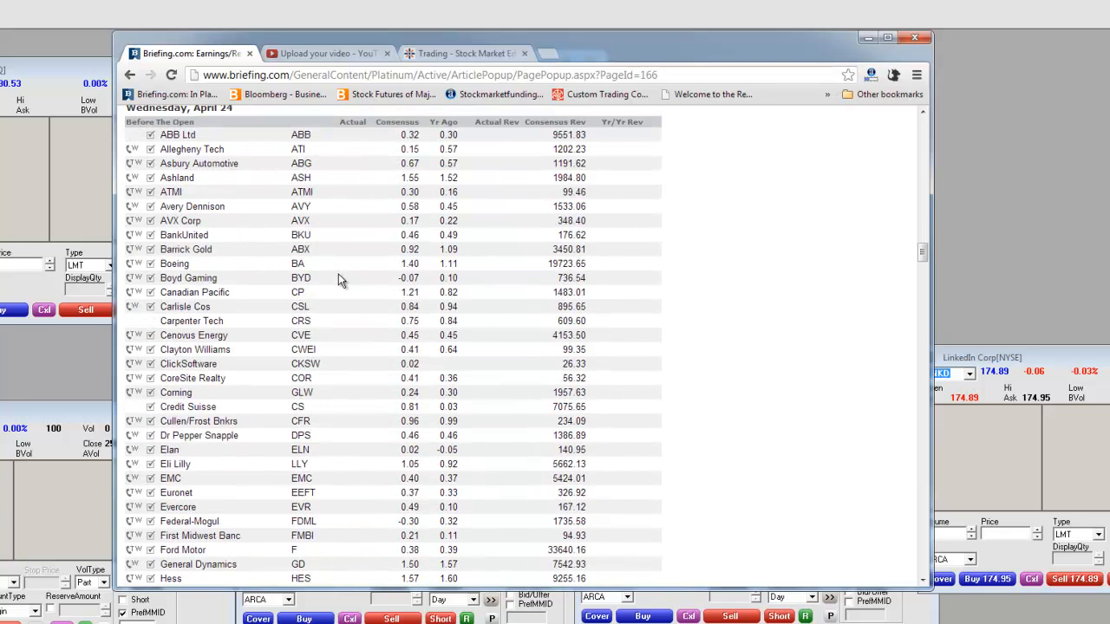
mouse_move(312, 143)
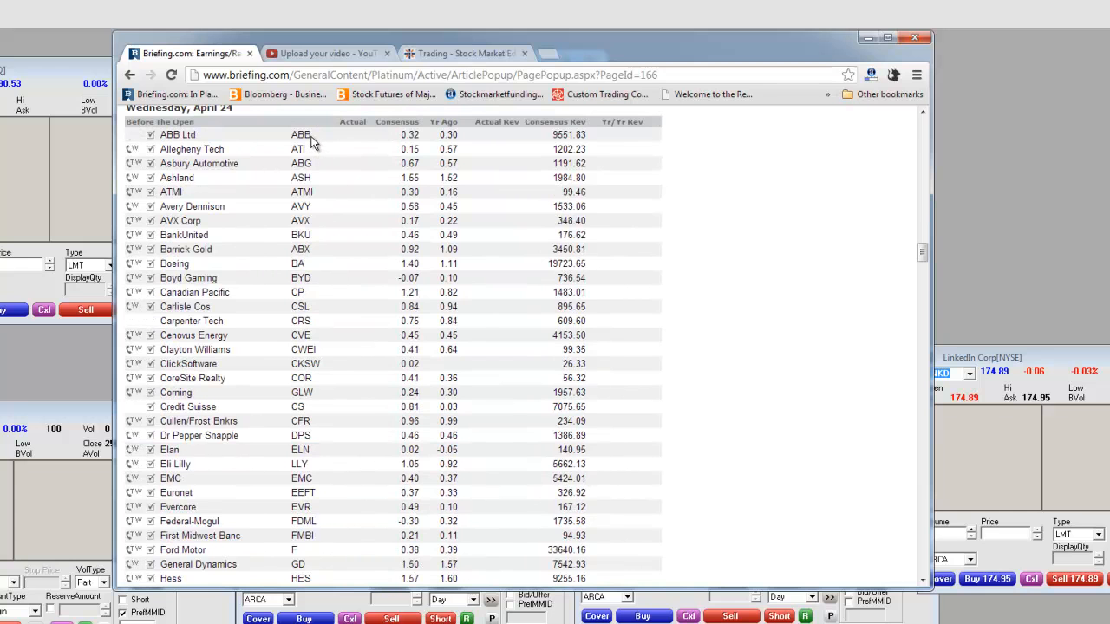
mouse_move(308, 264)
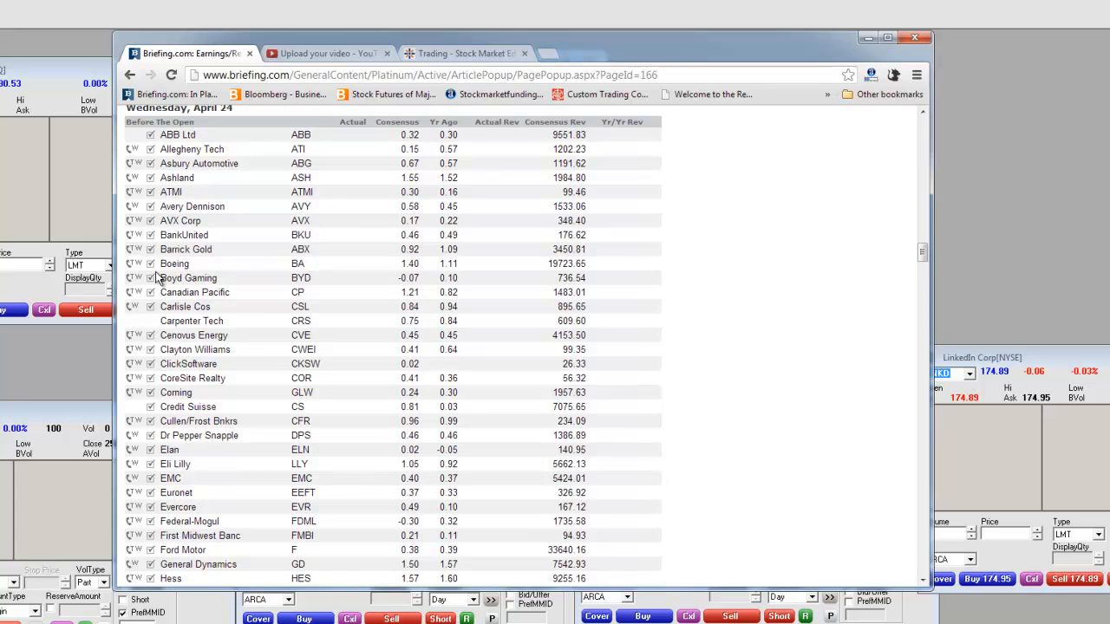
mouse_move(310, 281)
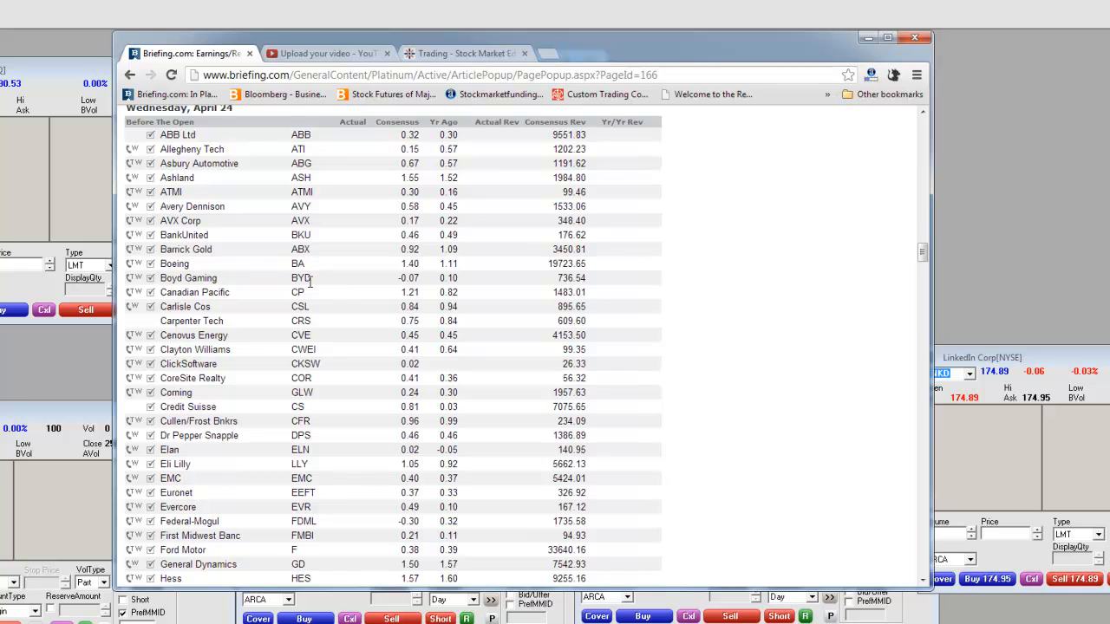
scroll(down, 3)
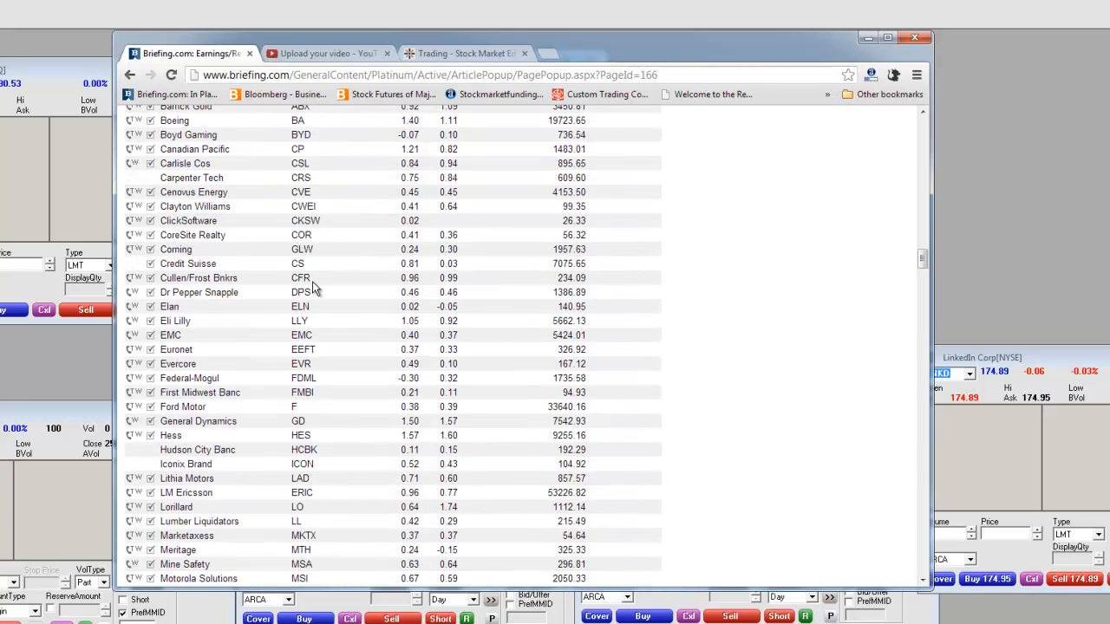
- Scroll Wednesday's Before the Open table to its end at Wyndham Worldwide, where After the Close begins
scroll(down, 3)
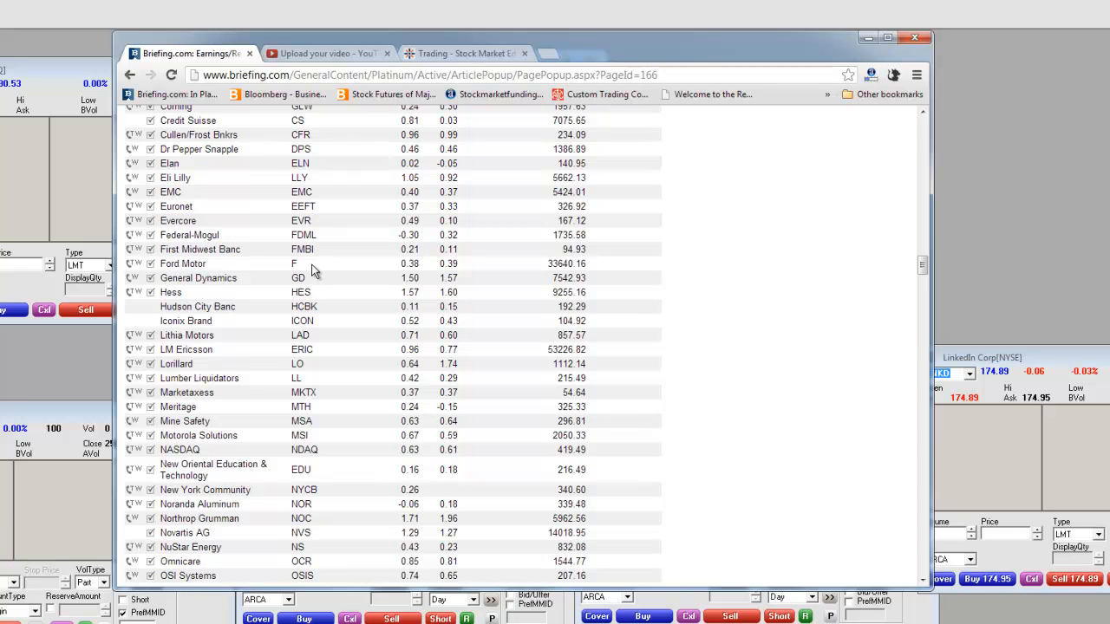
scroll(down, 3)
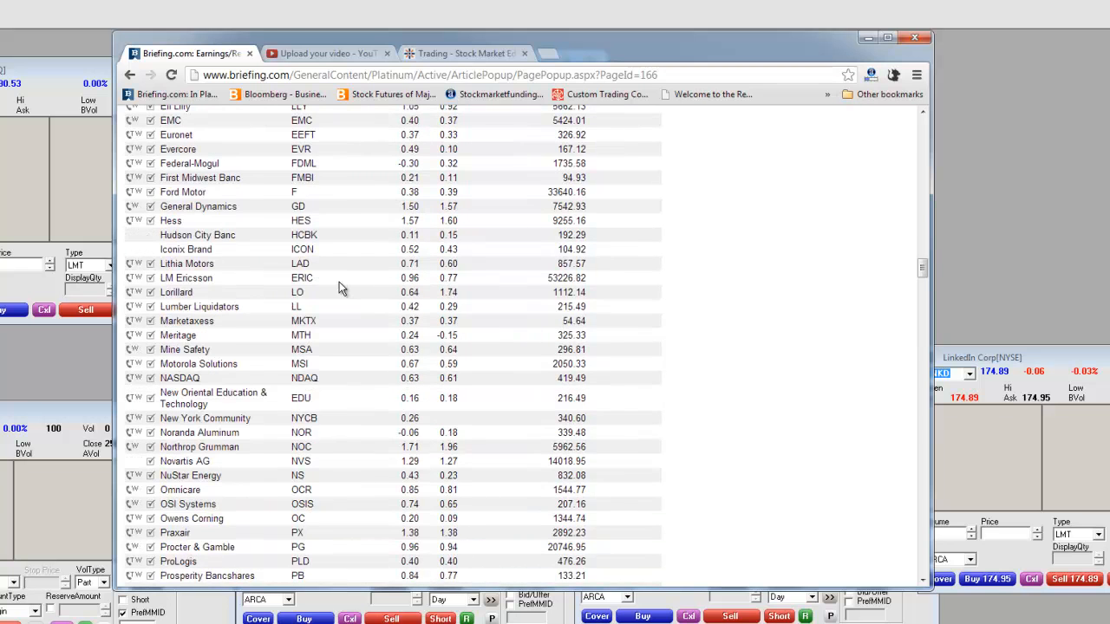
scroll(down, 3)
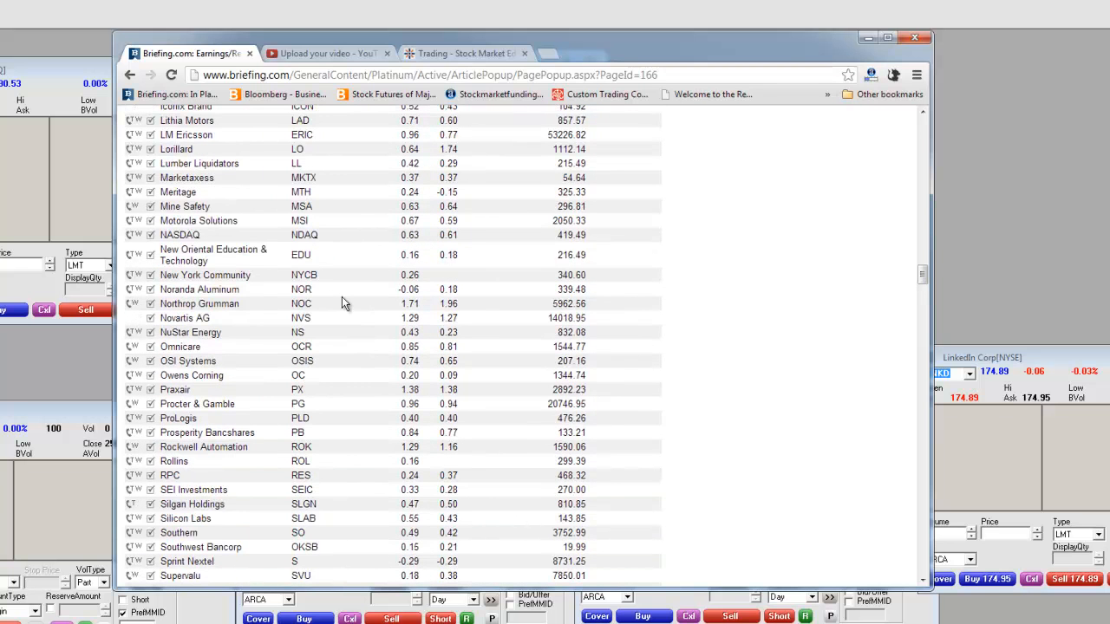
mouse_move(191, 329)
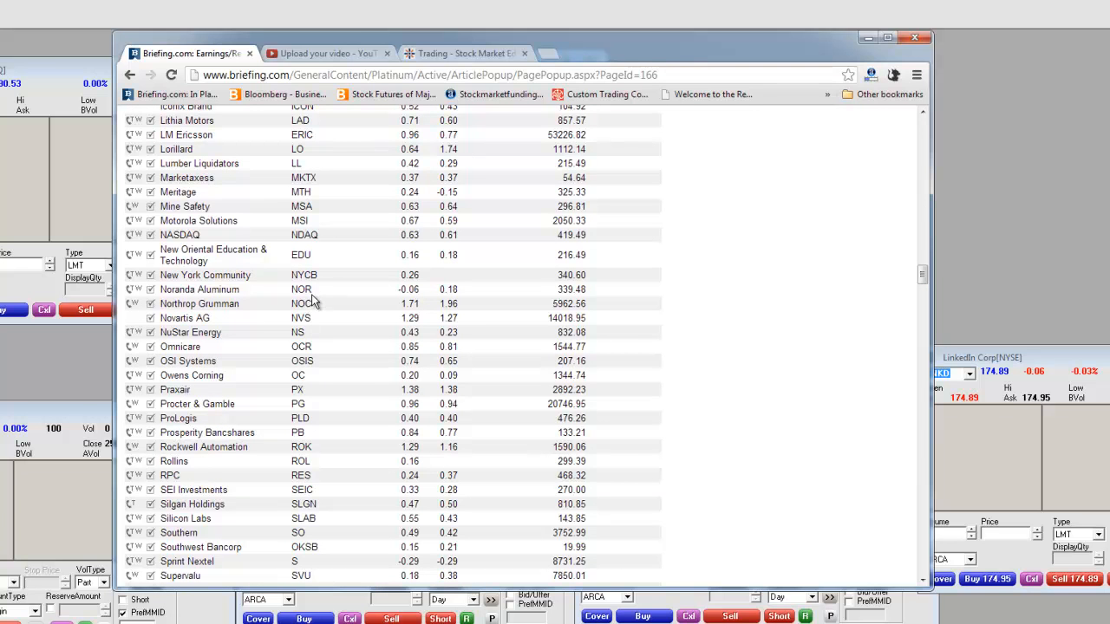
mouse_move(357, 314)
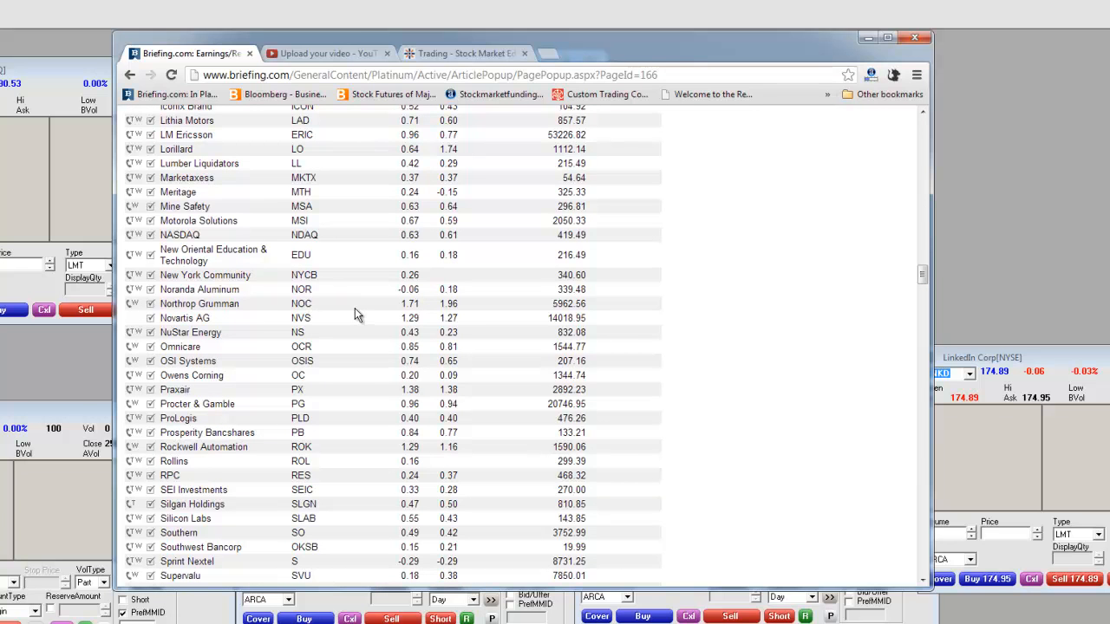
scroll(down, 3)
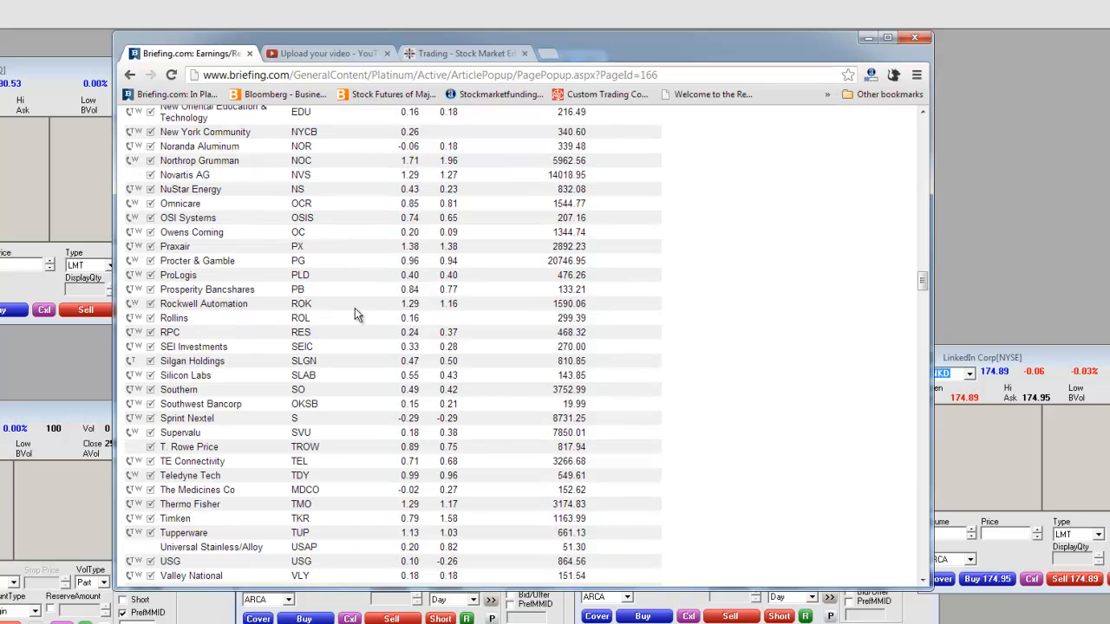
scroll(down, 3)
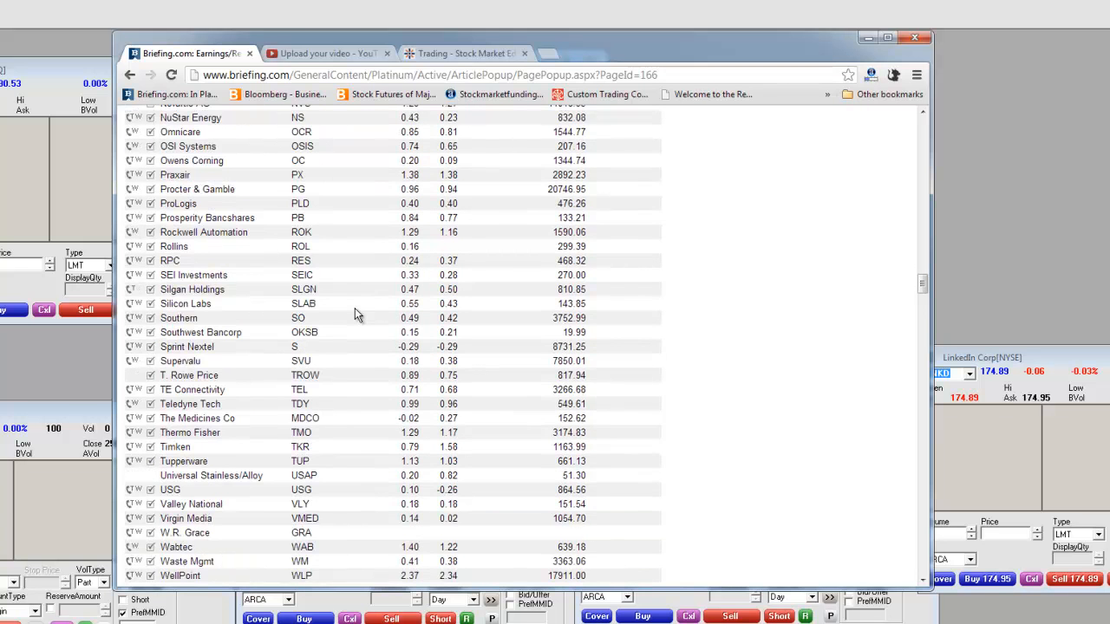
scroll(down, 3)
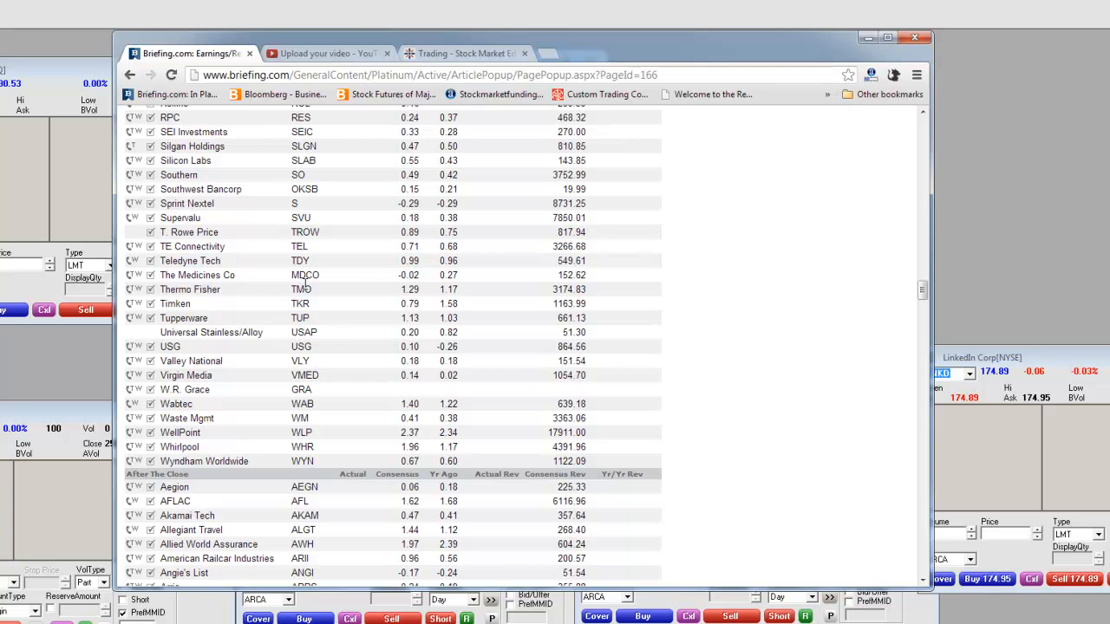
mouse_move(365, 304)
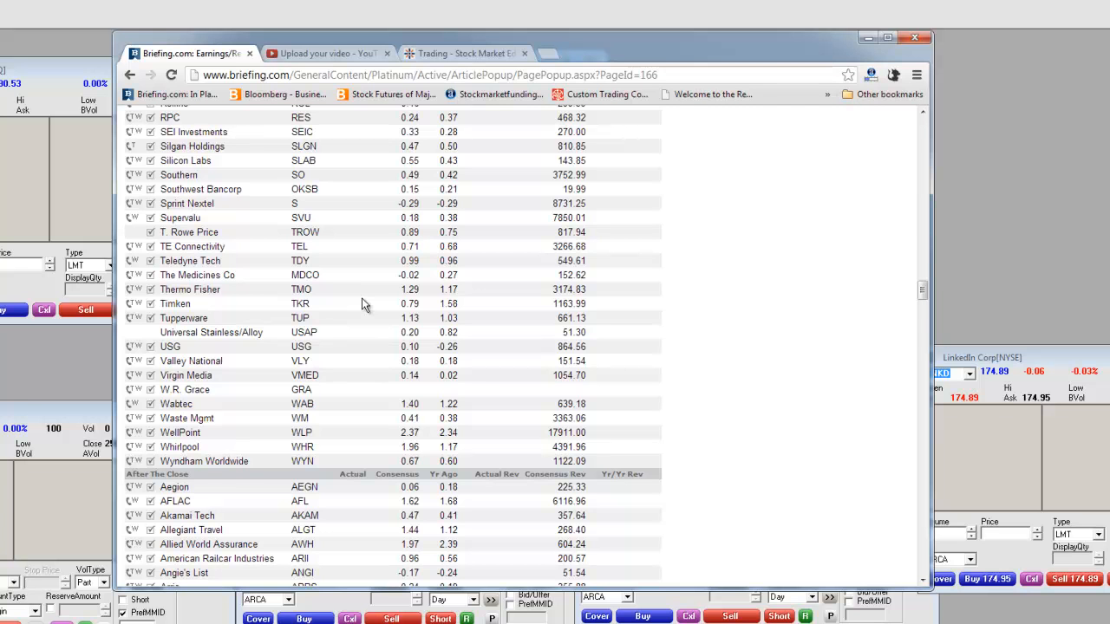
- Scroll Wednesday's after-the-close list from Aegion down past Kadant and Qualcomm to Symmetricom
scroll(down, 3)
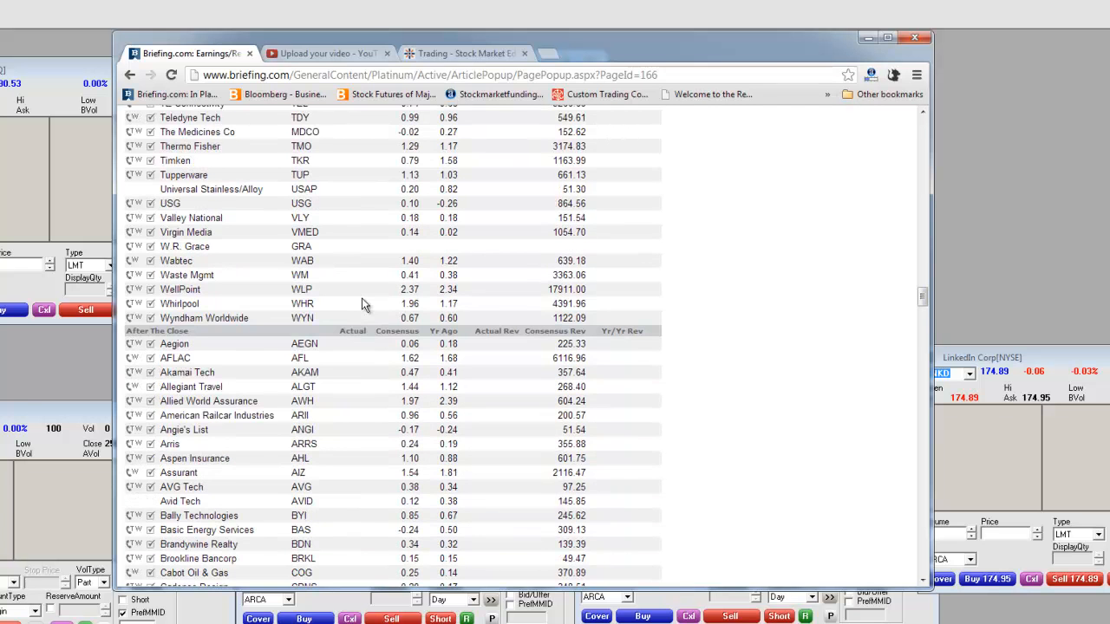
scroll(down, 3)
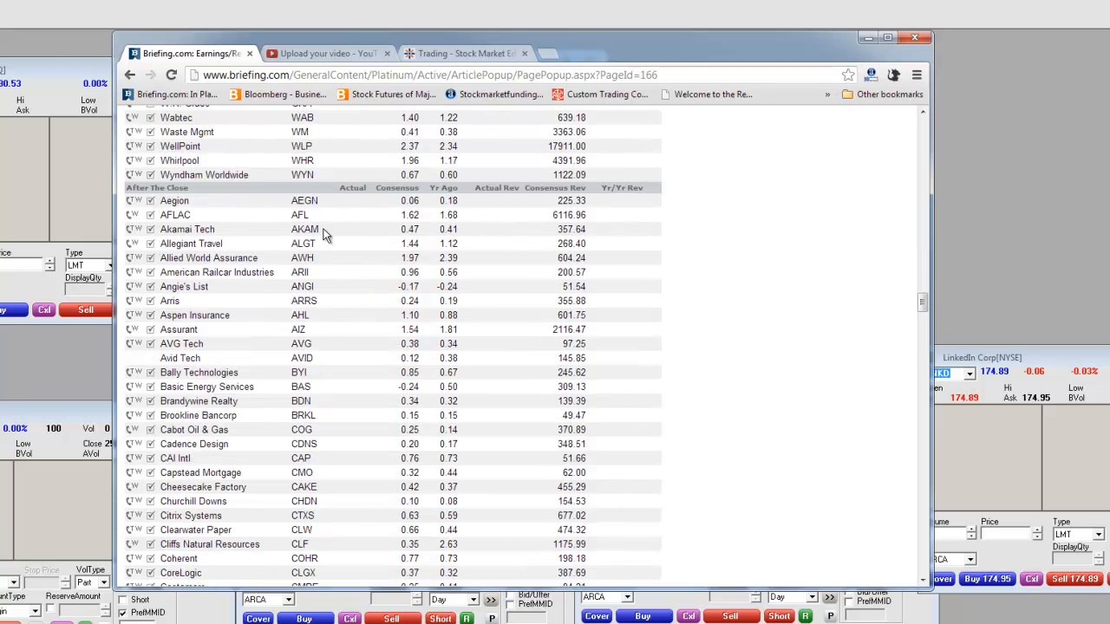
mouse_move(354, 290)
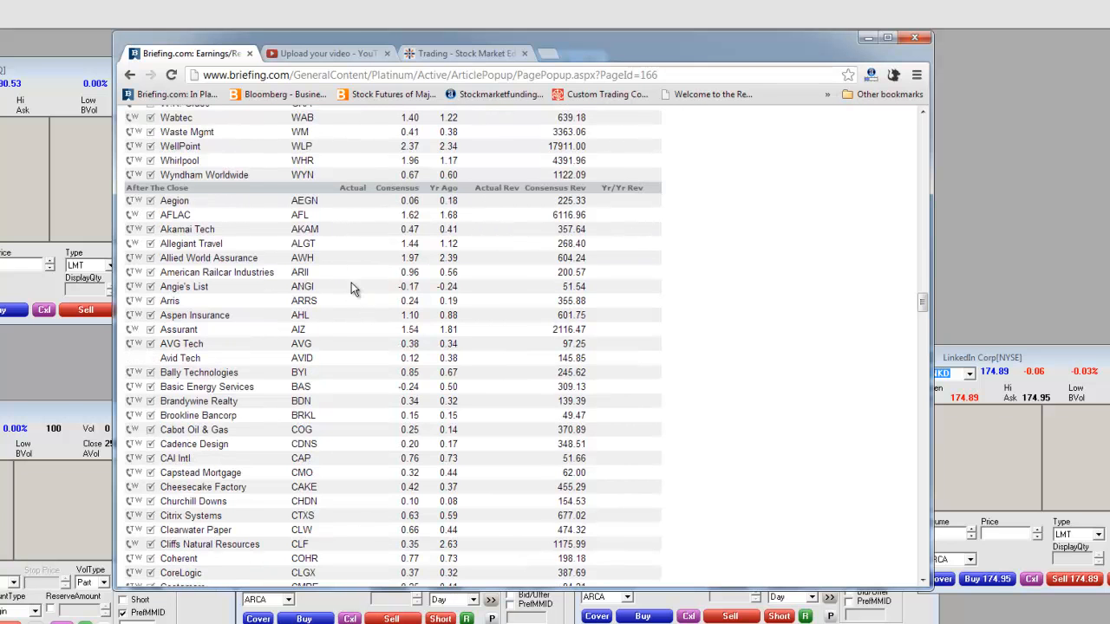
scroll(down, 3)
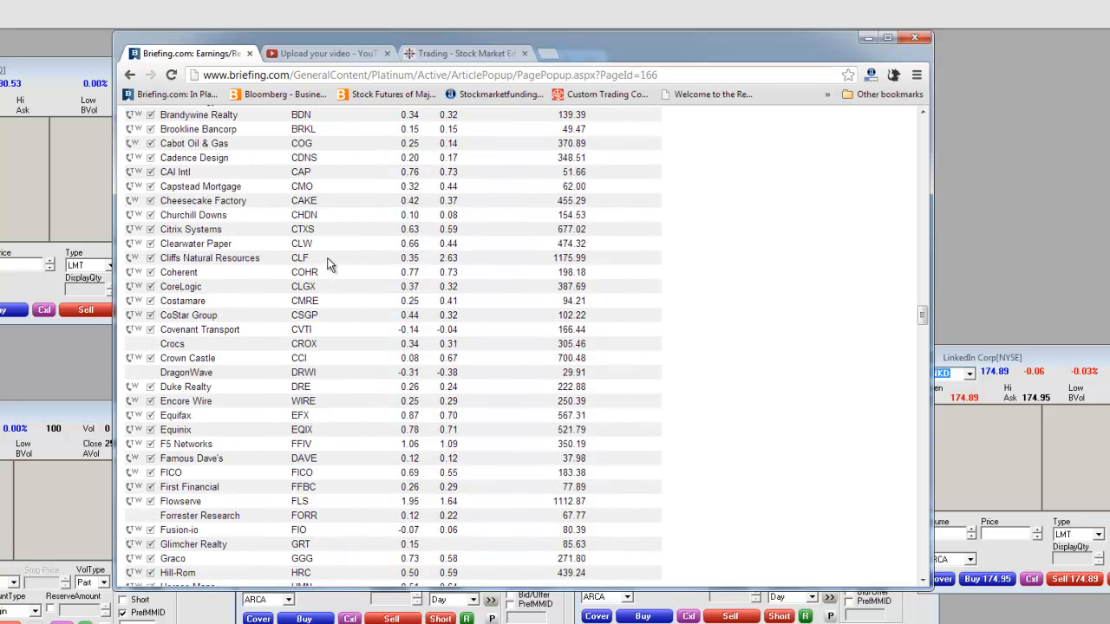
mouse_move(315, 269)
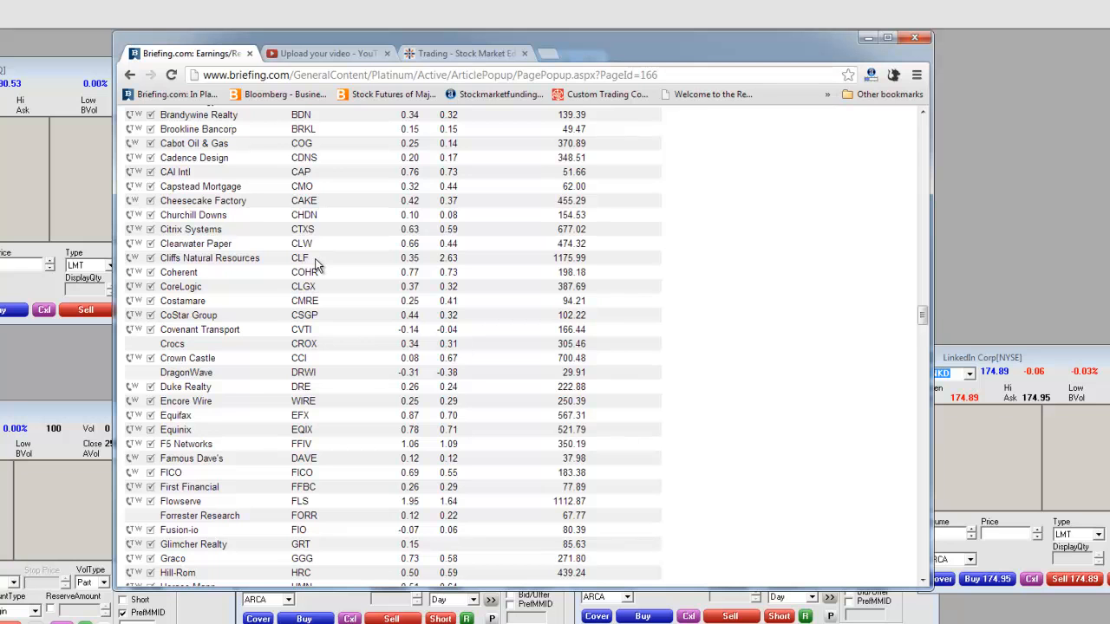
mouse_move(338, 203)
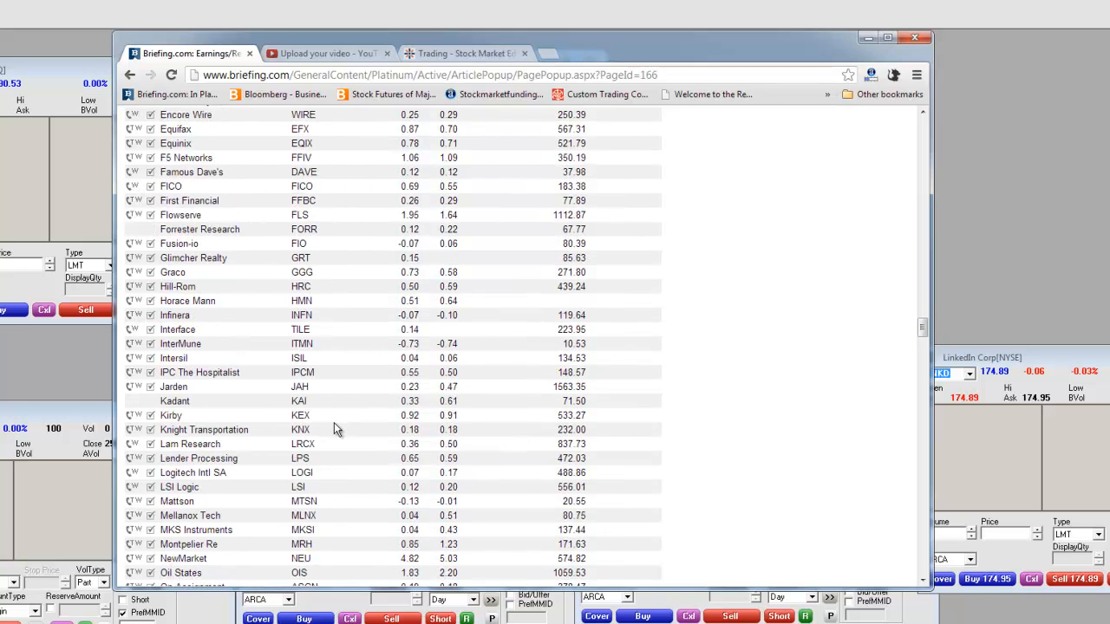
mouse_move(353, 354)
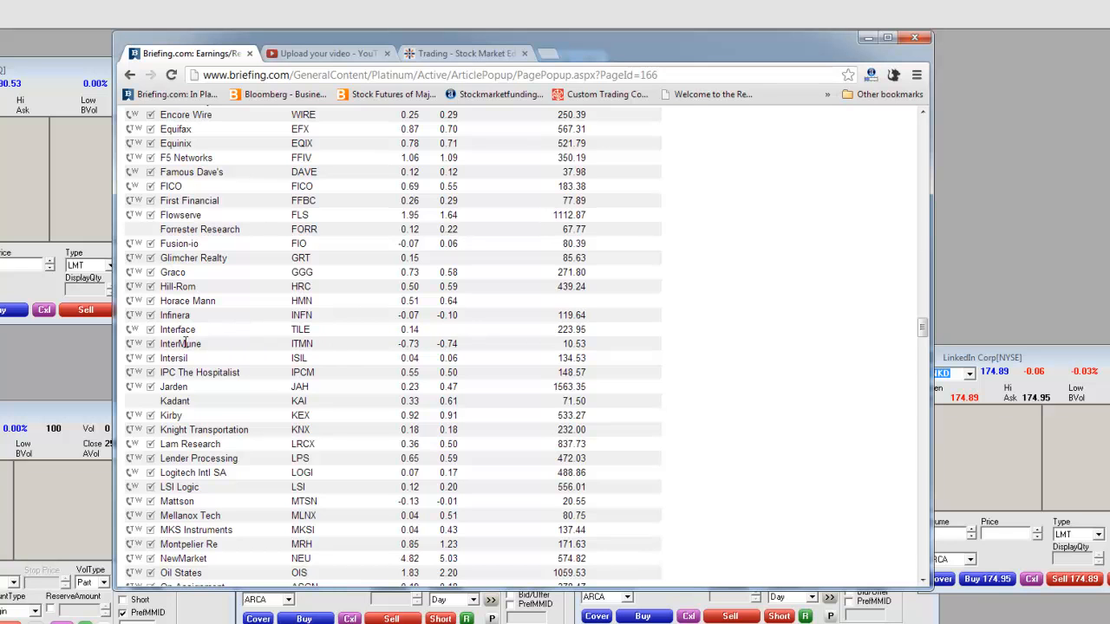
mouse_move(343, 392)
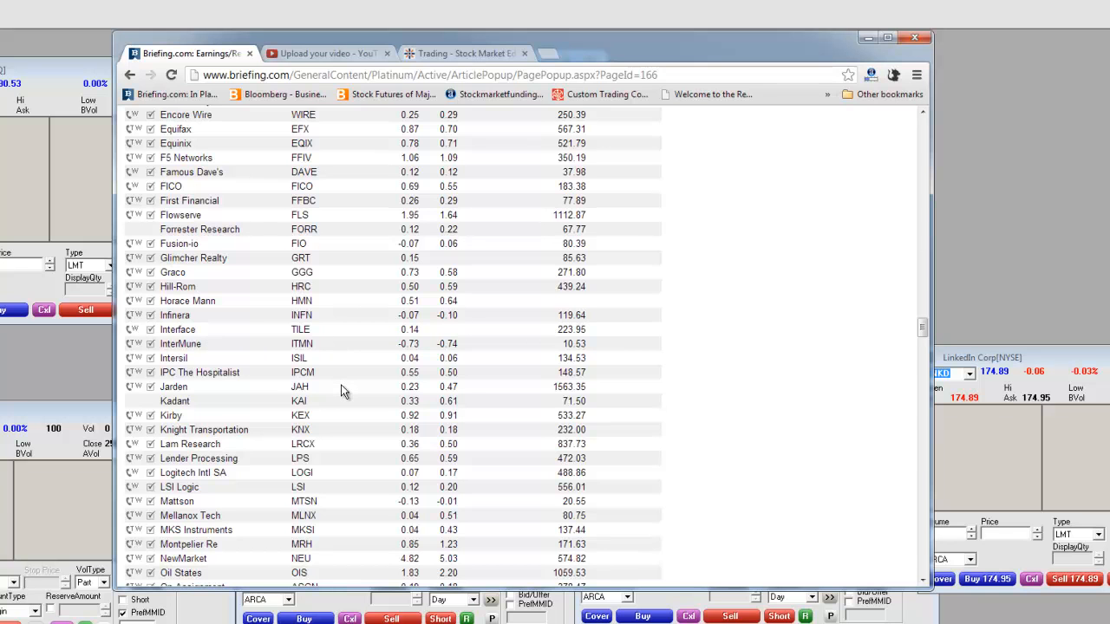
scroll(down, 3)
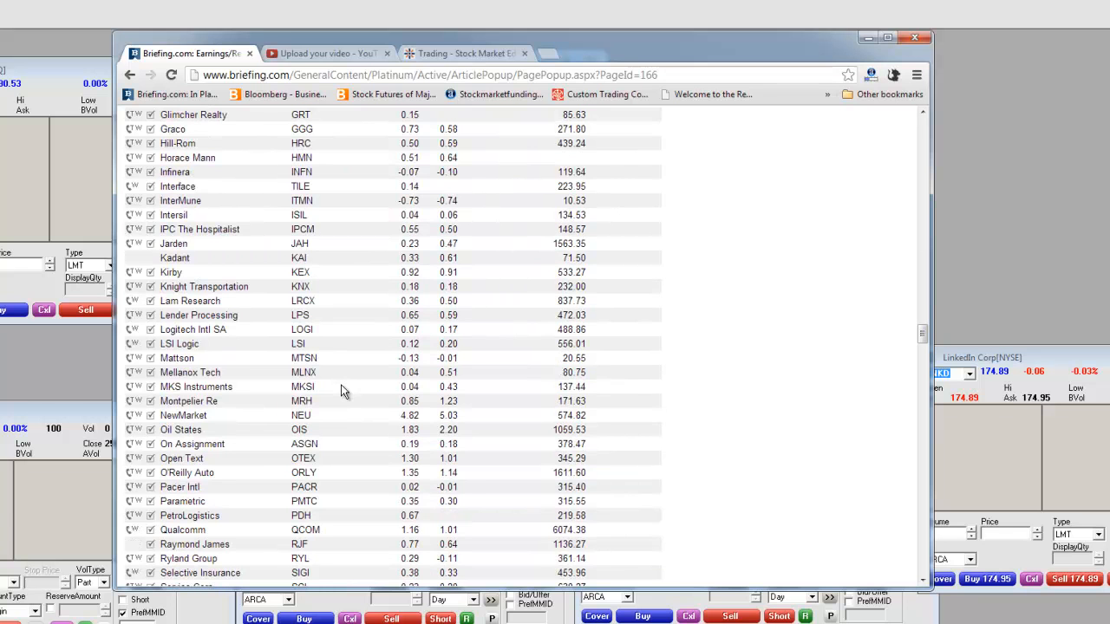
scroll(down, 3)
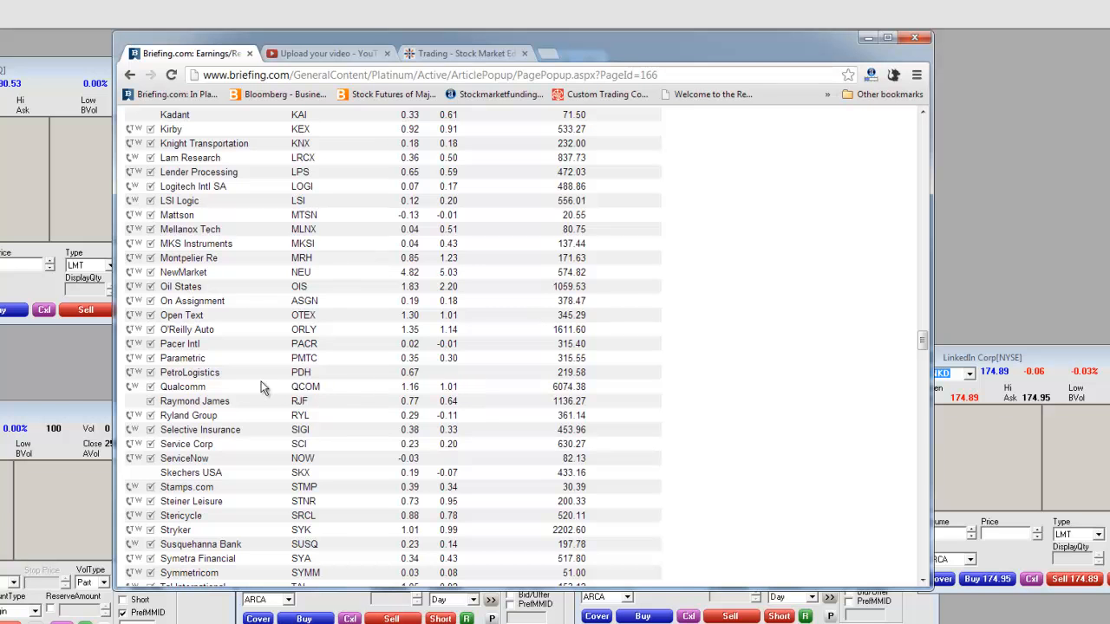
mouse_move(343, 392)
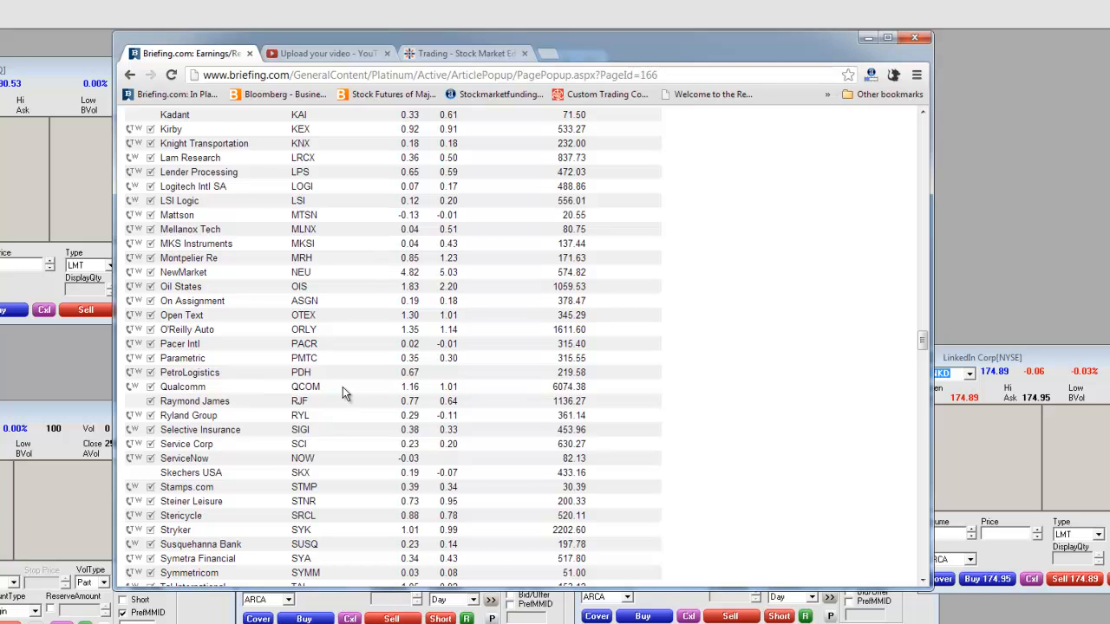
- Scroll to Thursday, April 25 and through its before-the-open list from 3M to Headwaters
scroll(down, 3)
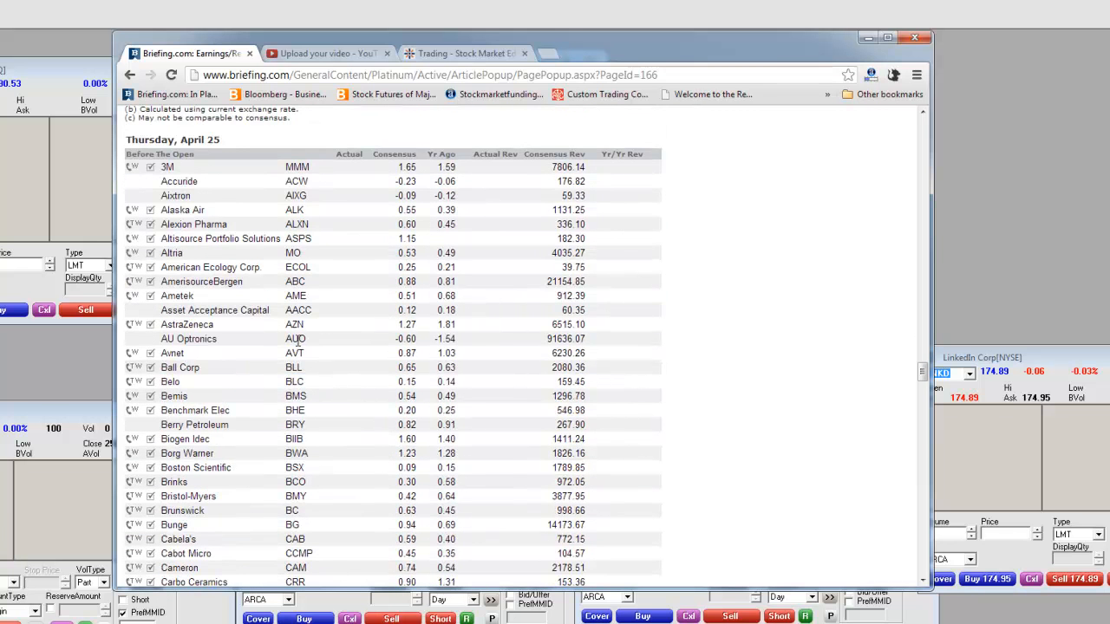
scroll(down, 3)
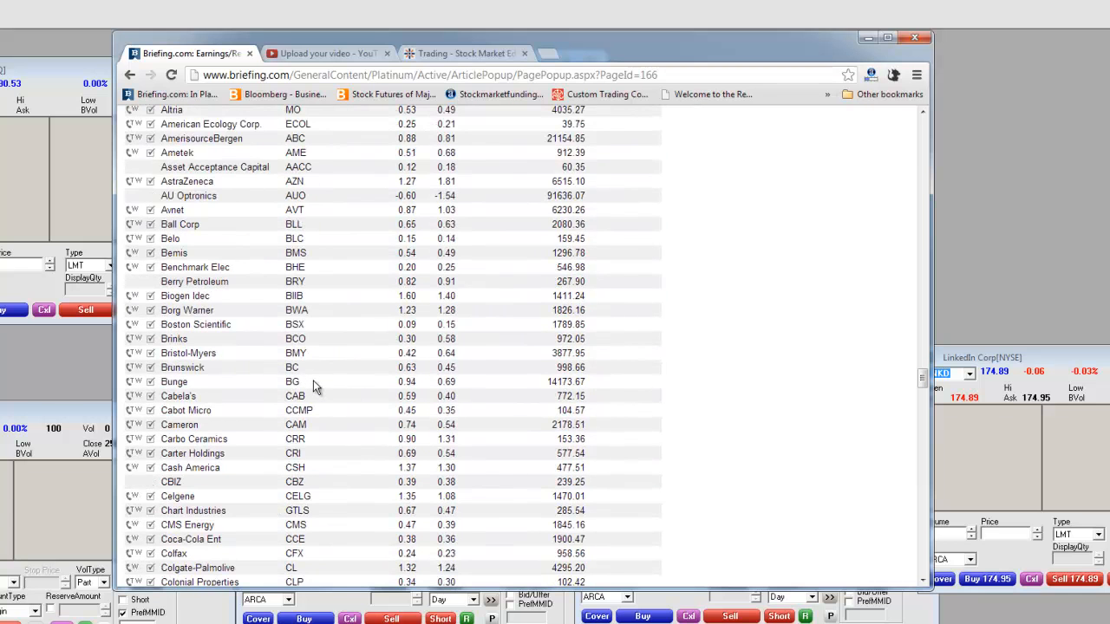
mouse_move(305, 357)
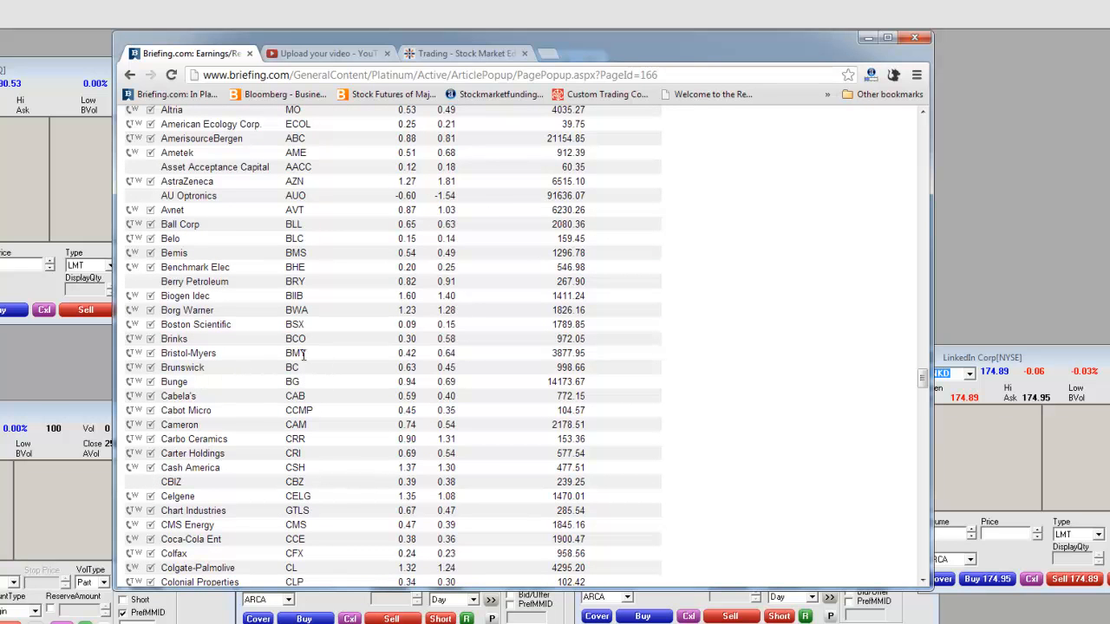
mouse_move(305, 334)
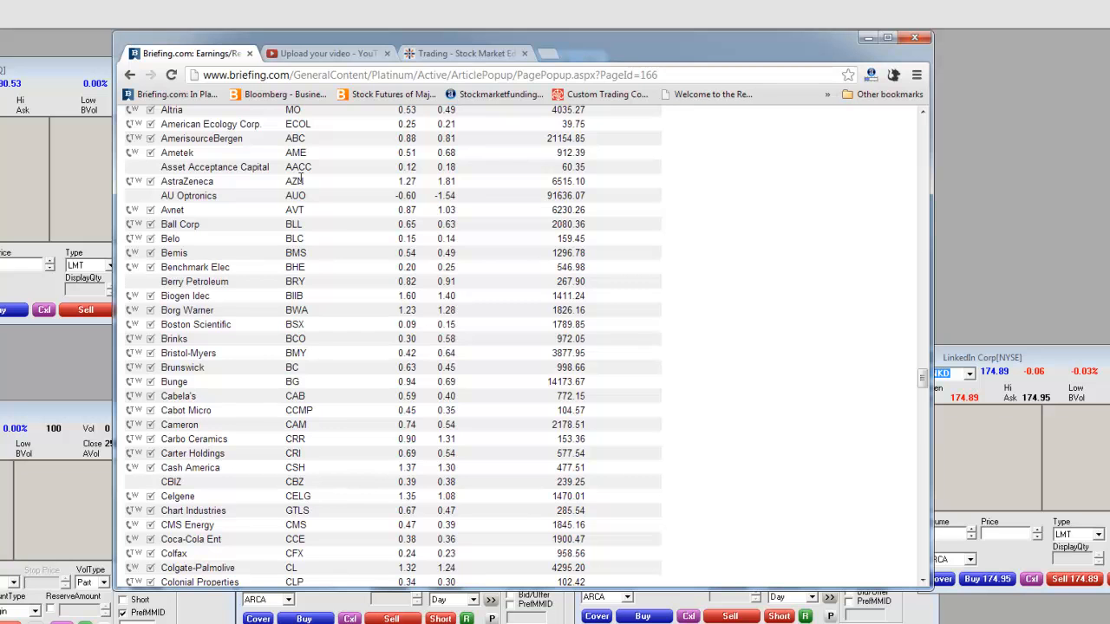
mouse_move(339, 496)
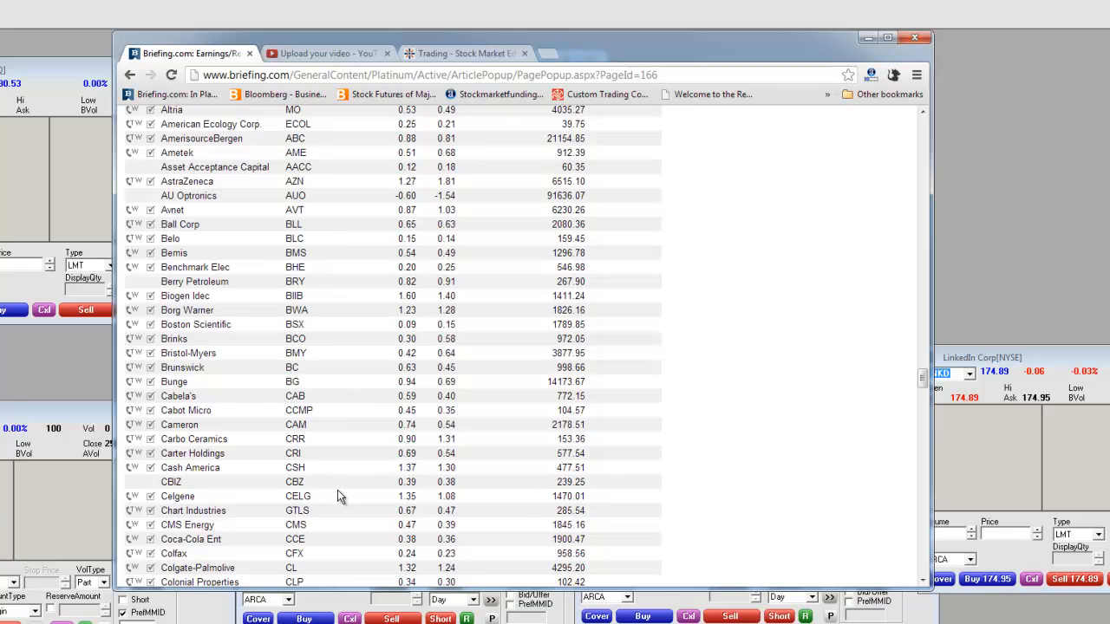
scroll(down, 3)
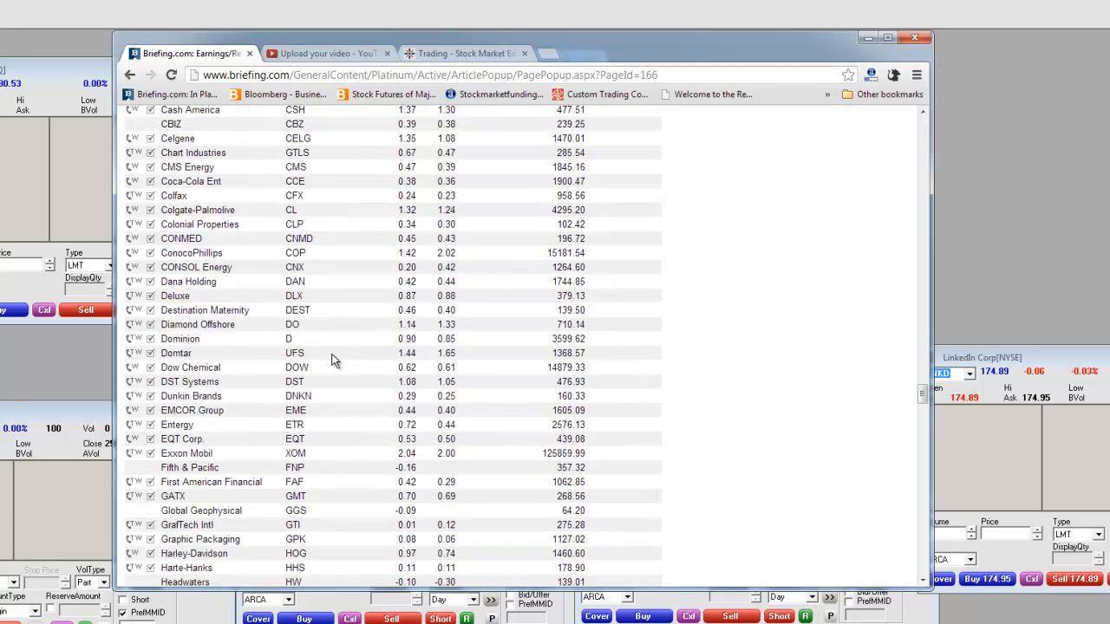
- Scroll Thursday's before-the-open list to Zimmer Hldgs until After The Close begins at Aaron's
scroll(down, 3)
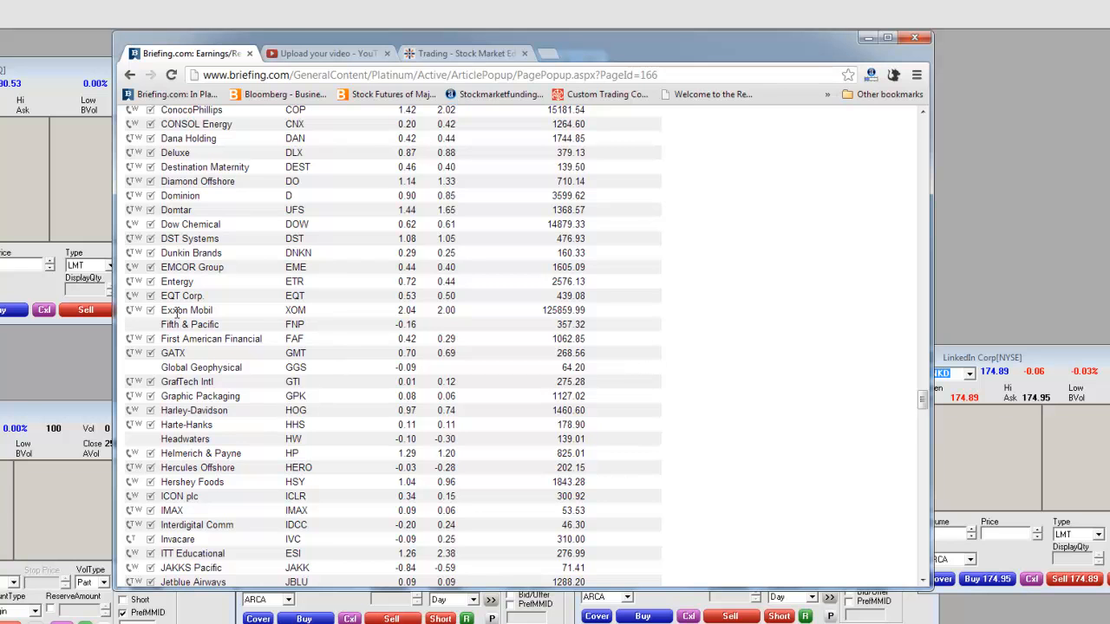
mouse_move(338, 381)
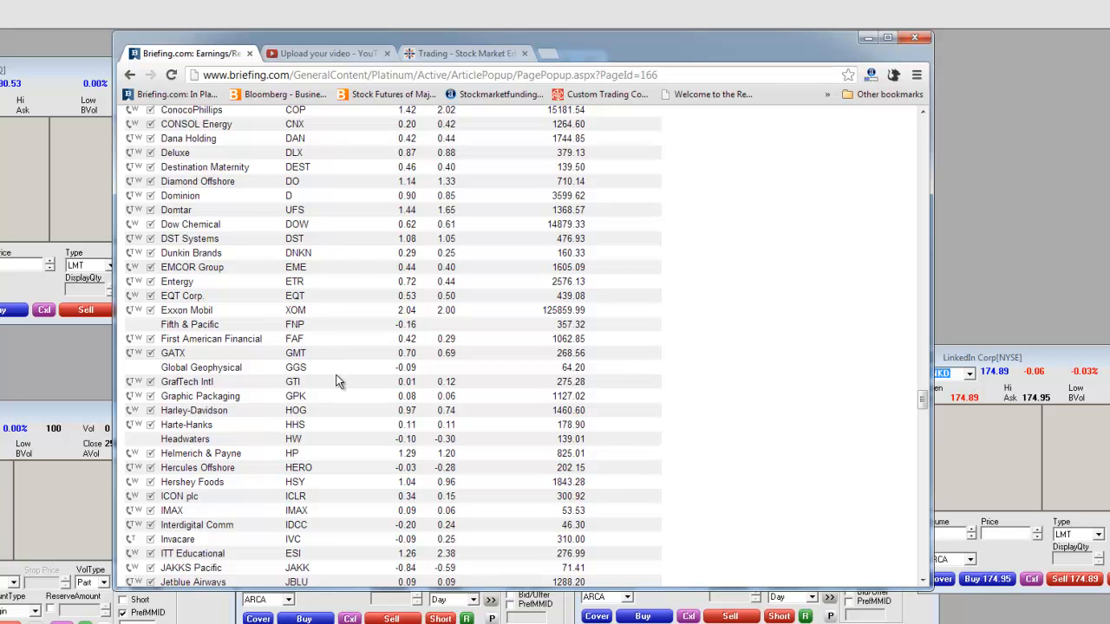
scroll(down, 3)
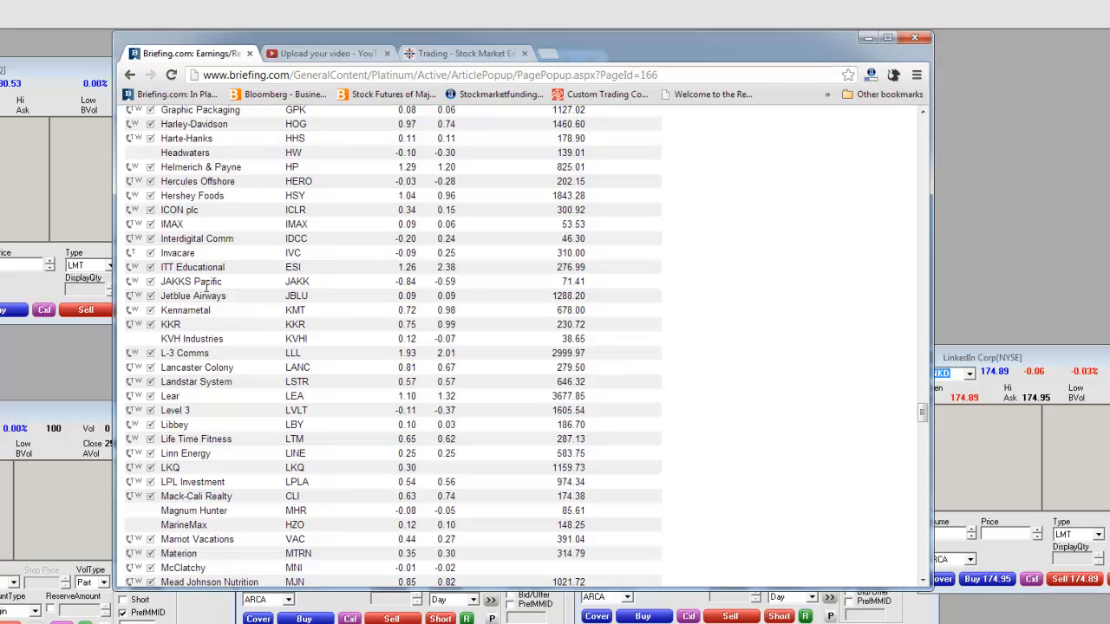
mouse_move(255, 275)
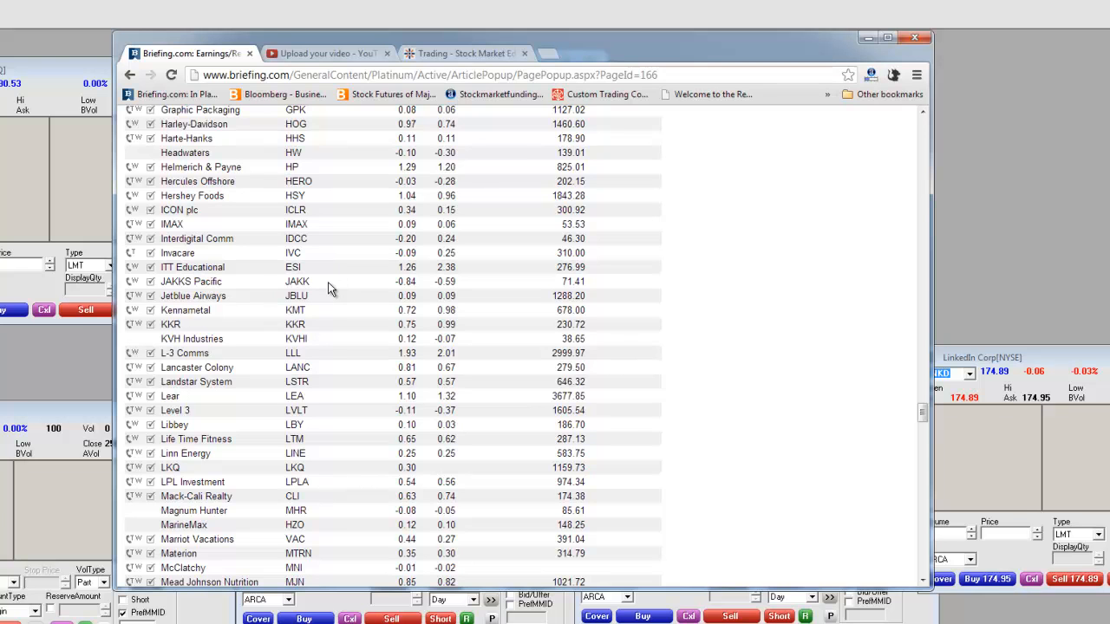
mouse_move(316, 288)
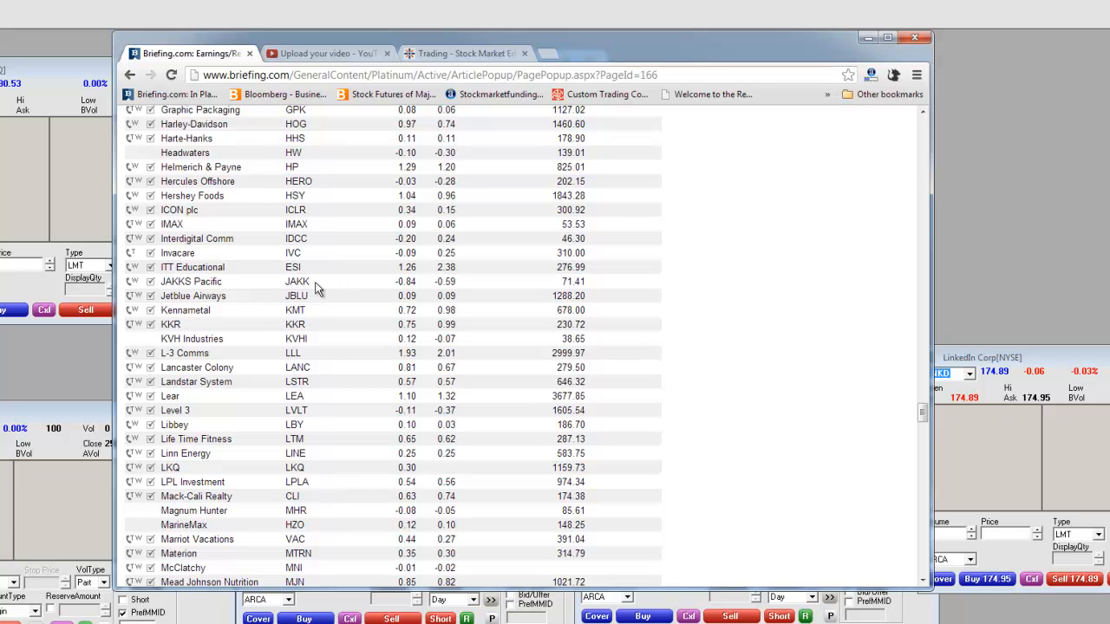
scroll(down, 3)
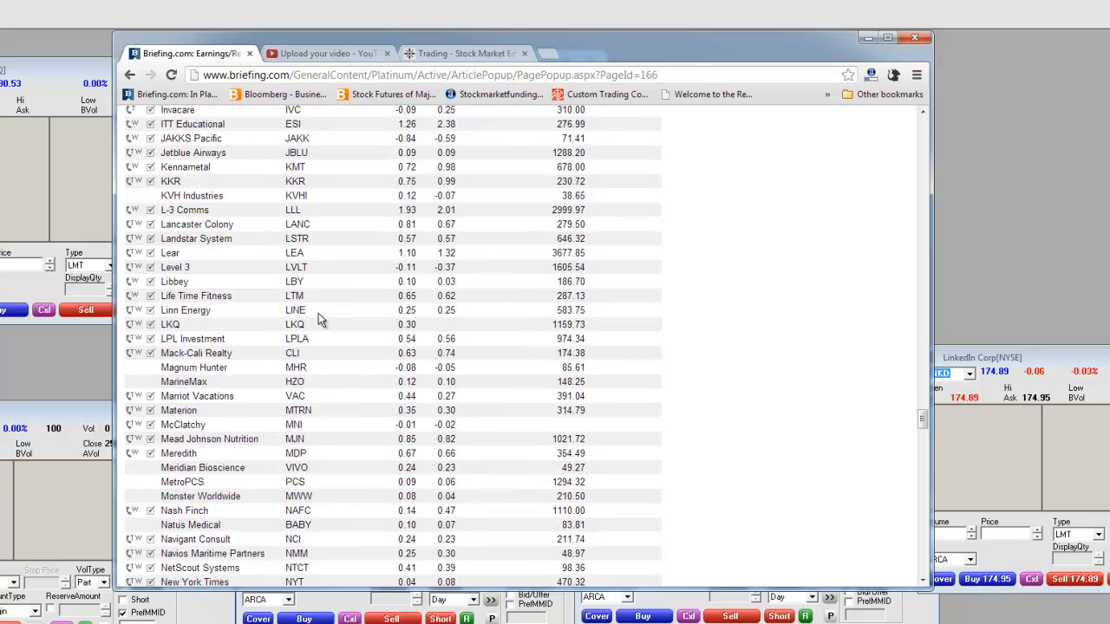
scroll(down, 3)
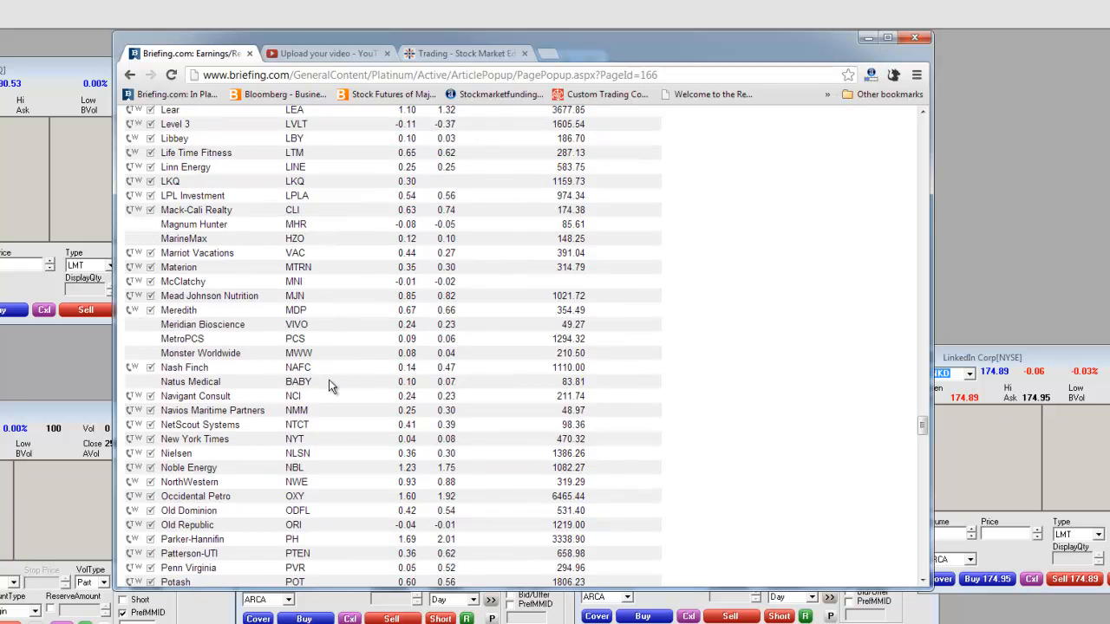
scroll(down, 3)
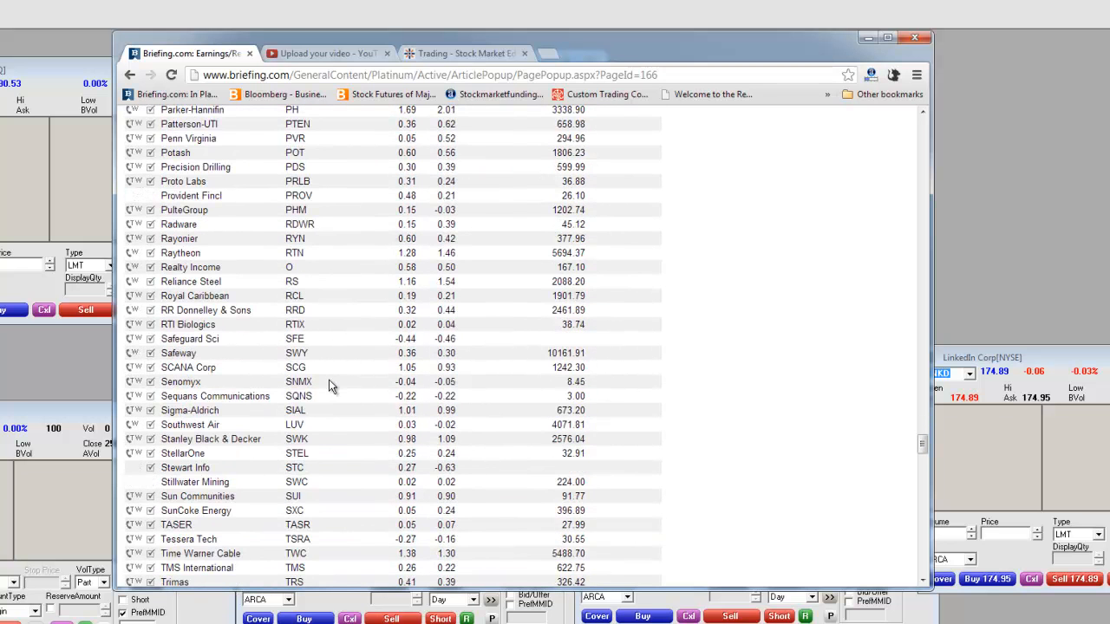
scroll(down, 3)
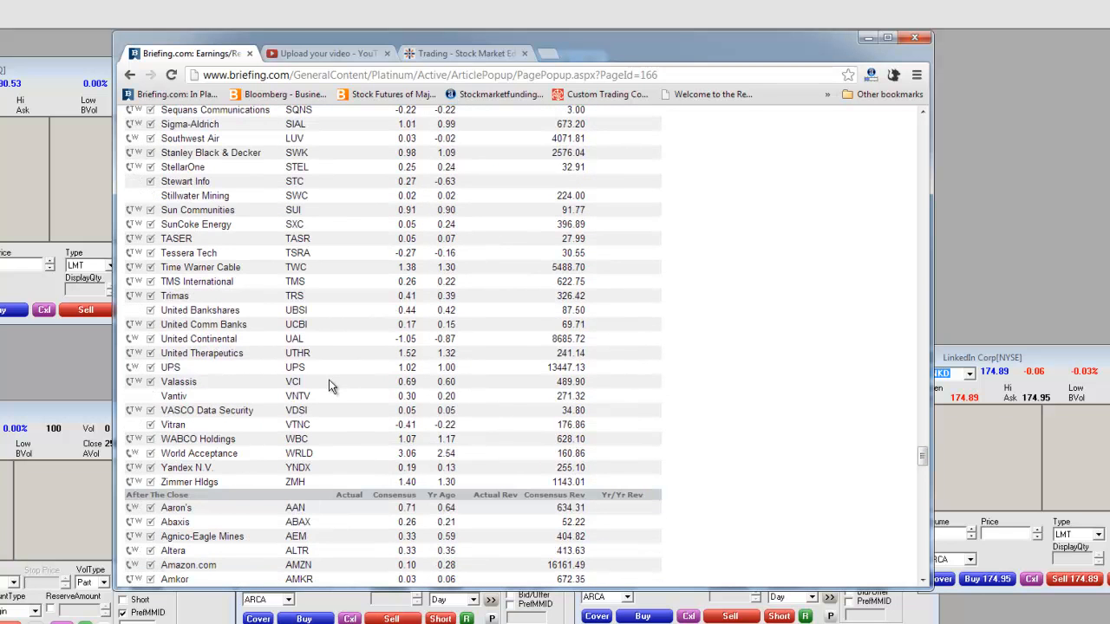
mouse_move(302, 338)
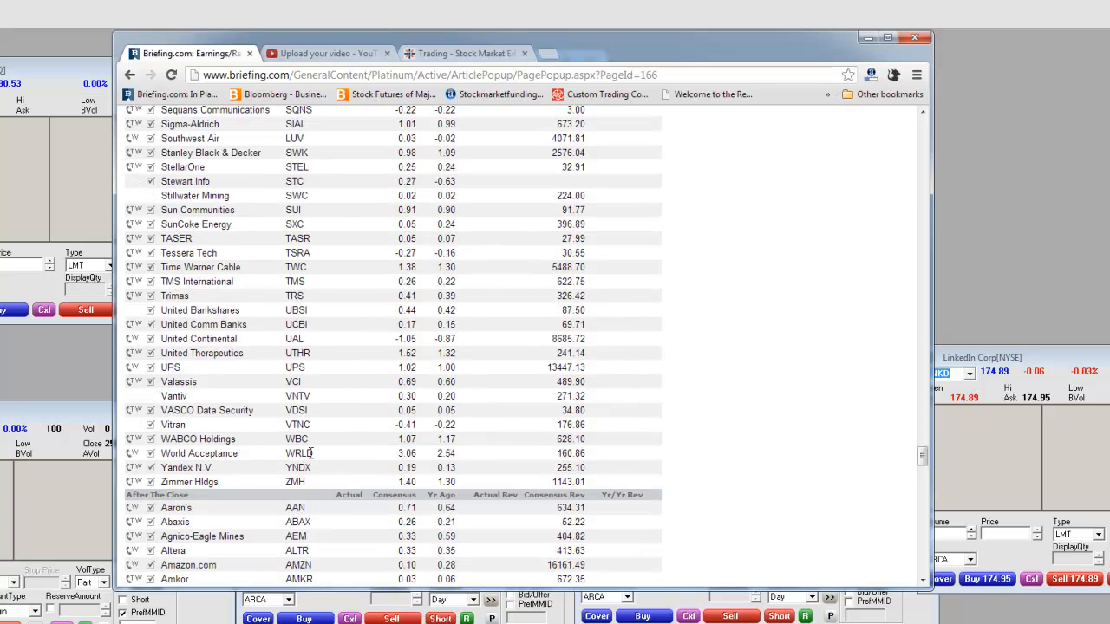
- Scroll Thursday's after-the-close list to Wilson Greatbatch and reach the Friday, April 26 heading
scroll(down, 3)
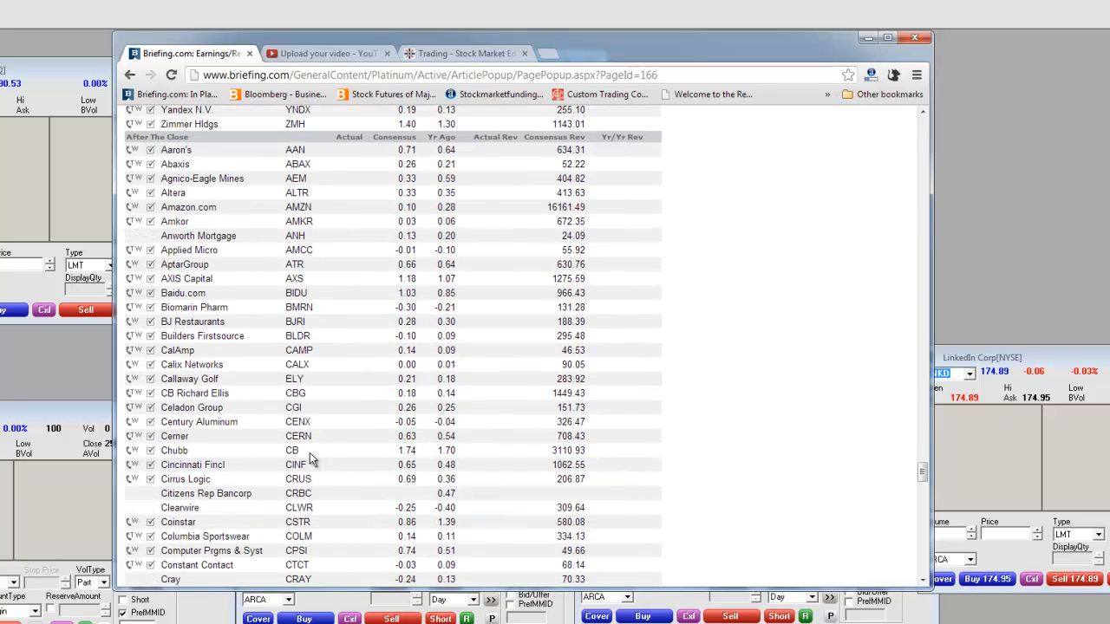
mouse_move(310, 208)
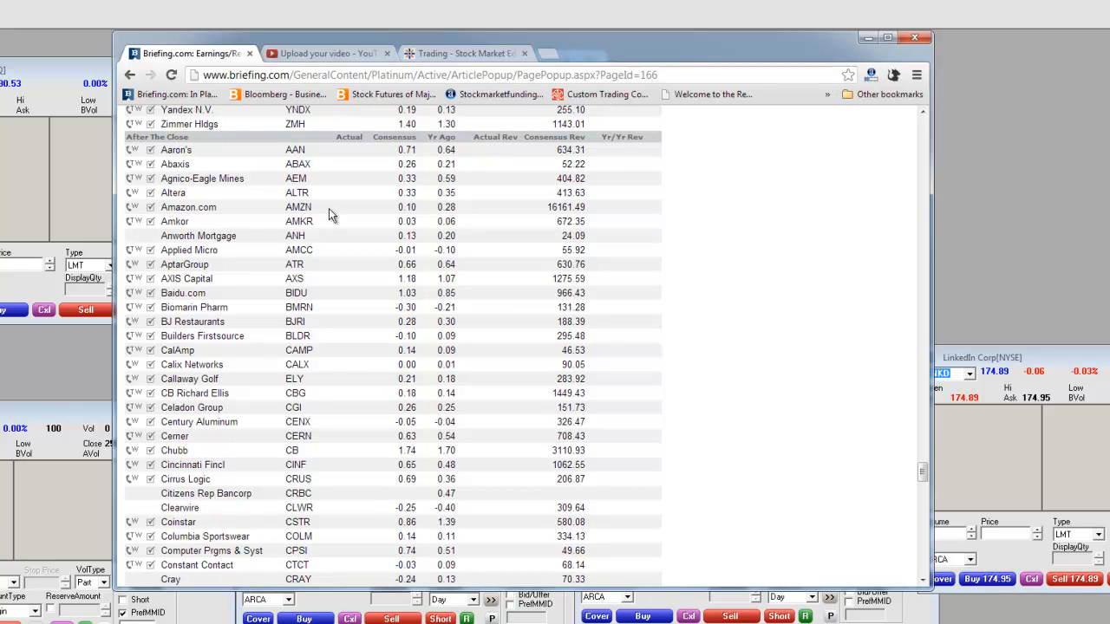
mouse_move(149, 204)
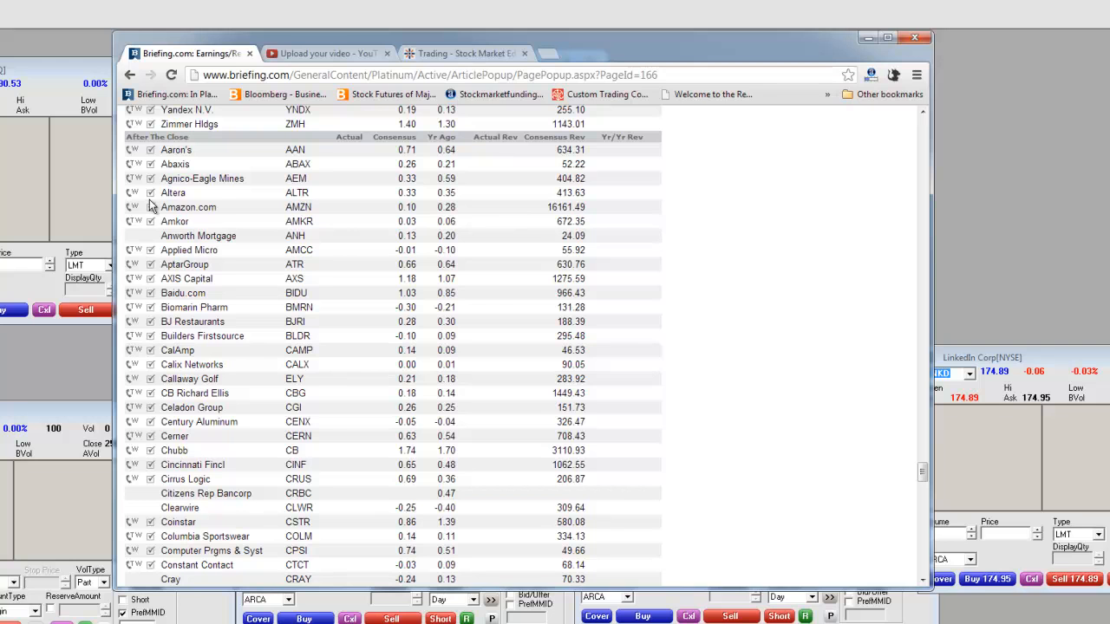
mouse_move(234, 214)
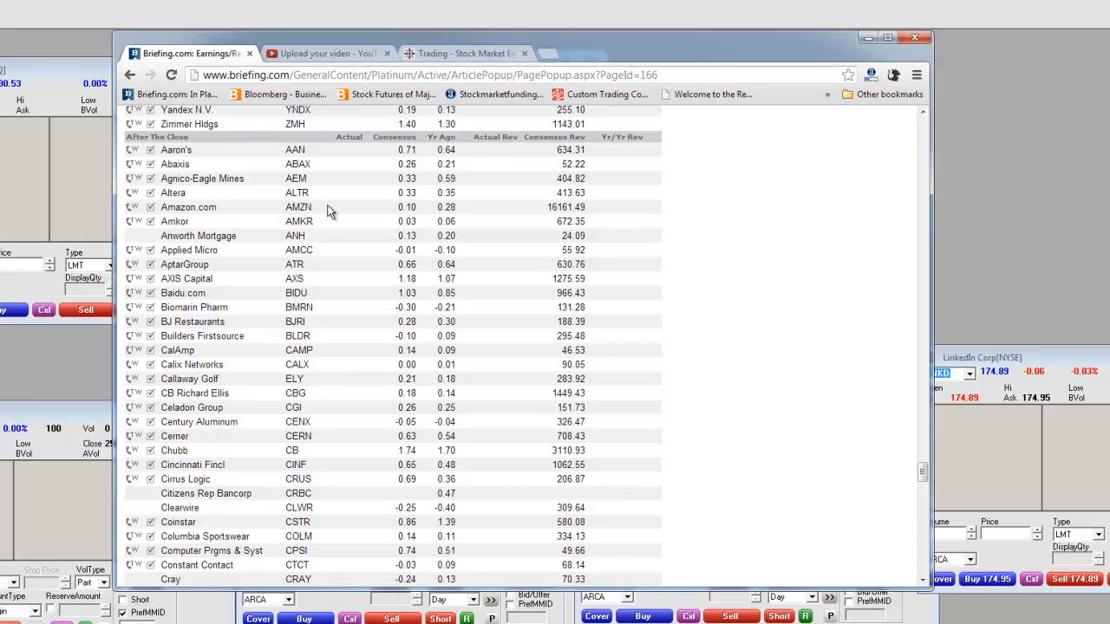
mouse_move(315, 324)
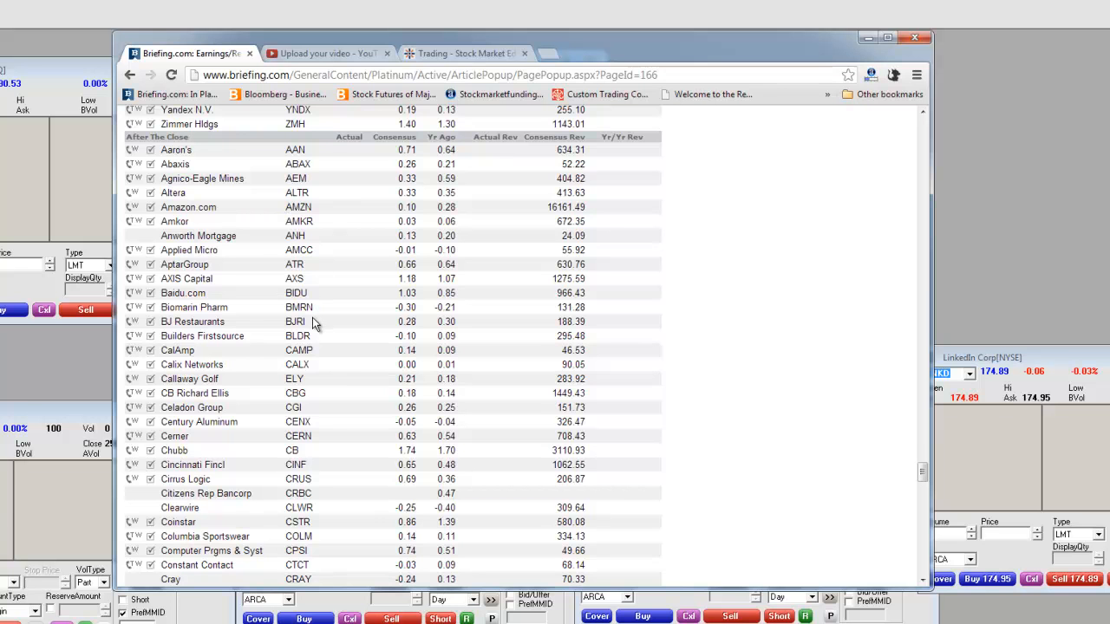
scroll(down, 3)
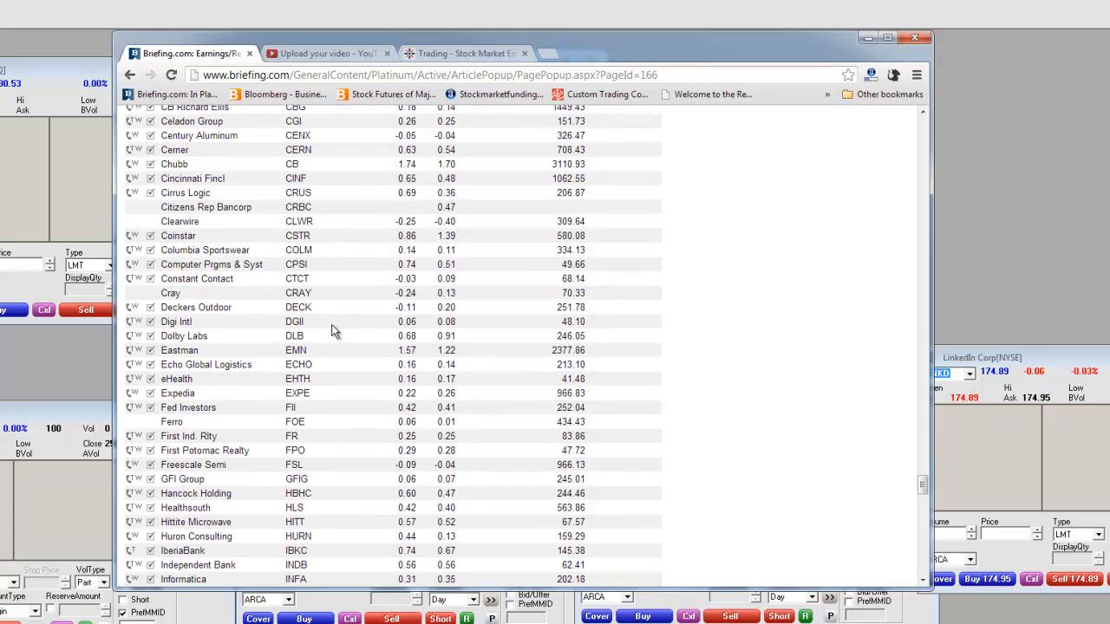
mouse_move(333, 308)
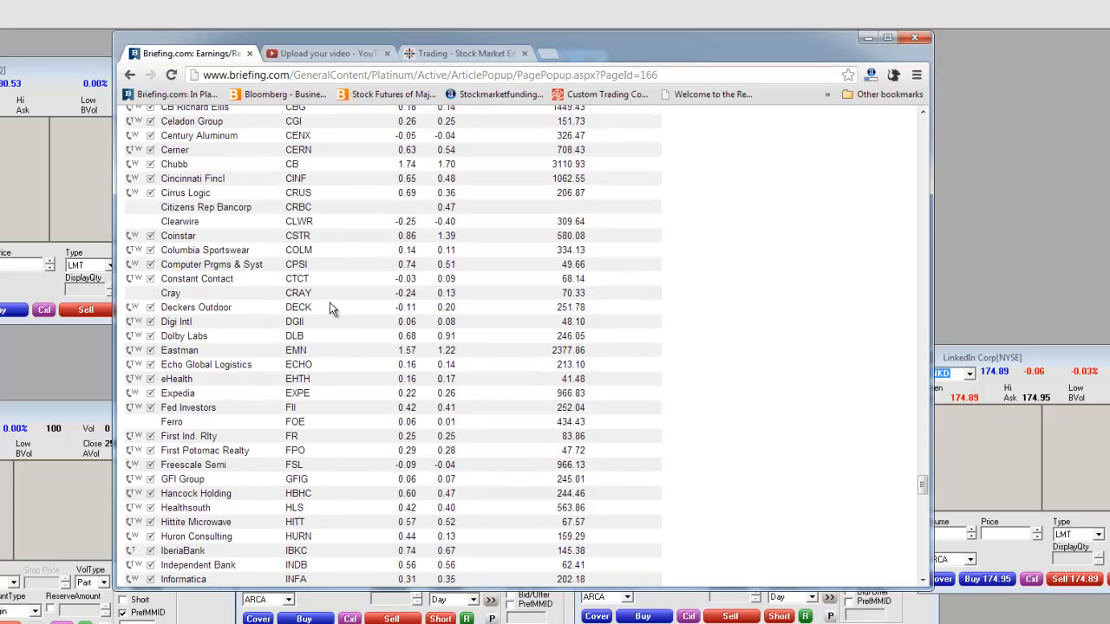
mouse_move(353, 252)
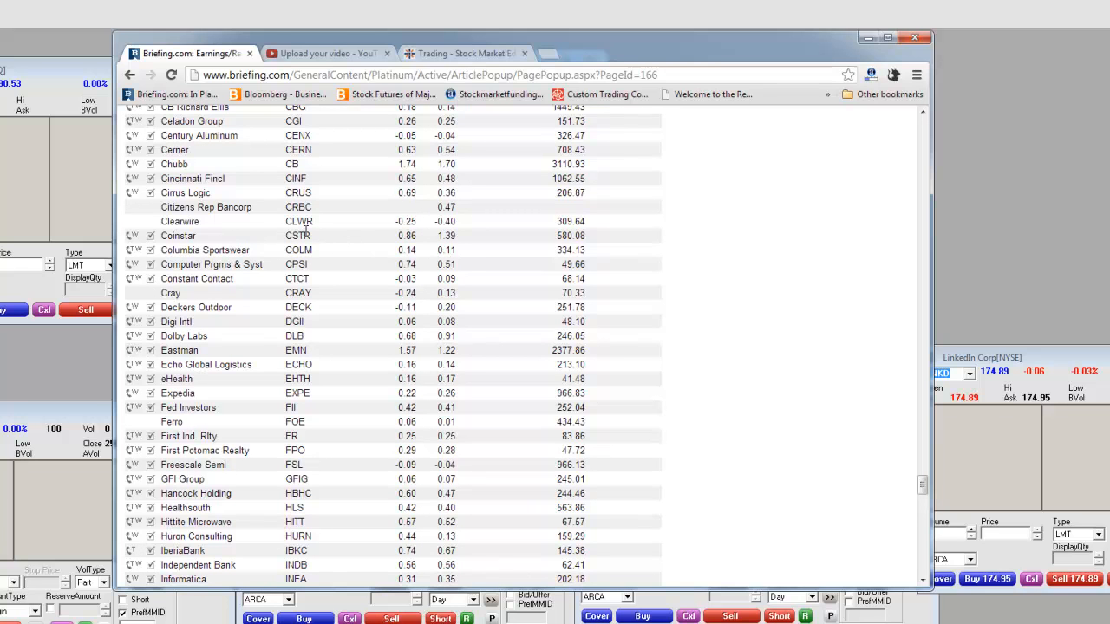
mouse_move(328, 350)
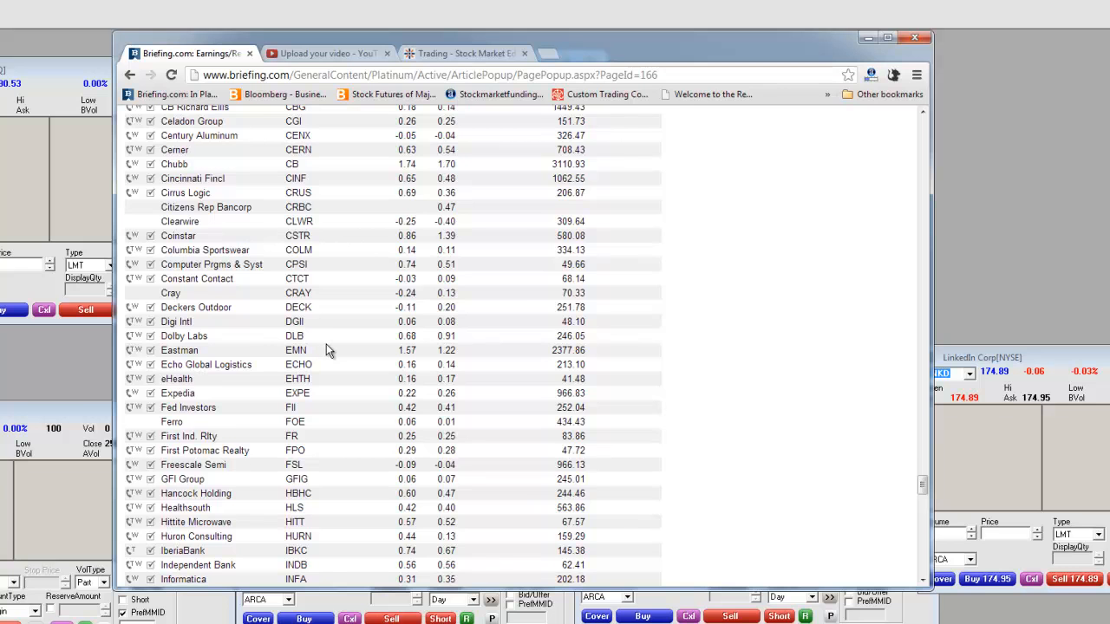
scroll(down, 3)
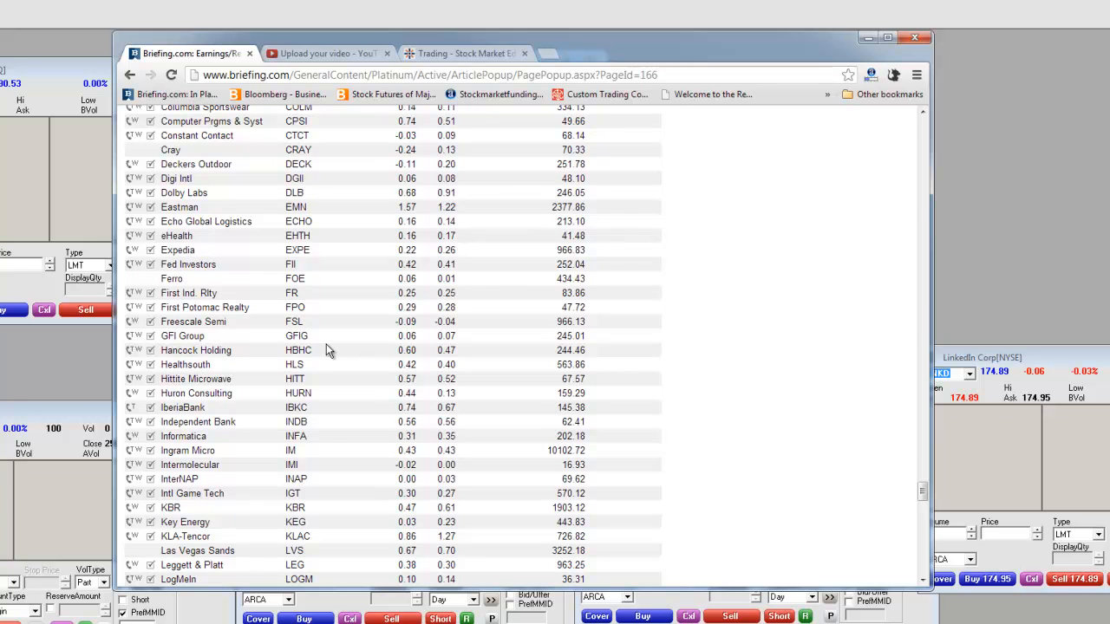
scroll(down, 3)
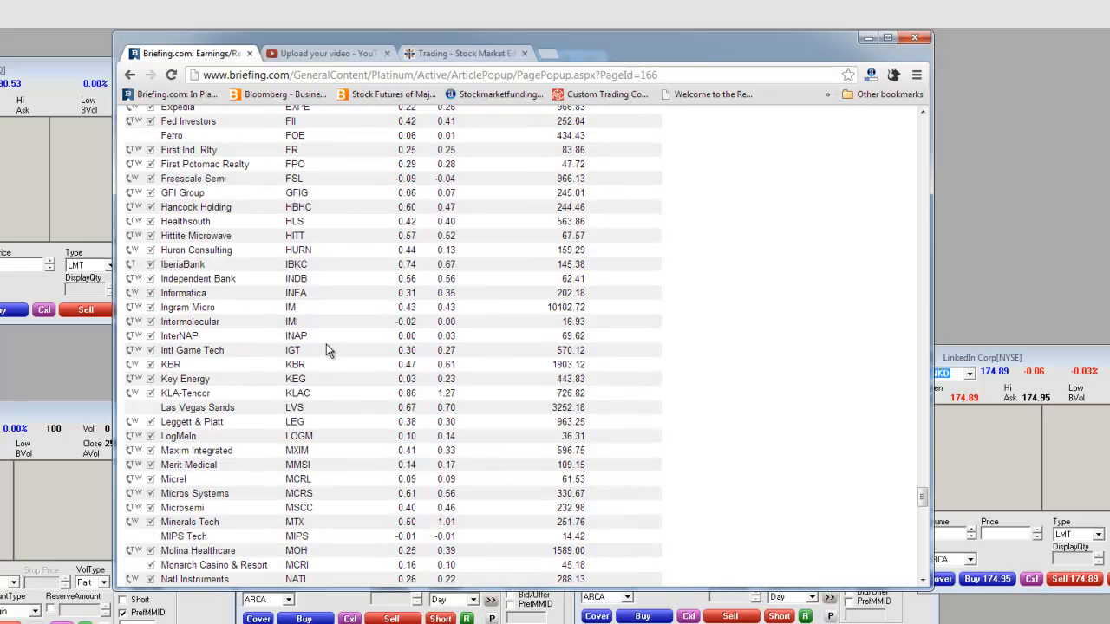
mouse_move(336, 410)
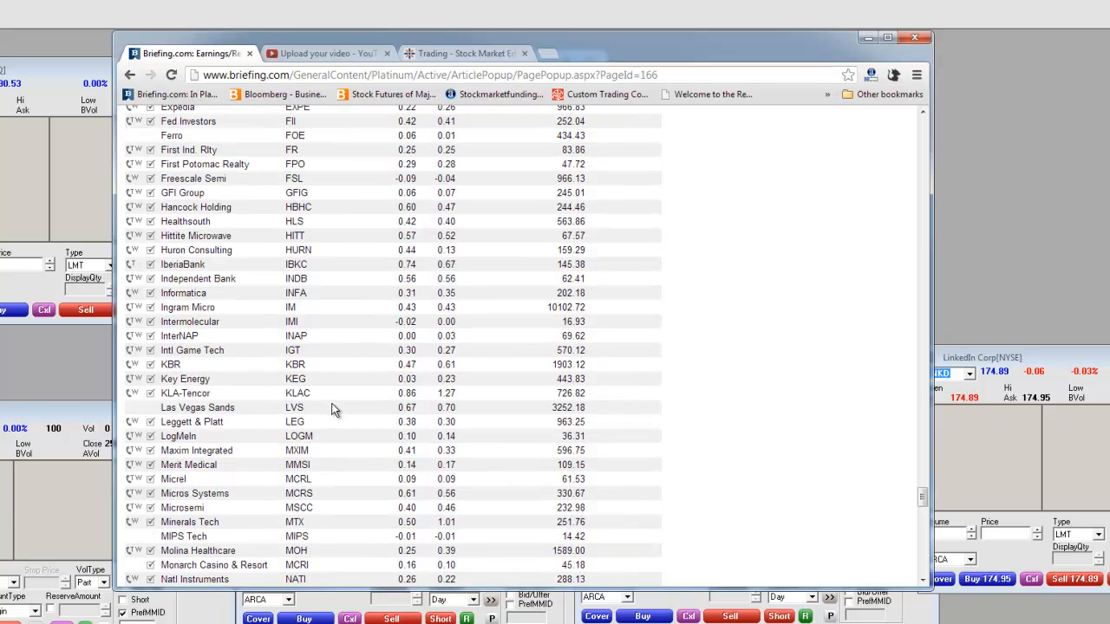
scroll(down, 3)
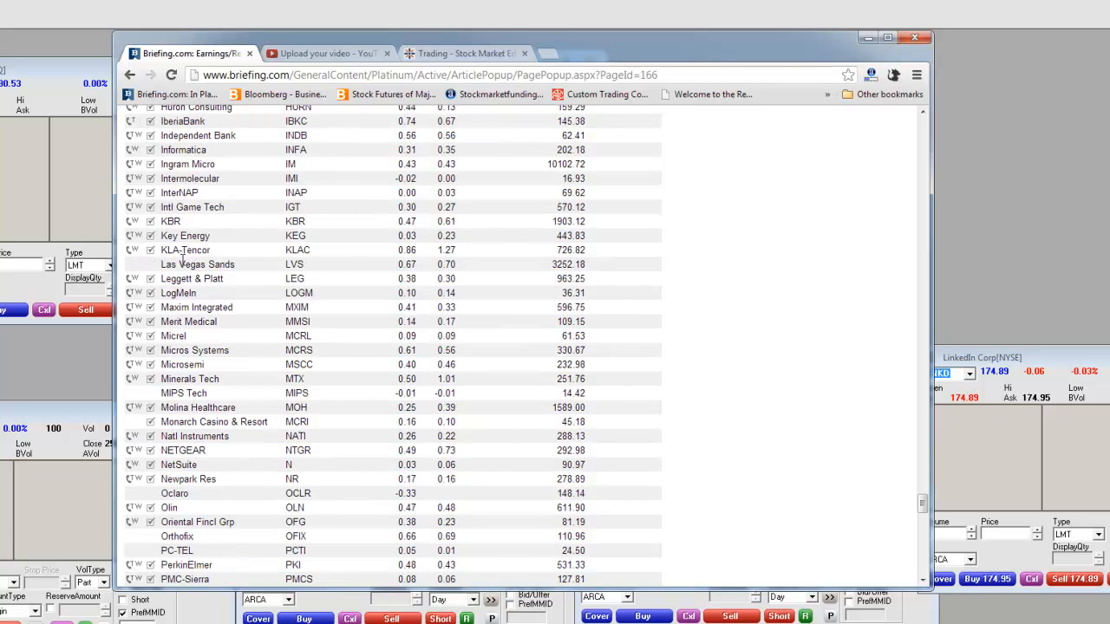
mouse_move(343, 267)
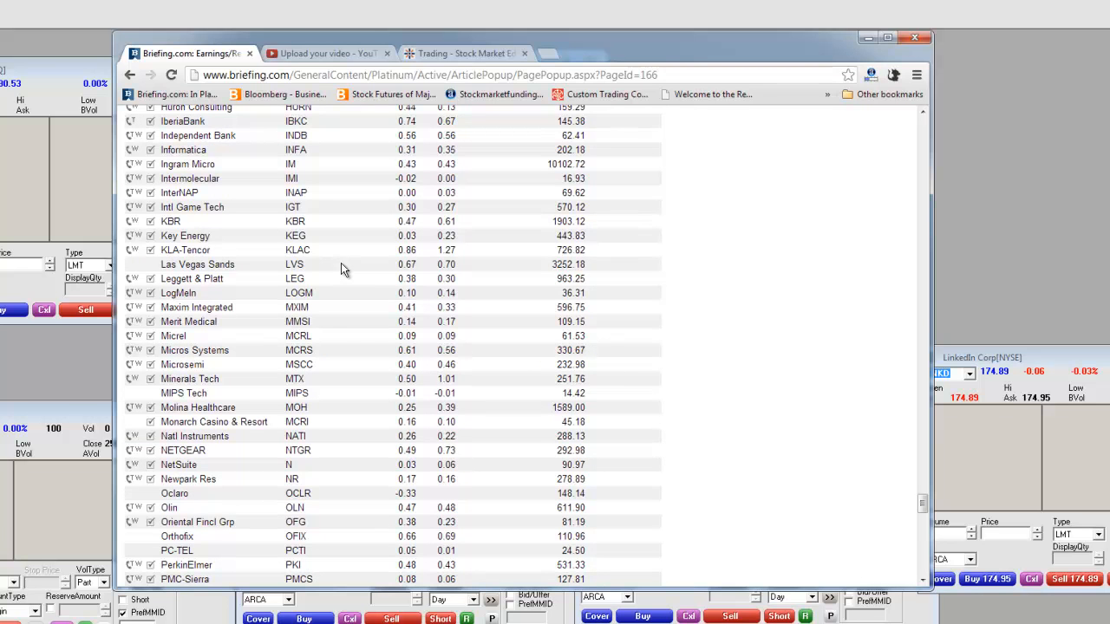
scroll(down, 3)
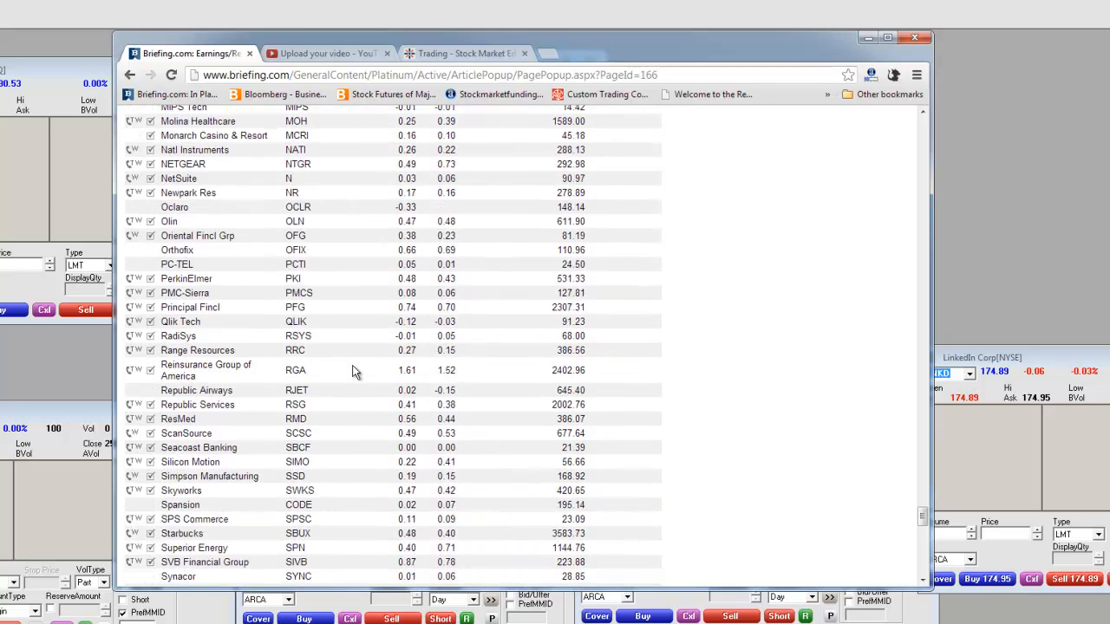
scroll(down, 3)
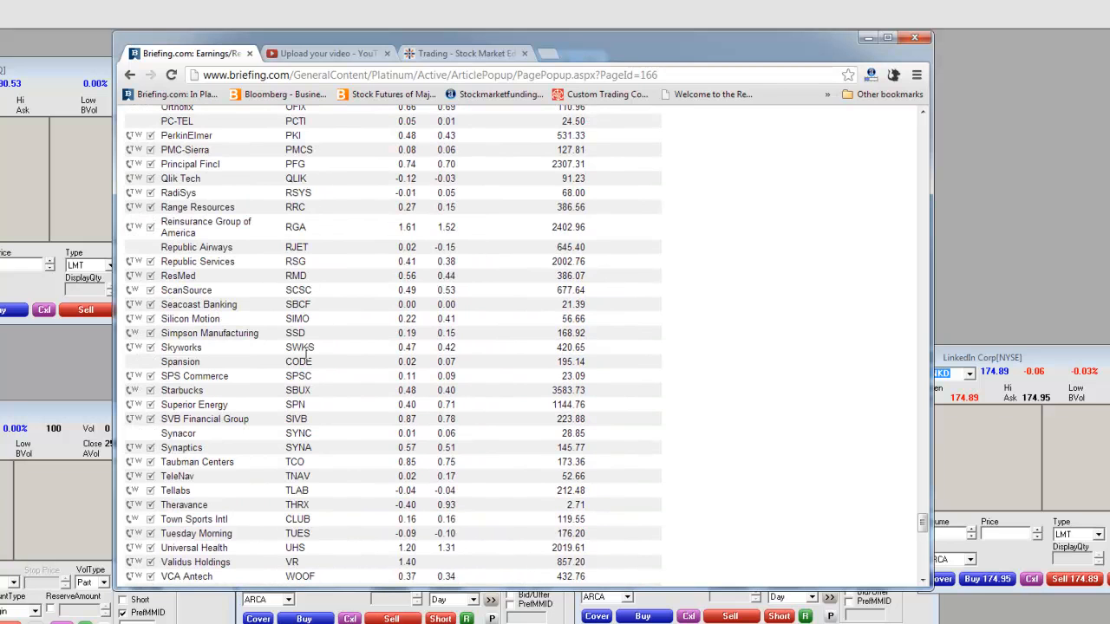
scroll(down, 3)
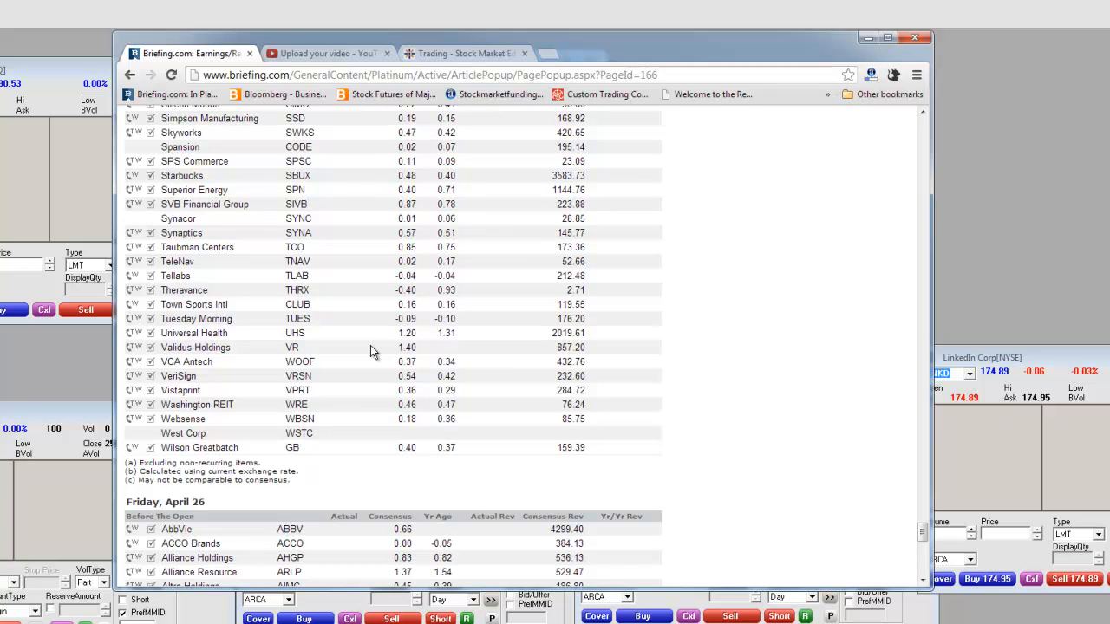
- Scroll Friday's list to its last entry WisdomTree and the page footnotes, then back up slightly
scroll(down, 3)
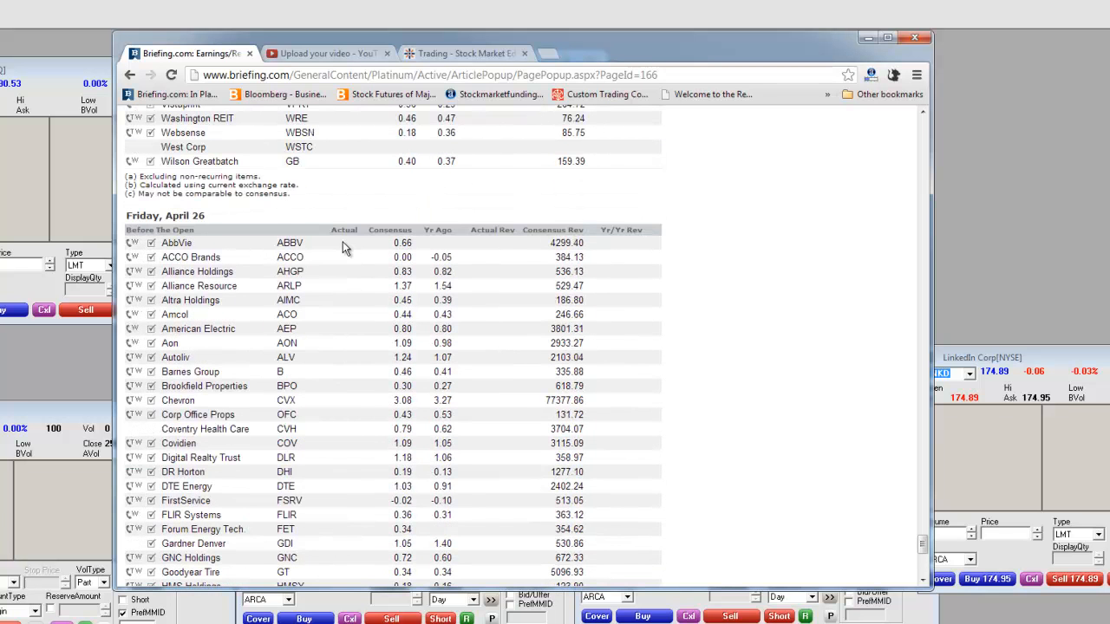
mouse_move(323, 241)
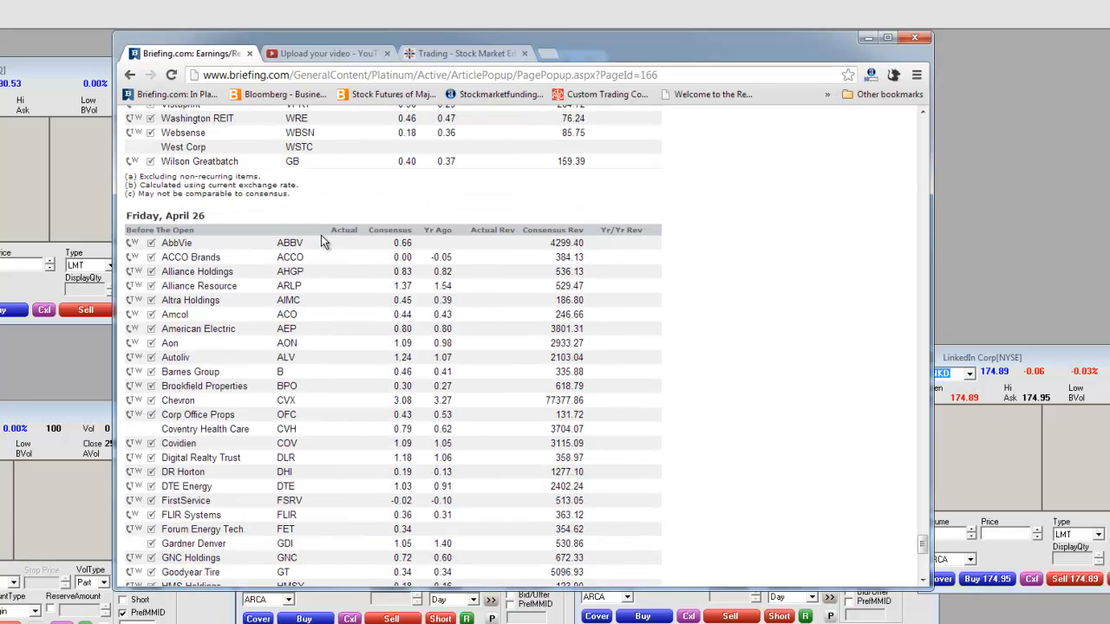
scroll(down, 3)
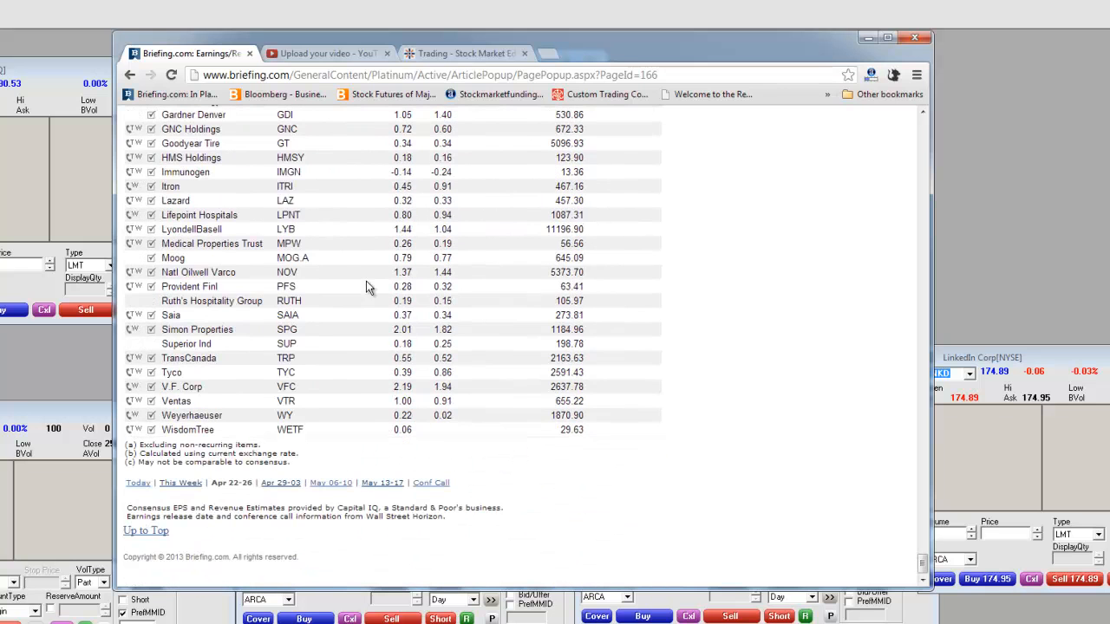
mouse_move(281, 409)
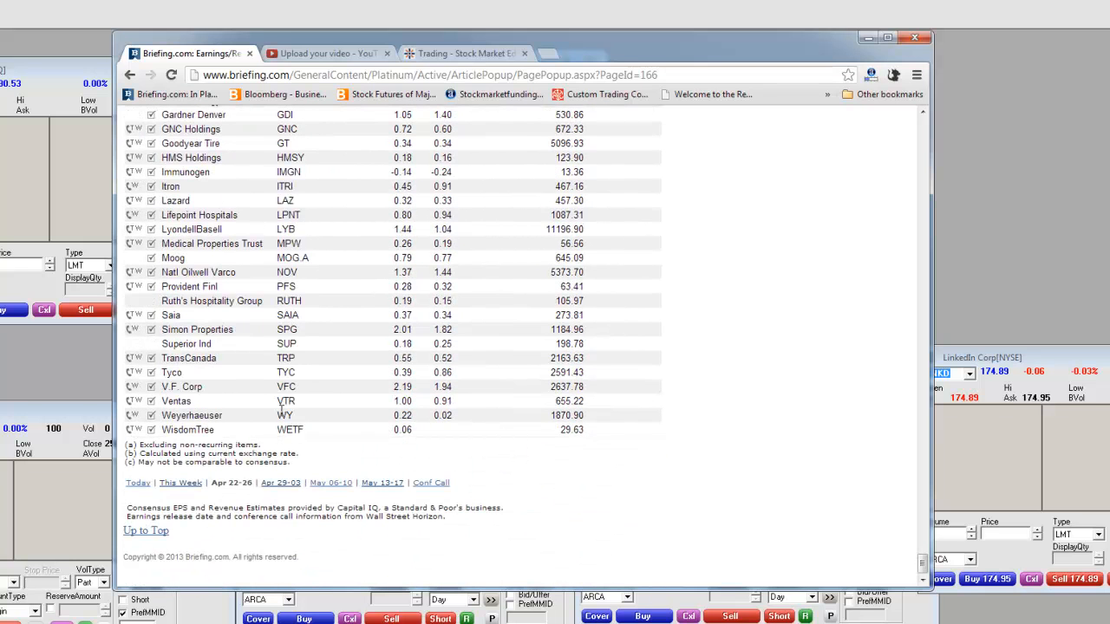
mouse_move(299, 177)
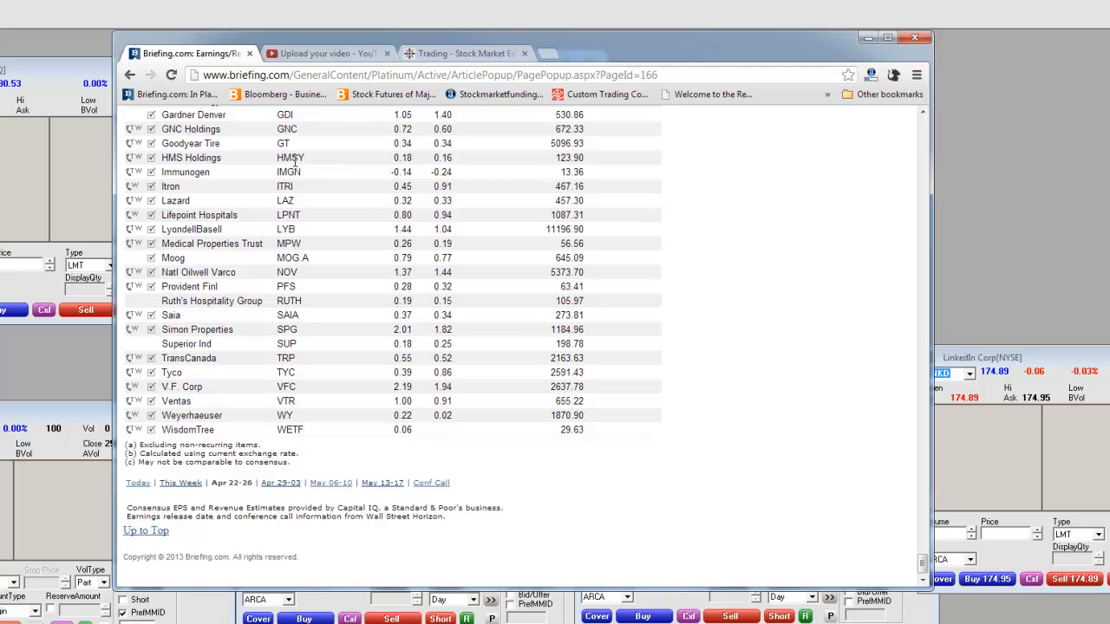
mouse_move(337, 275)
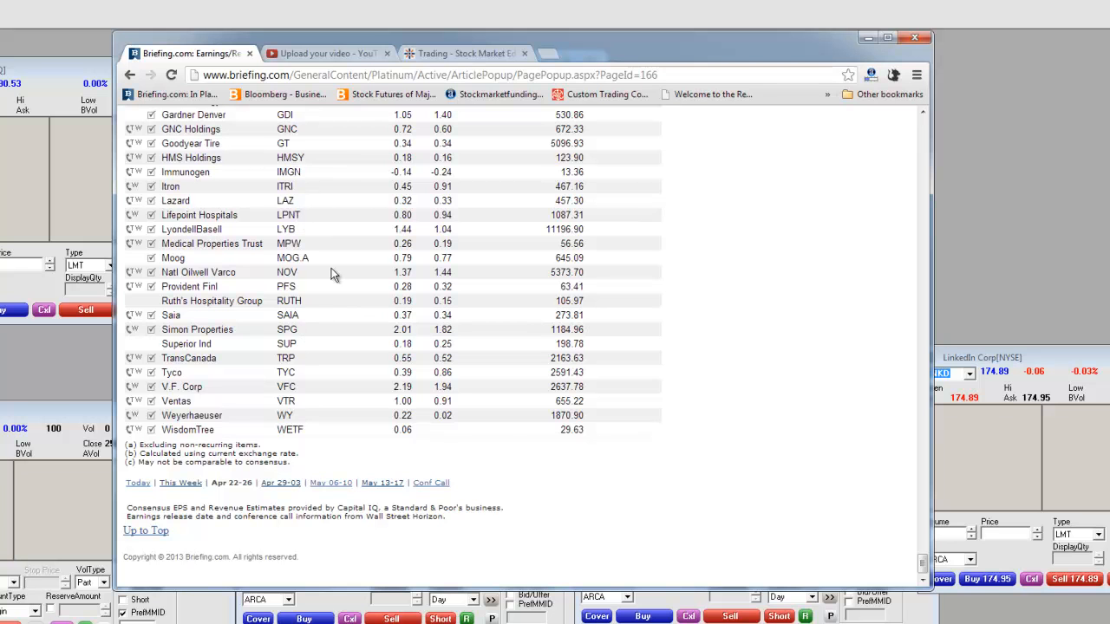
scroll(up, 3)
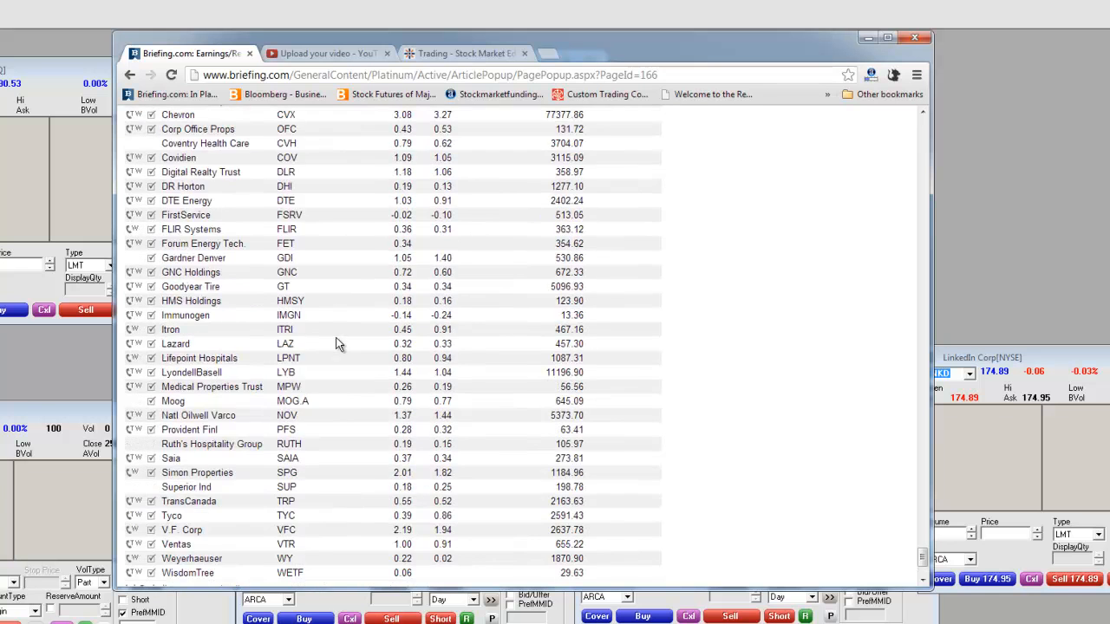
mouse_move(192, 229)
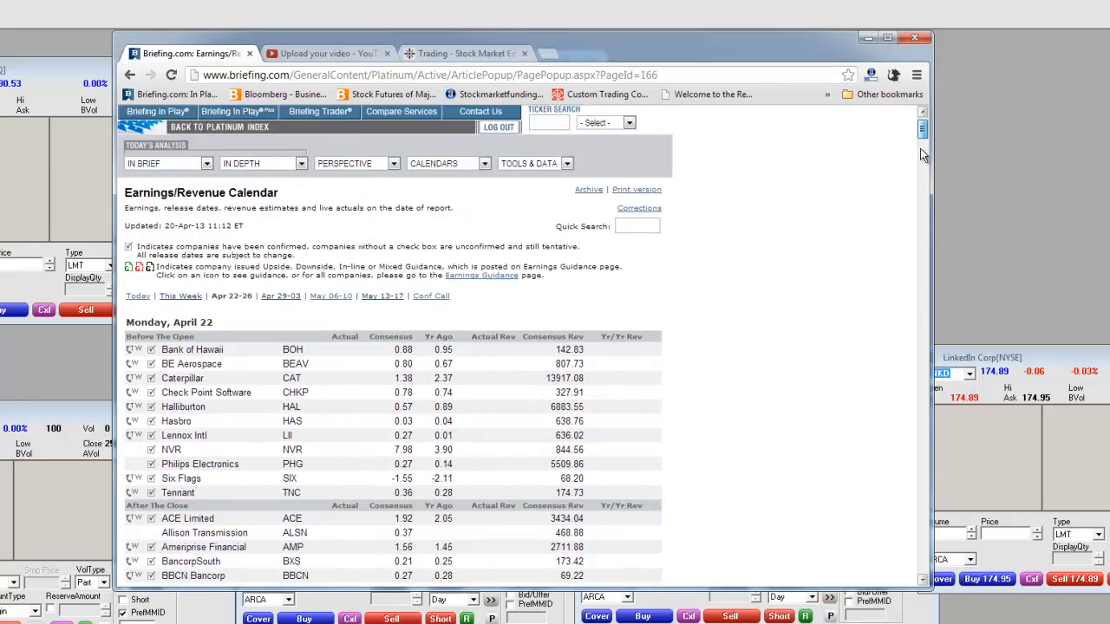
scroll(down, 3)
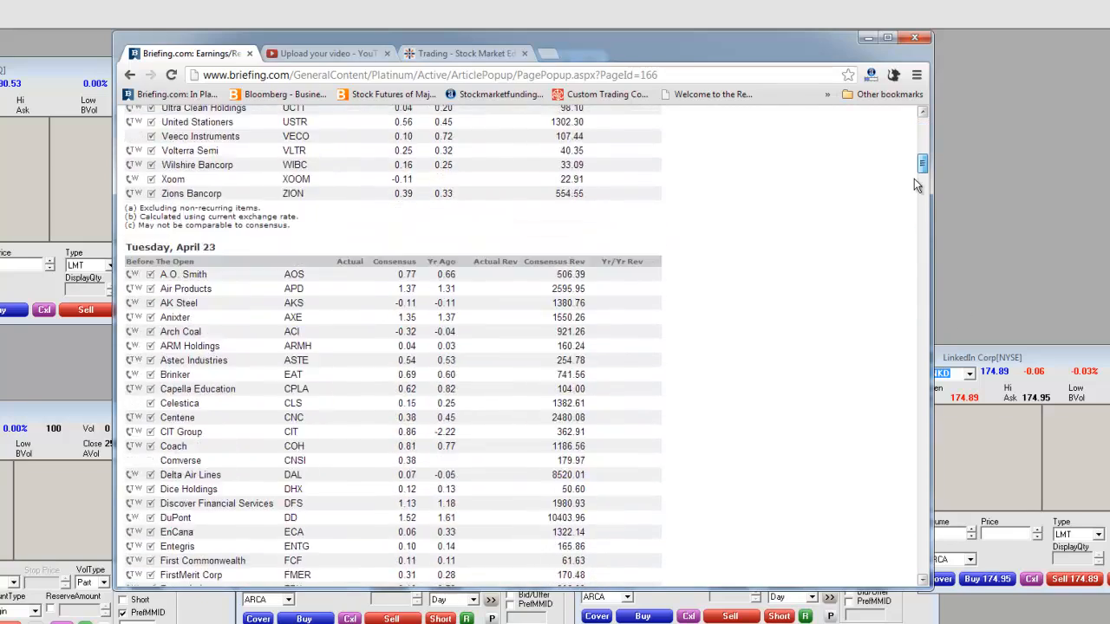
scroll(down, 3)
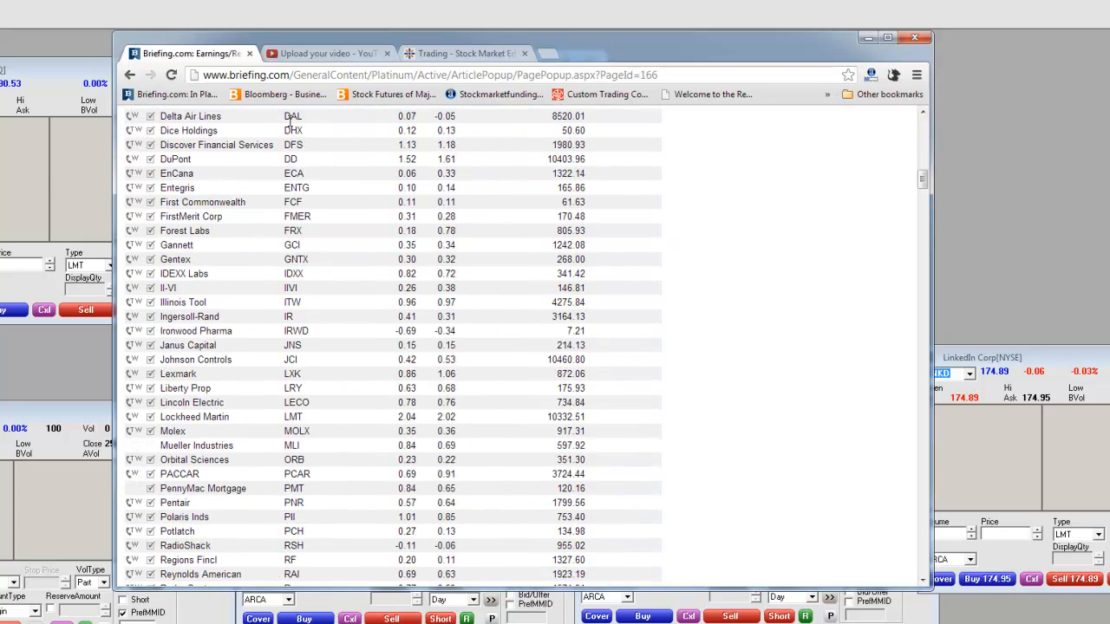
scroll(down, 3)
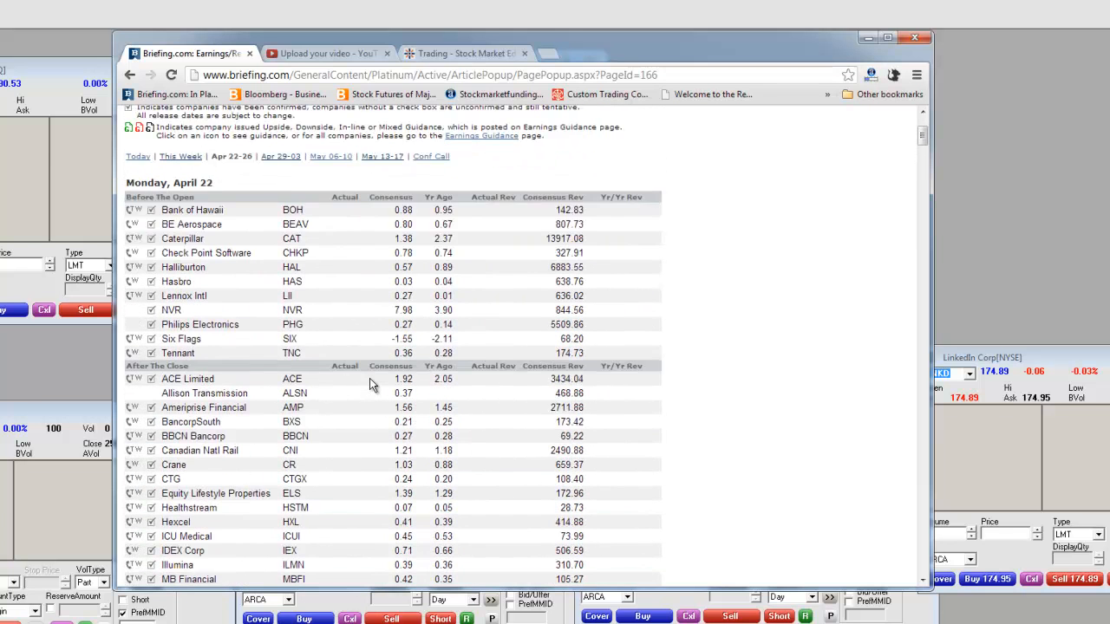
scroll(down, 3)
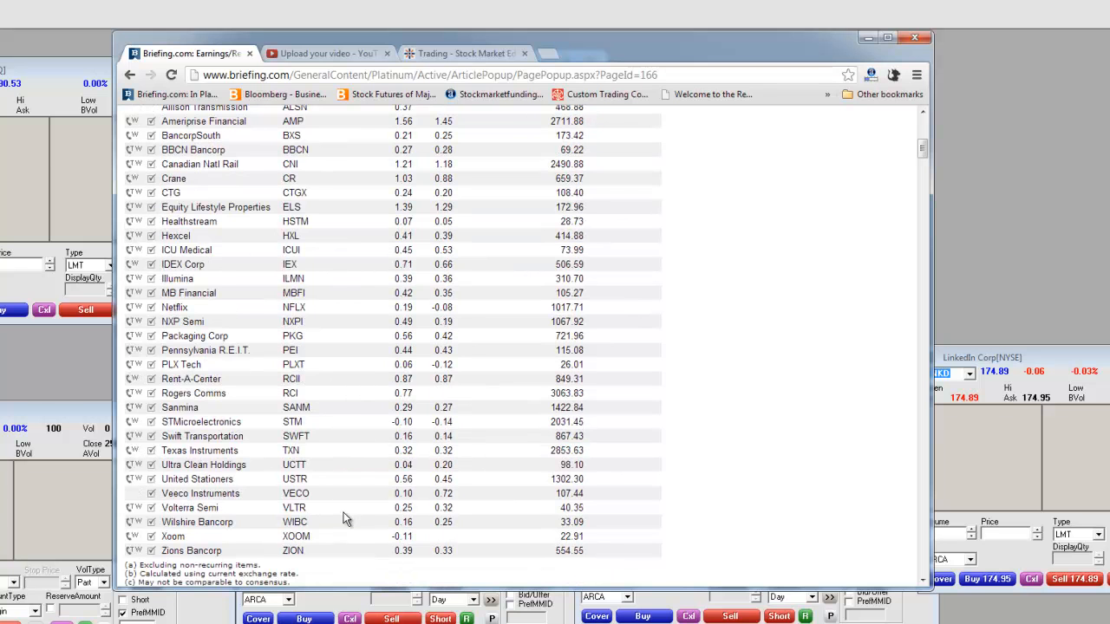
scroll(down, 3)
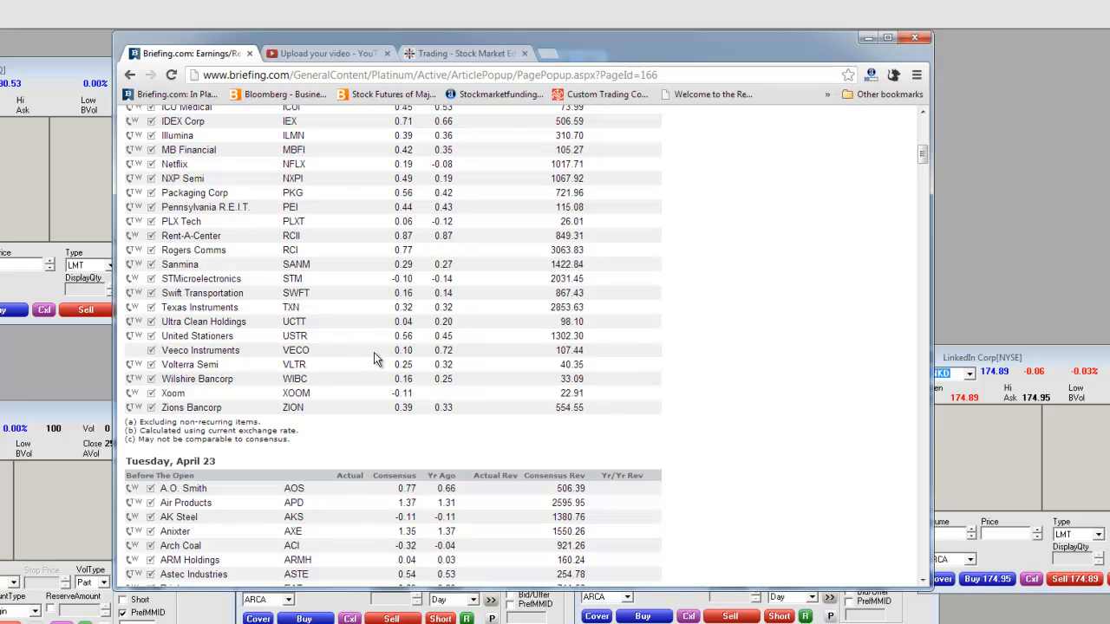
mouse_move(281, 170)
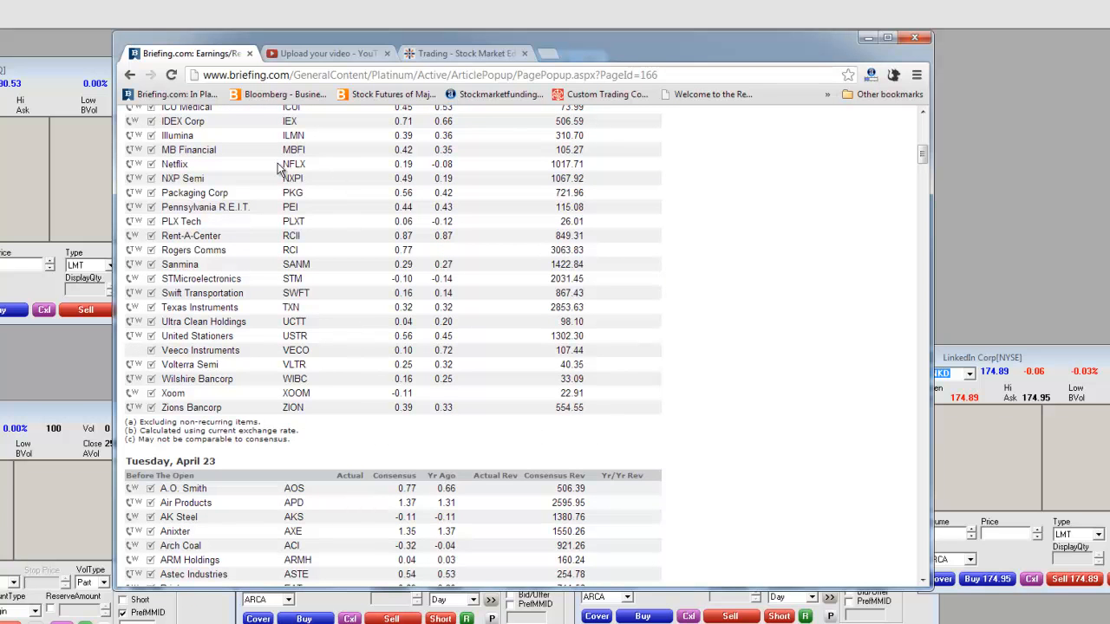
mouse_move(416, 163)
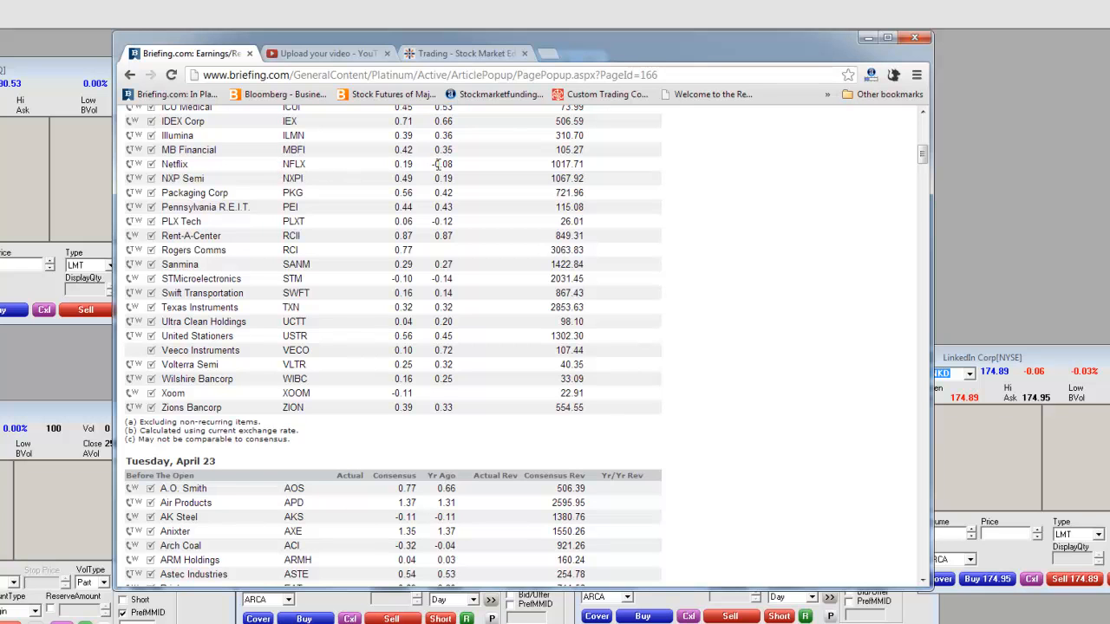
mouse_move(437, 163)
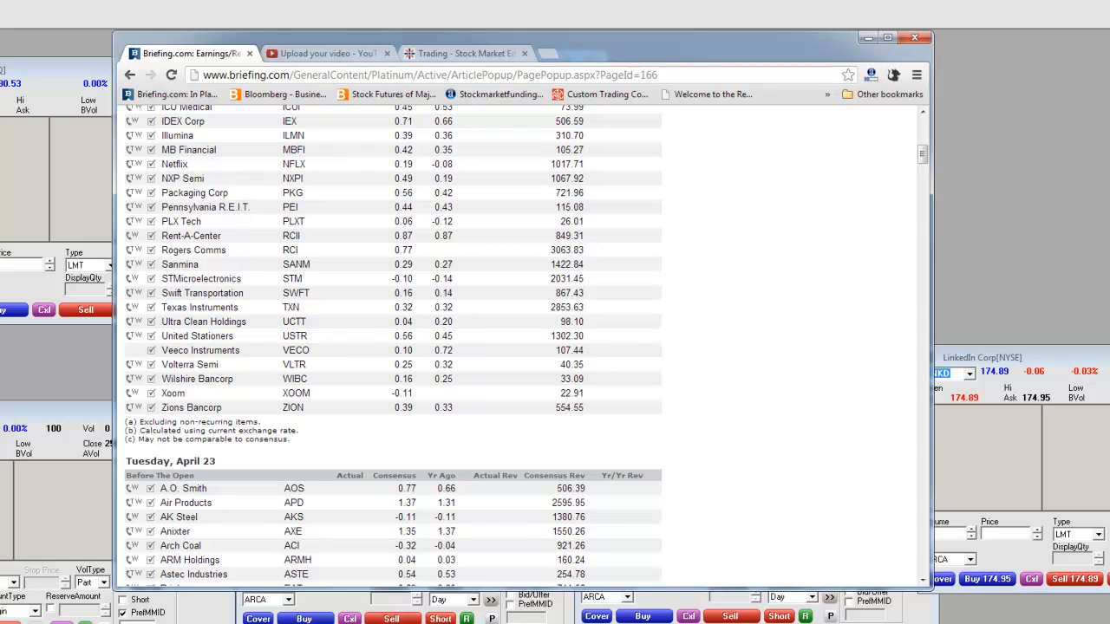
mouse_move(912, 156)
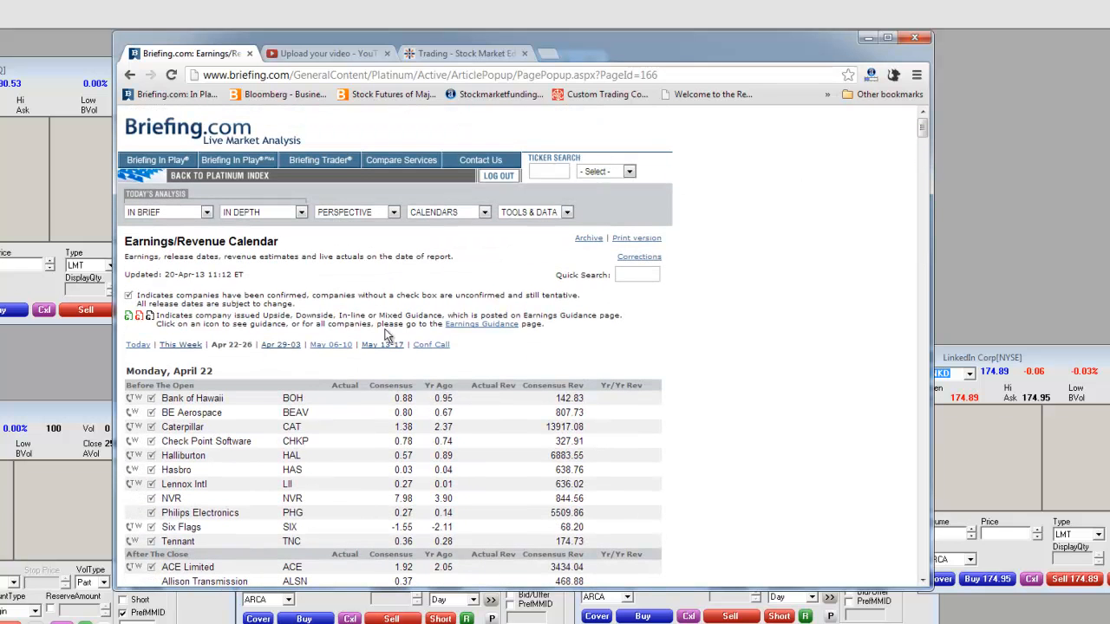
mouse_move(387, 336)
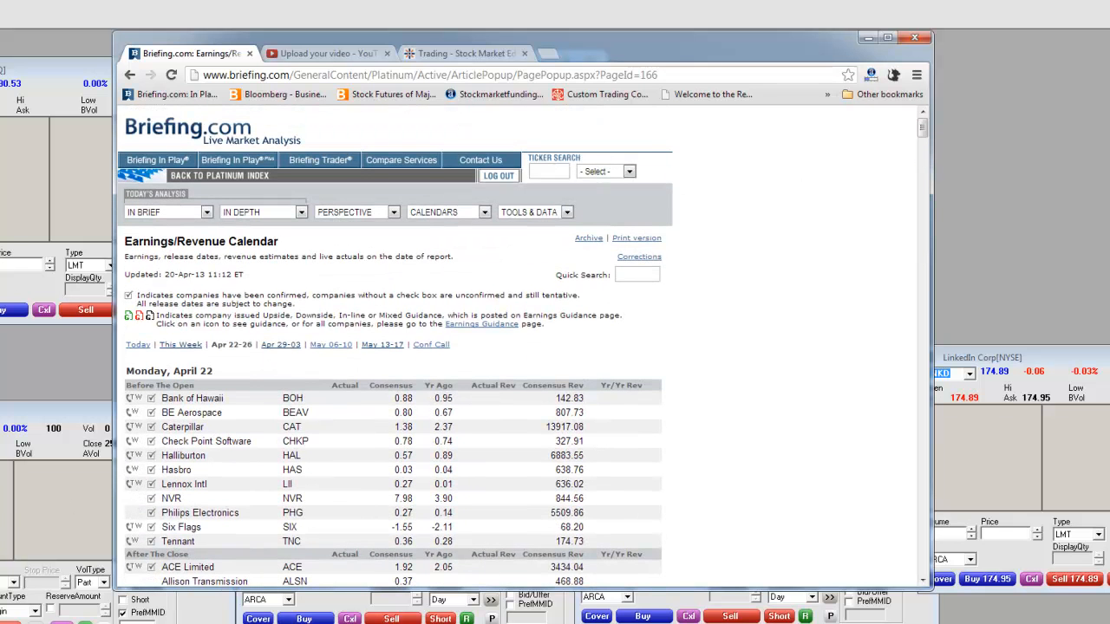